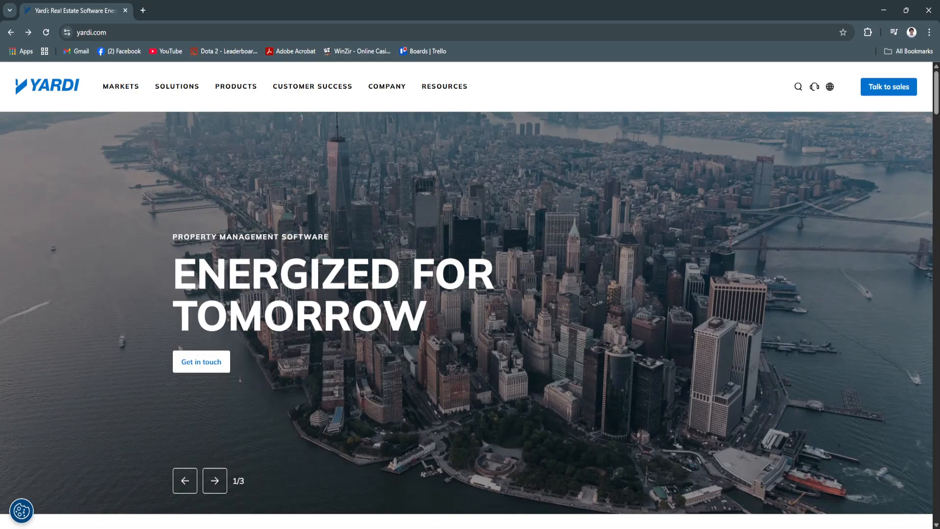
Scroll past the hero banner to the 'Elevate your real estate with Yardi' section
{"action": "scroll", "scroll_direction": "down", "scroll_amount": 3}
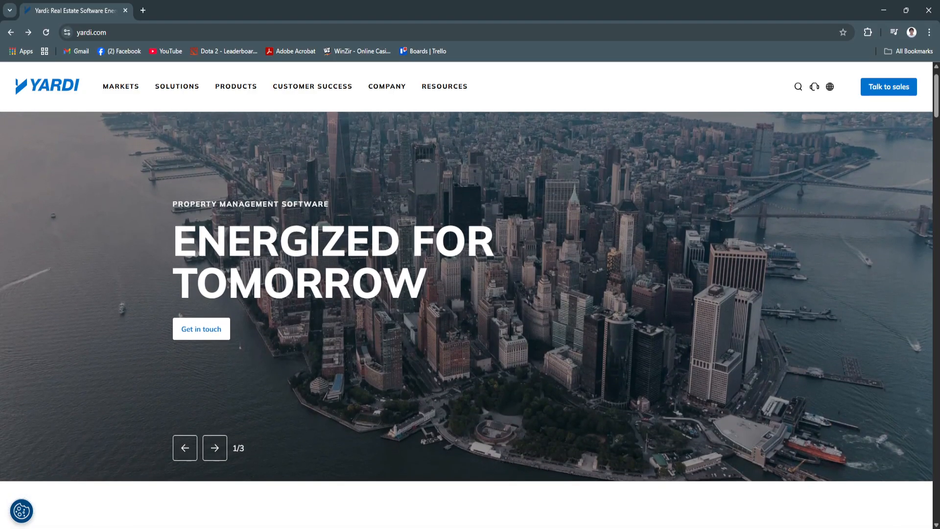
{"action": "scroll", "scroll_direction": "down", "scroll_amount": 3}
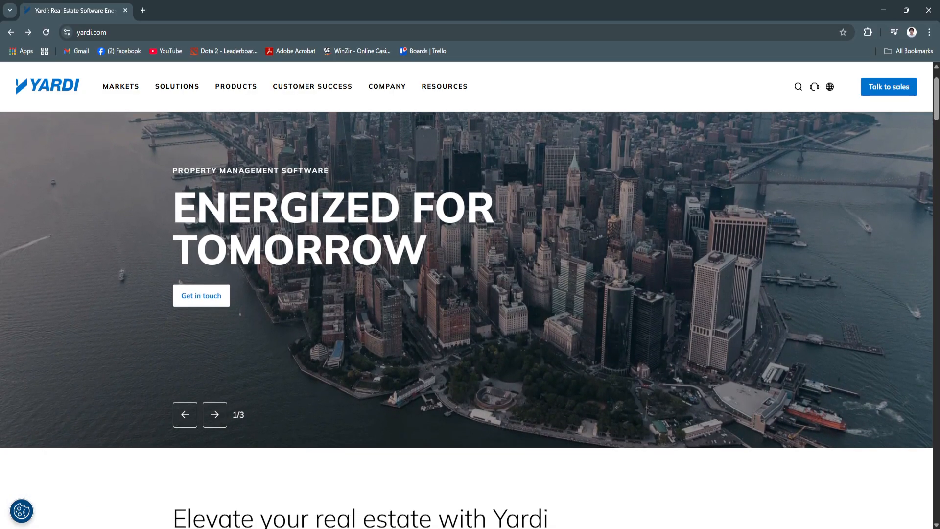
{"action": "scroll", "scroll_direction": "down", "scroll_amount": 3}
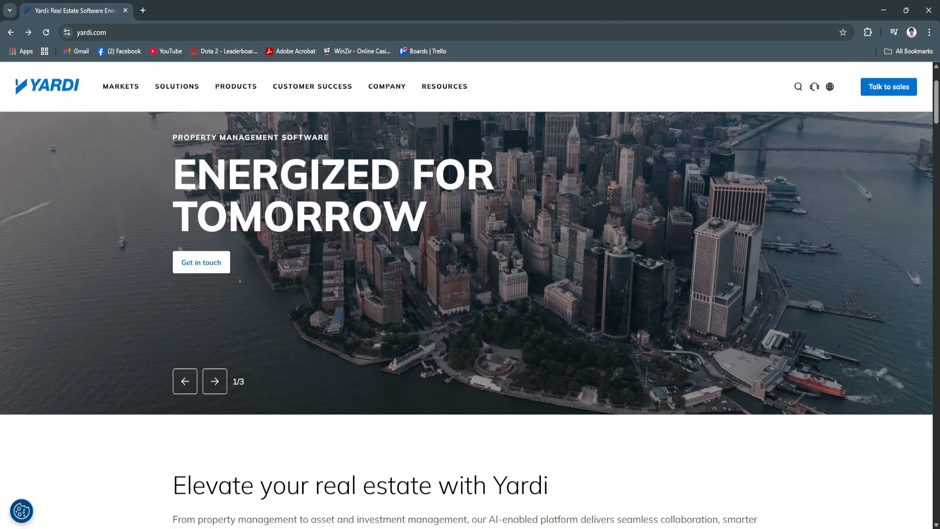
{"action": "scroll", "scroll_direction": "down", "scroll_amount": 3}
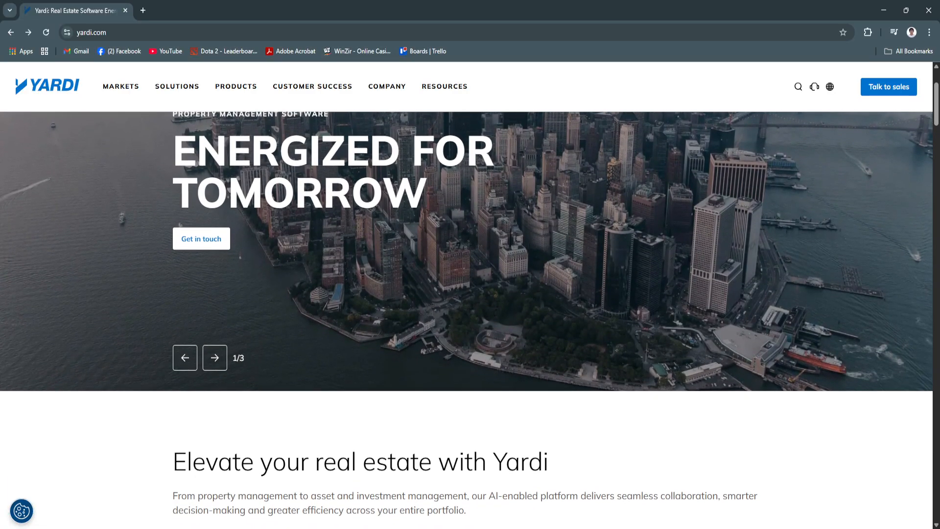
{"action": "scroll", "scroll_direction": "down", "scroll_amount": 3}
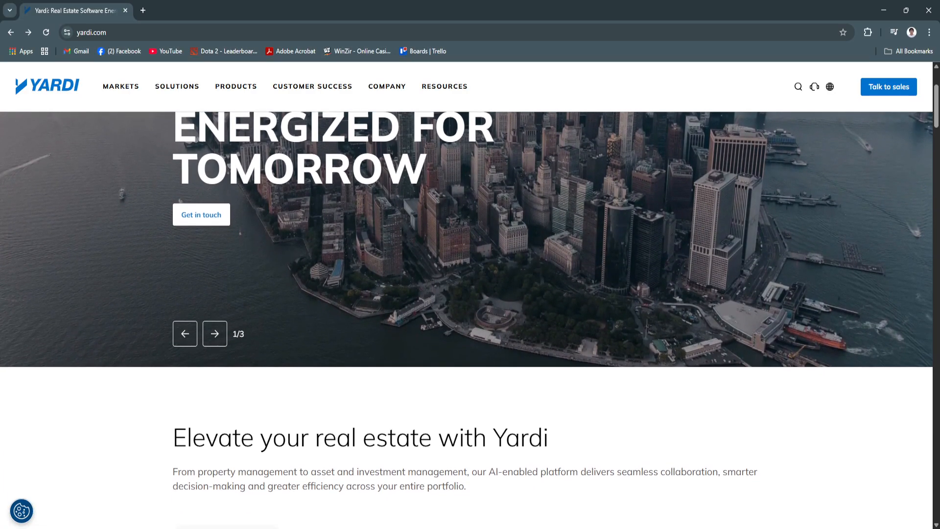
{"action": "scroll", "scroll_direction": "down", "scroll_amount": 3}
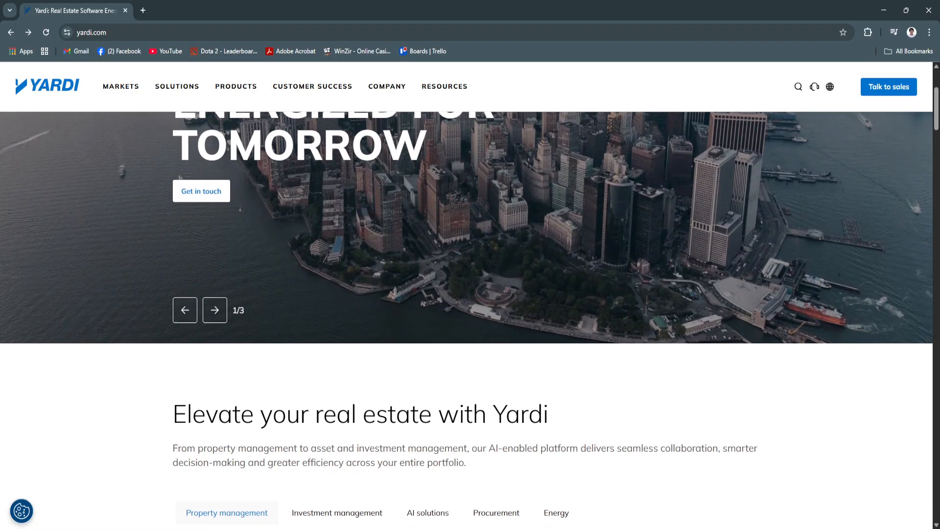
{"action": "scroll", "scroll_direction": "down", "scroll_amount": 3}
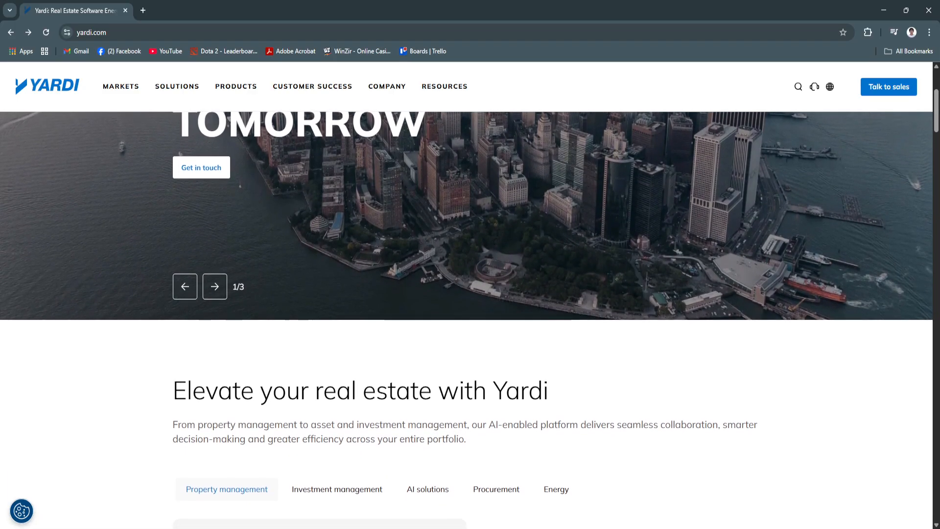
{"action": "scroll", "scroll_direction": "down", "scroll_amount": 3}
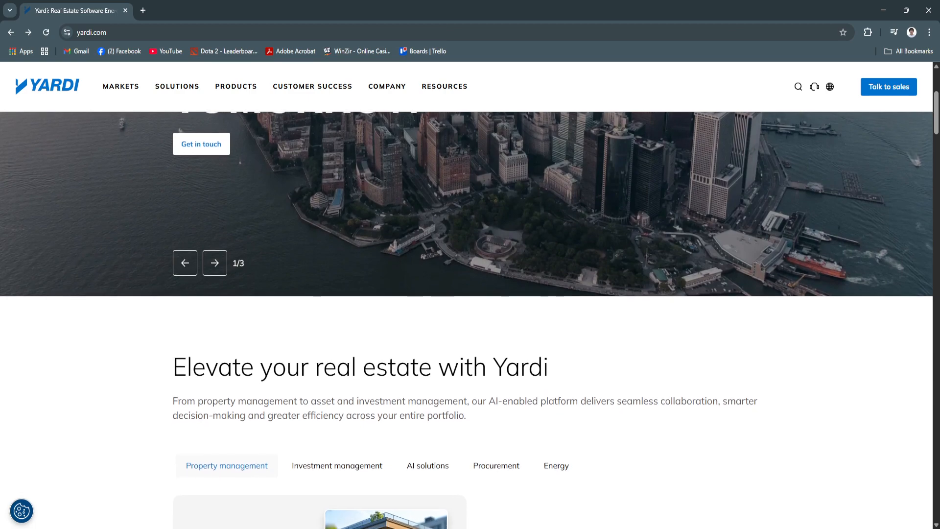
{"action": "scroll", "scroll_direction": "down", "scroll_amount": 3}
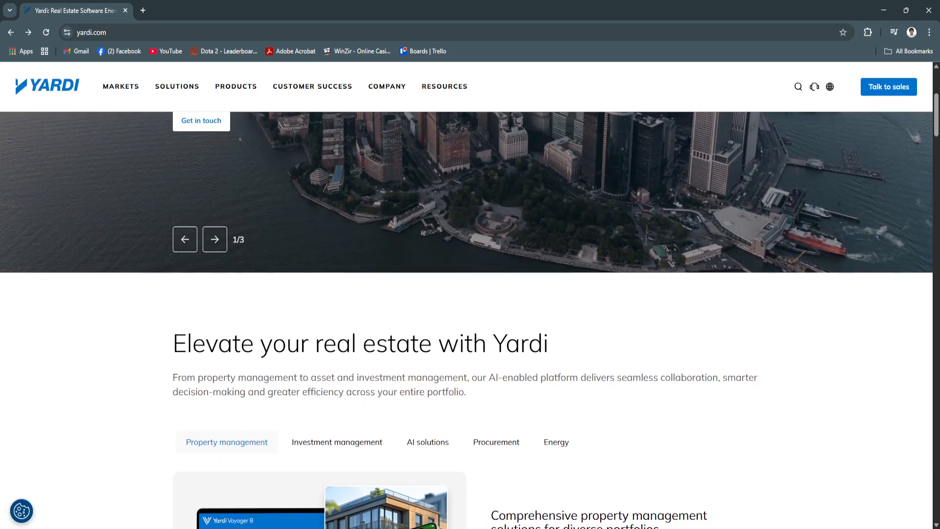
{"action": "scroll", "scroll_direction": "down", "scroll_amount": 3}
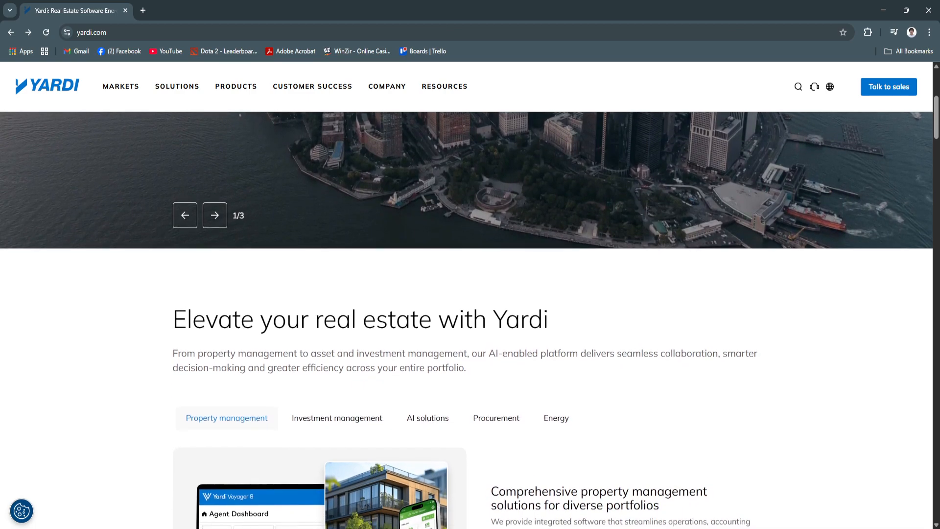
{"action": "scroll", "scroll_direction": "down", "scroll_amount": 3}
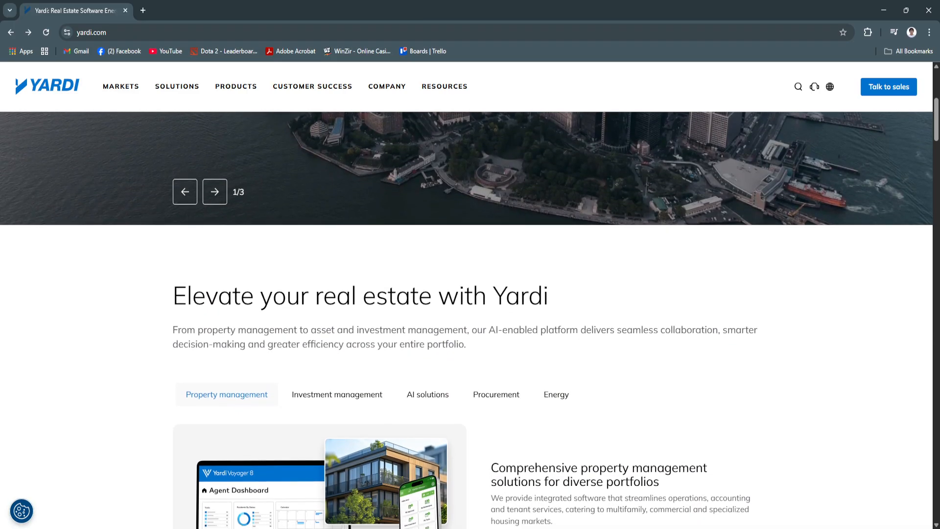
{"action": "scroll", "scroll_direction": "down", "scroll_amount": 3}
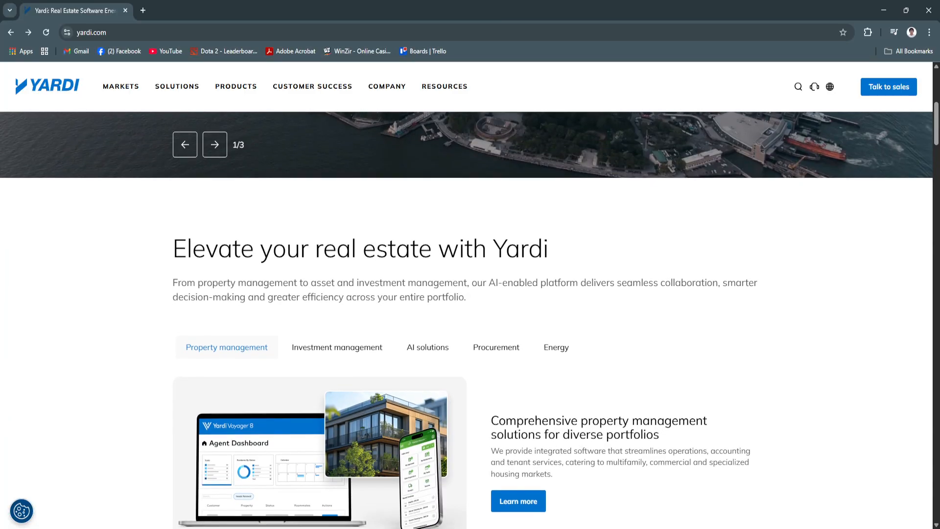
{"action": "scroll", "scroll_direction": "down", "scroll_amount": 3}
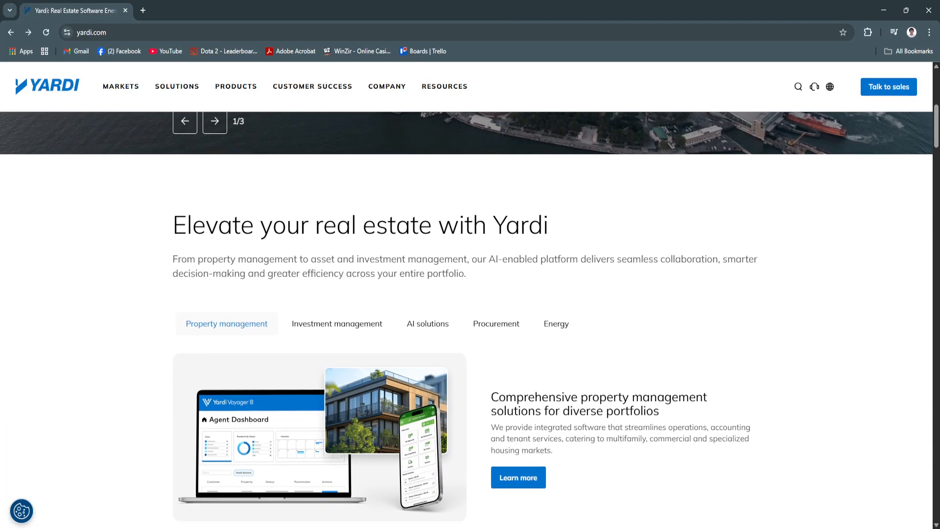
Scroll down to 'The leading real estate products' with Voyager Suite, Breeze and Investment Suite cards
{"action": "scroll", "scroll_direction": "down", "scroll_amount": 3}
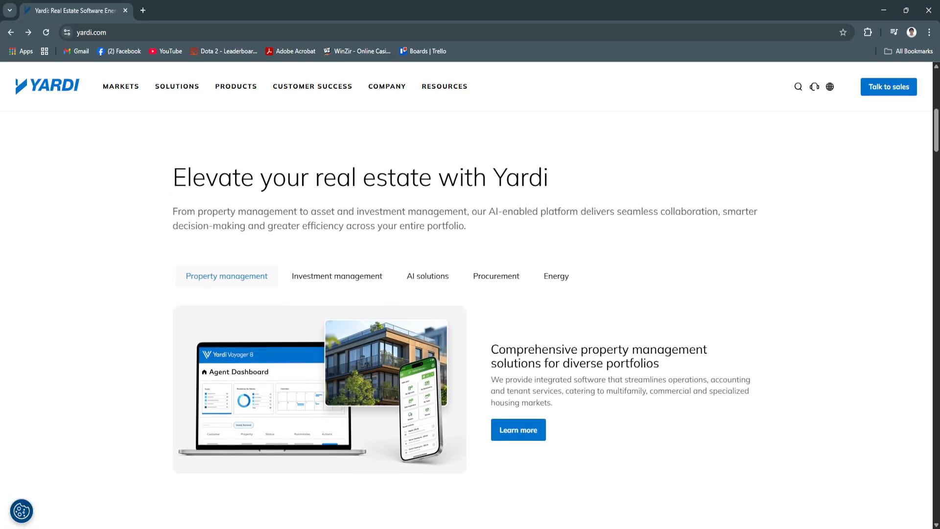
{"action": "scroll", "scroll_direction": "down", "scroll_amount": 3}
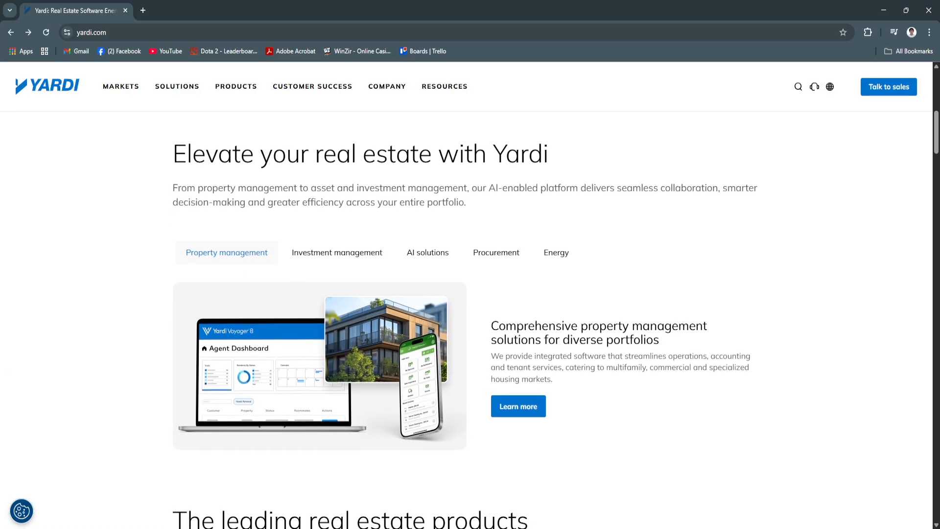
{"action": "scroll", "scroll_direction": "down", "scroll_amount": 3}
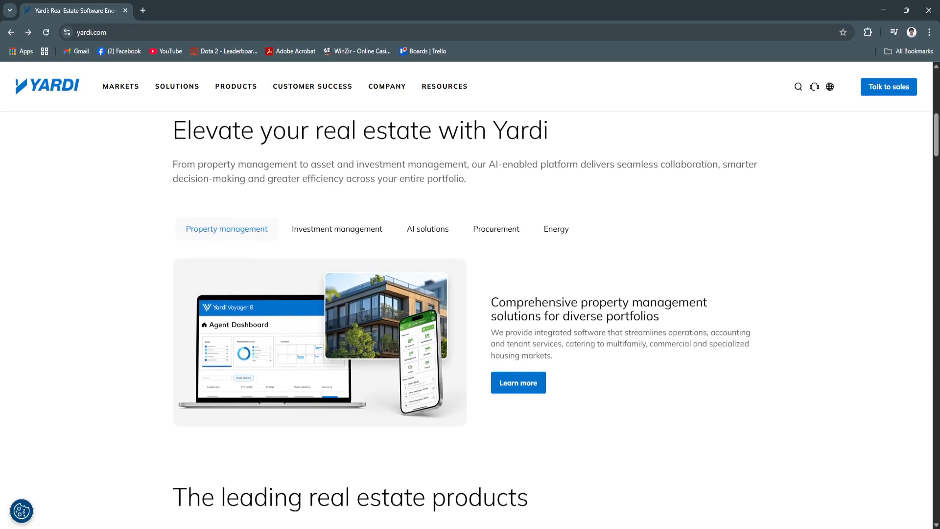
{"action": "scroll", "scroll_direction": "down", "scroll_amount": 3}
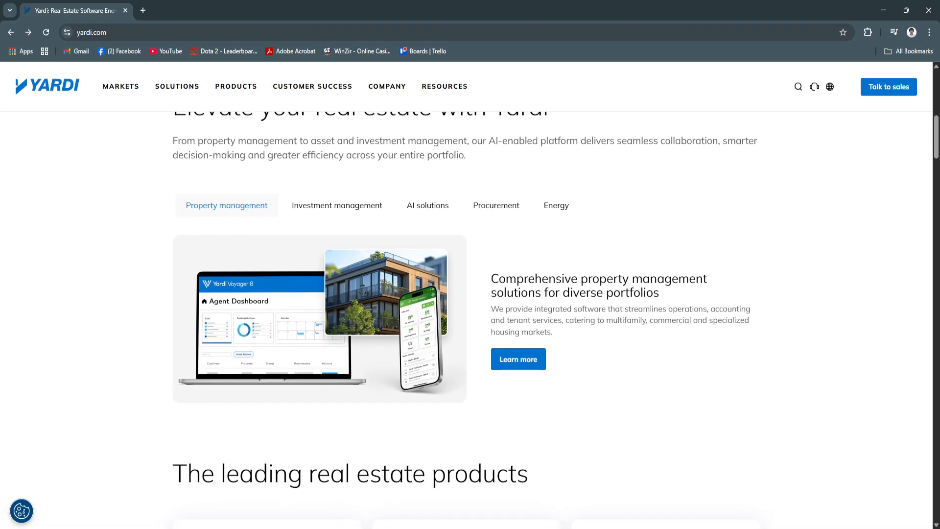
{"action": "scroll", "scroll_direction": "down", "scroll_amount": 3}
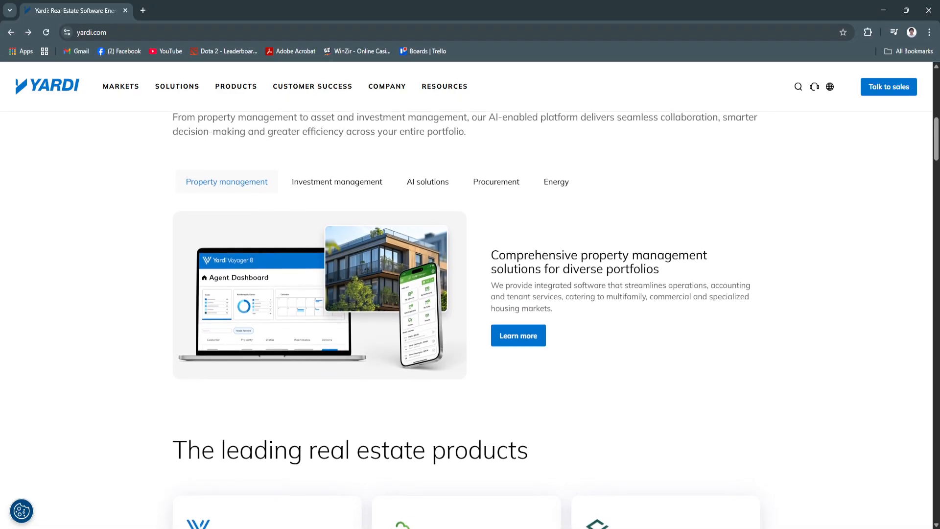
{"action": "scroll", "scroll_direction": "down", "scroll_amount": 3}
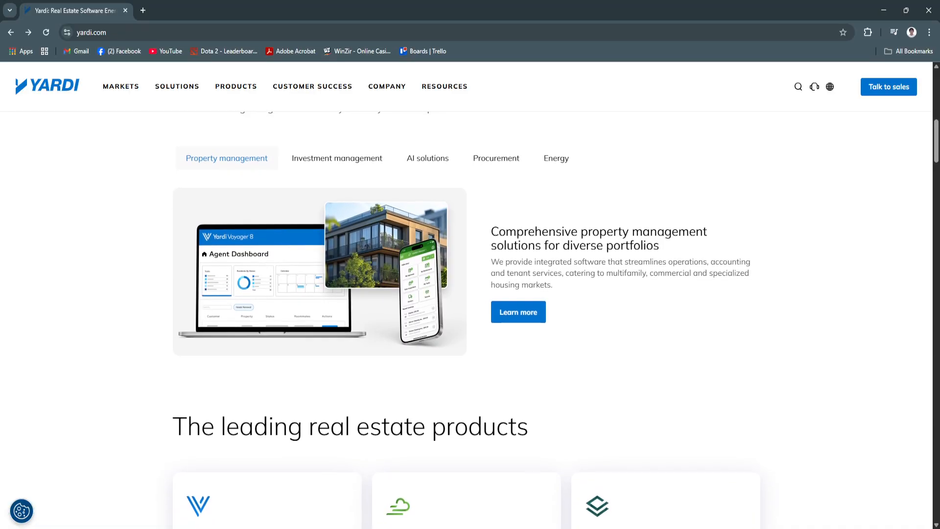
{"action": "scroll", "scroll_direction": "down", "scroll_amount": 3}
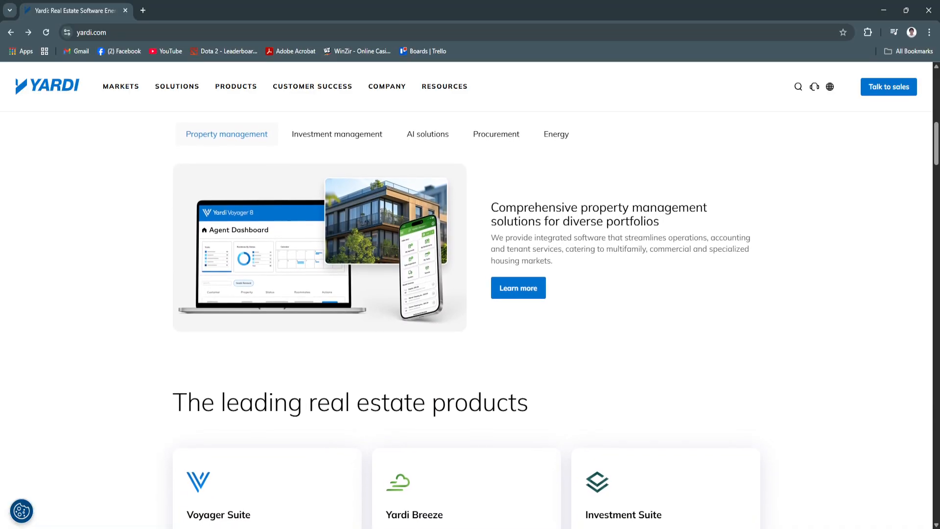
{"action": "scroll", "scroll_direction": "down", "scroll_amount": 3}
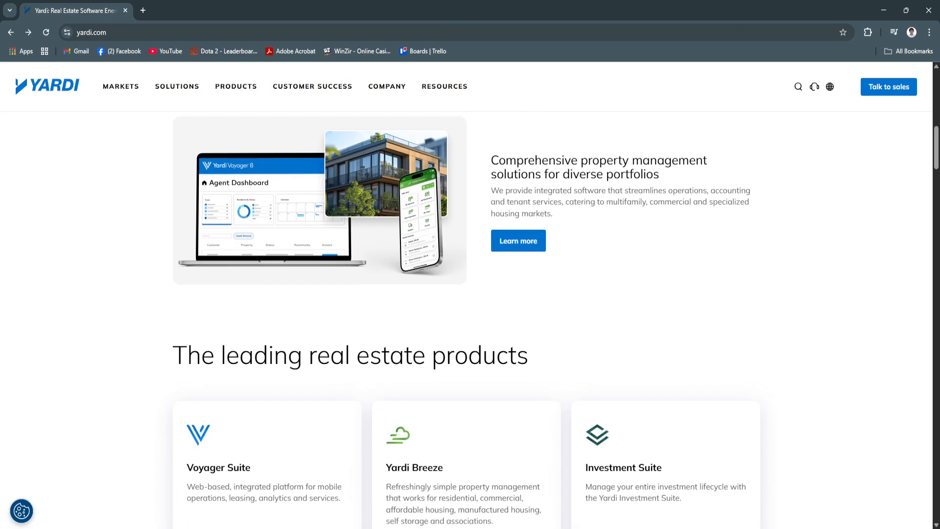
{"action": "scroll", "scroll_direction": "down", "scroll_amount": 3}
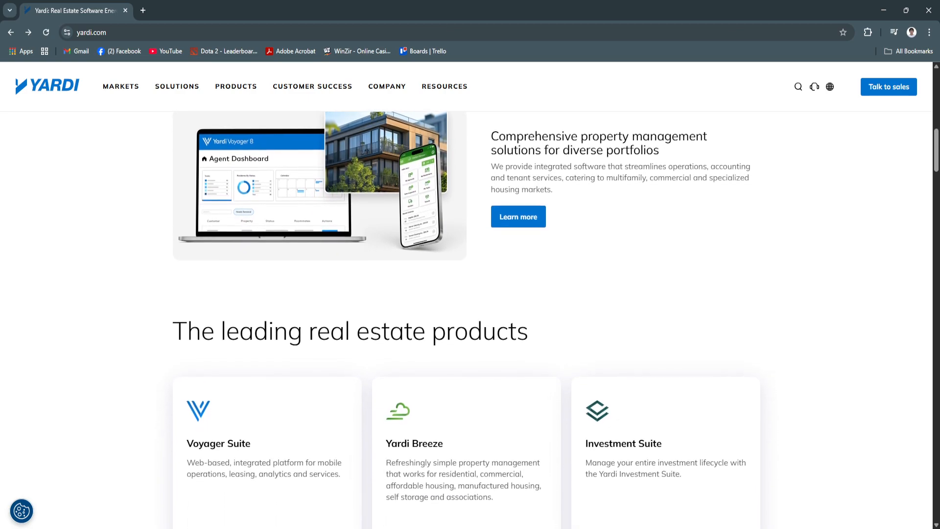
{"action": "scroll", "scroll_direction": "down", "scroll_amount": 3}
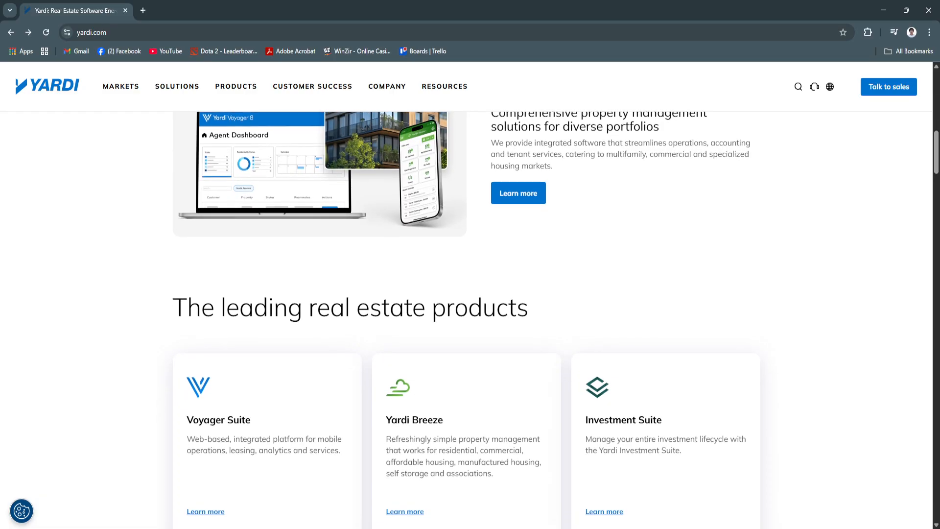
{"action": "scroll", "scroll_direction": "down", "scroll_amount": 3}
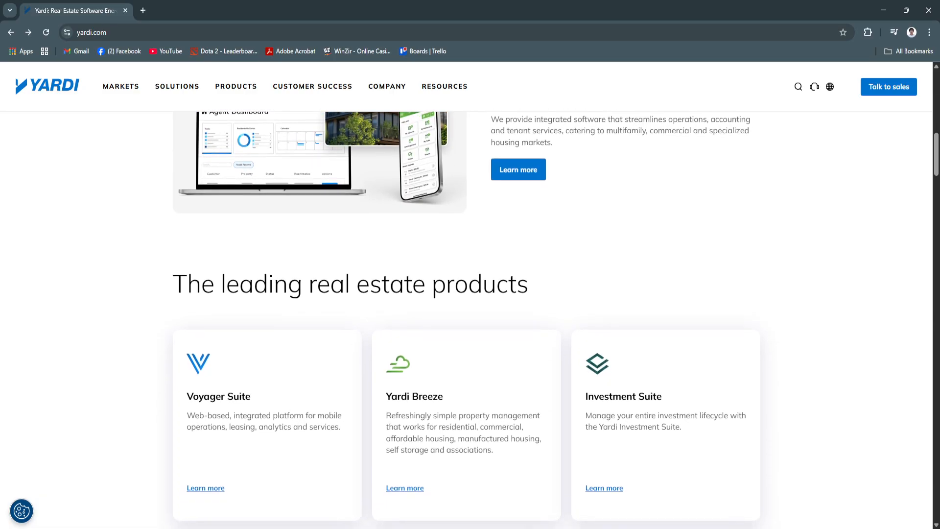
{"action": "scroll", "scroll_direction": "down", "scroll_amount": 3}
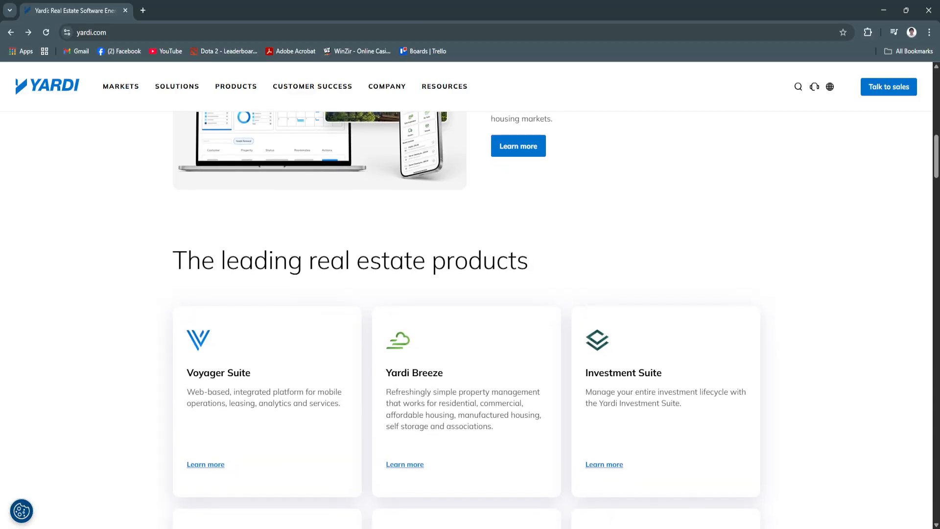
{"action": "scroll", "scroll_direction": "down", "scroll_amount": 3}
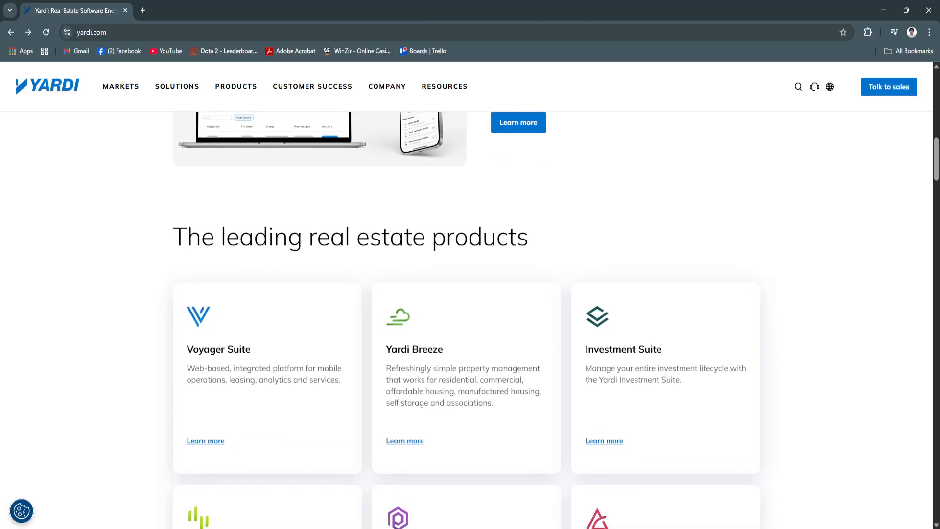
{"action": "scroll", "scroll_direction": "down", "scroll_amount": 3}
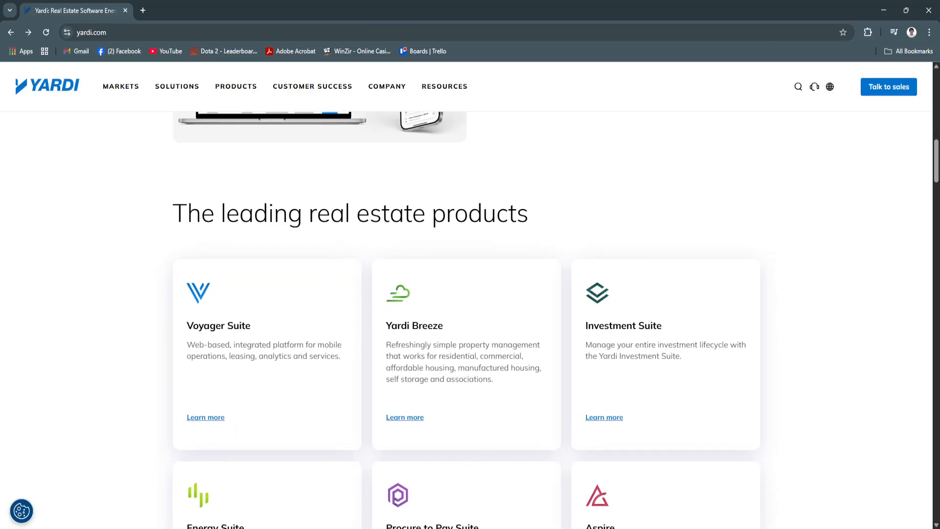
Scroll past the product cards and See all products to 'Hear from our customers'
{"action": "scroll", "scroll_direction": "down", "scroll_amount": 3}
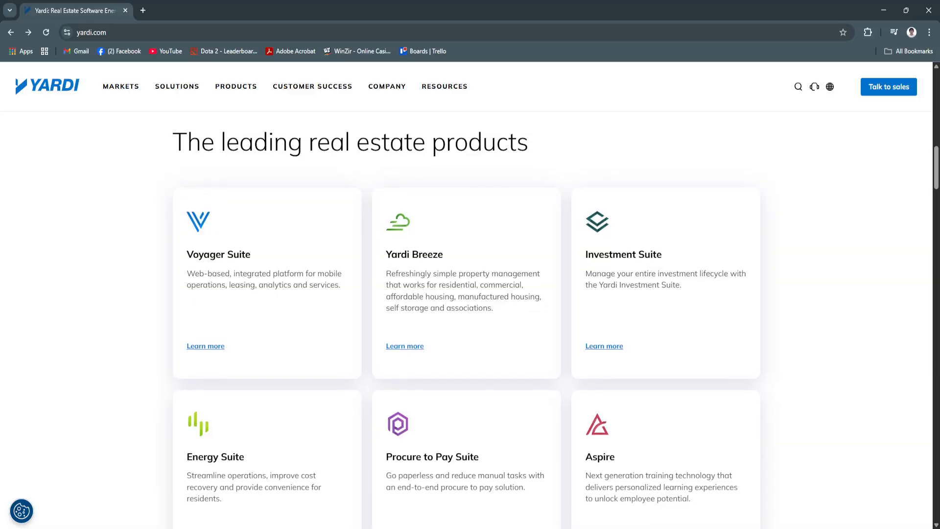
{"action": "scroll", "scroll_direction": "down", "scroll_amount": 3}
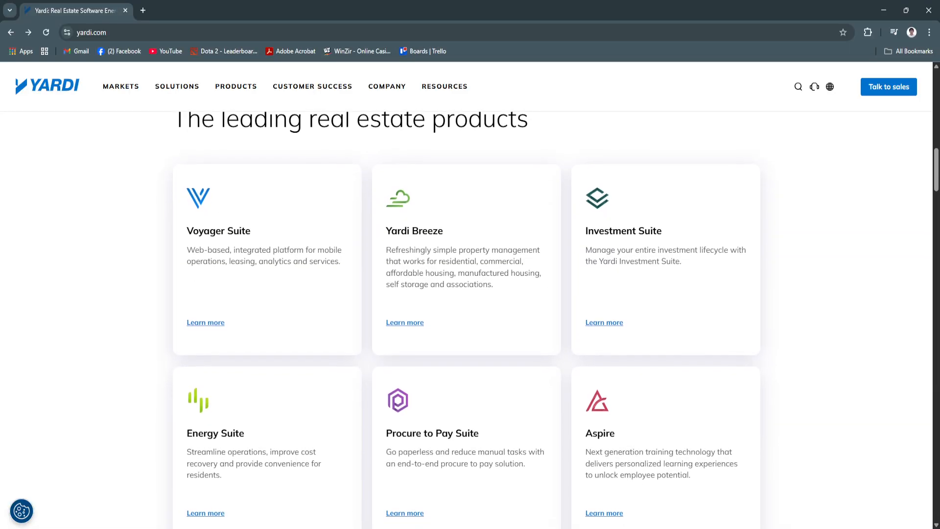
{"action": "scroll", "scroll_direction": "down", "scroll_amount": 3}
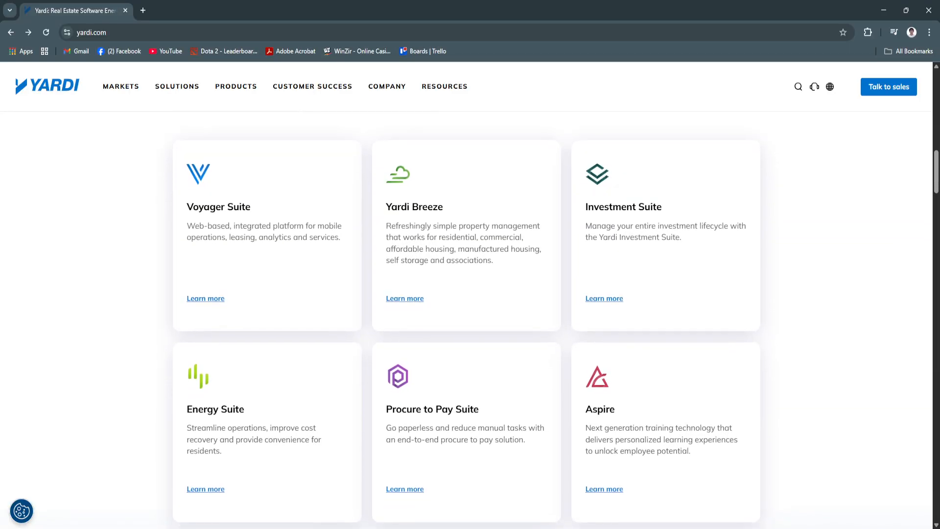
{"action": "scroll", "scroll_direction": "down", "scroll_amount": 3}
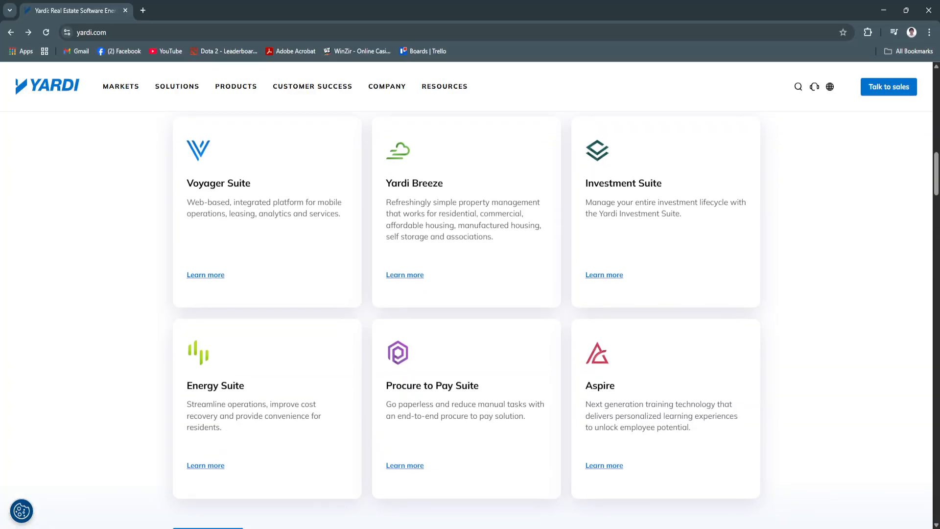
{"action": "scroll", "scroll_direction": "down", "scroll_amount": 3}
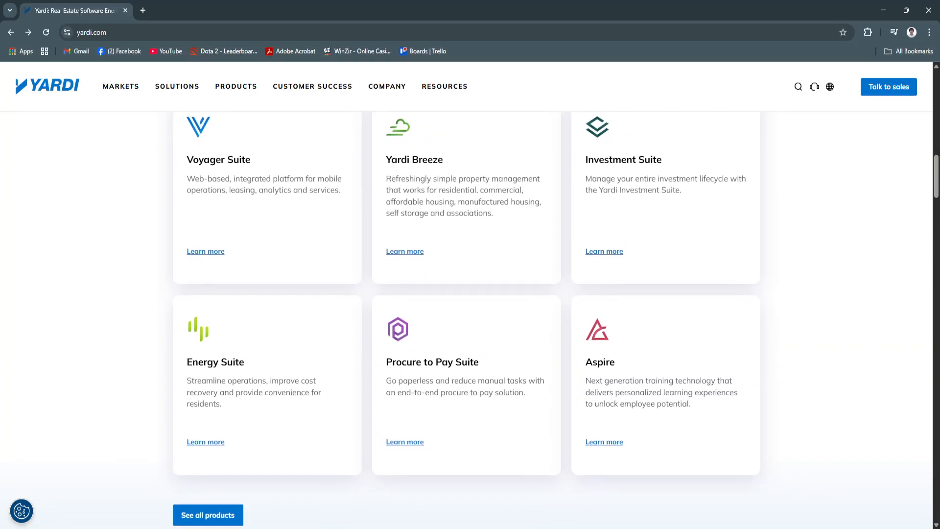
{"action": "scroll", "scroll_direction": "down", "scroll_amount": 3}
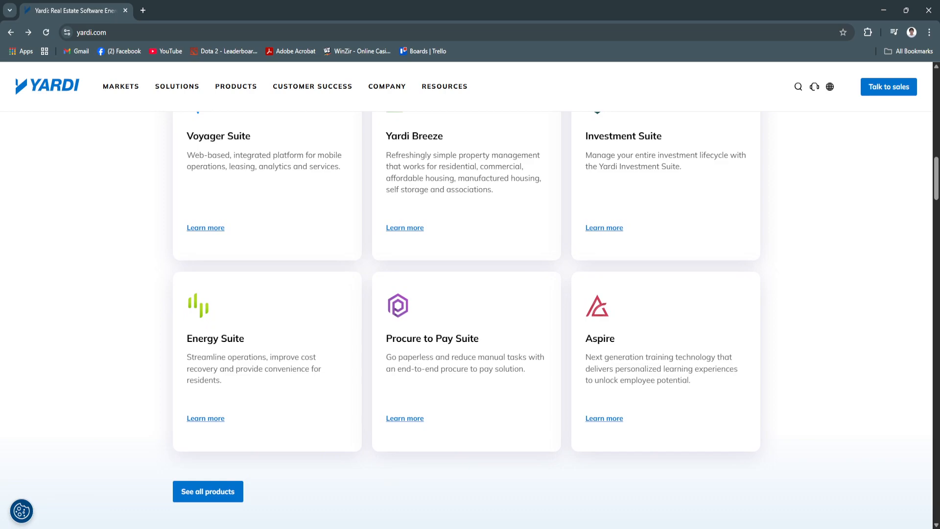
{"action": "scroll", "scroll_direction": "down", "scroll_amount": 3}
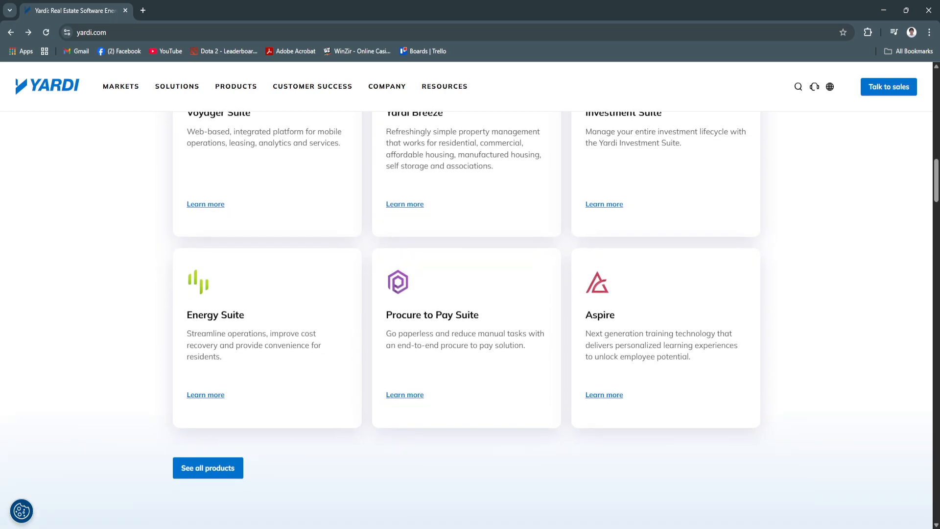
{"action": "scroll", "scroll_direction": "down", "scroll_amount": 3}
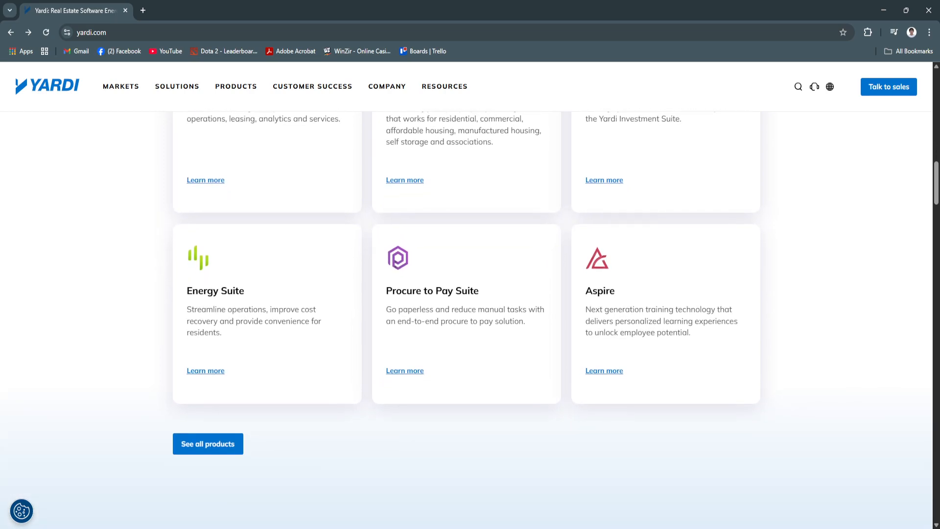
{"action": "scroll", "scroll_direction": "down", "scroll_amount": 3}
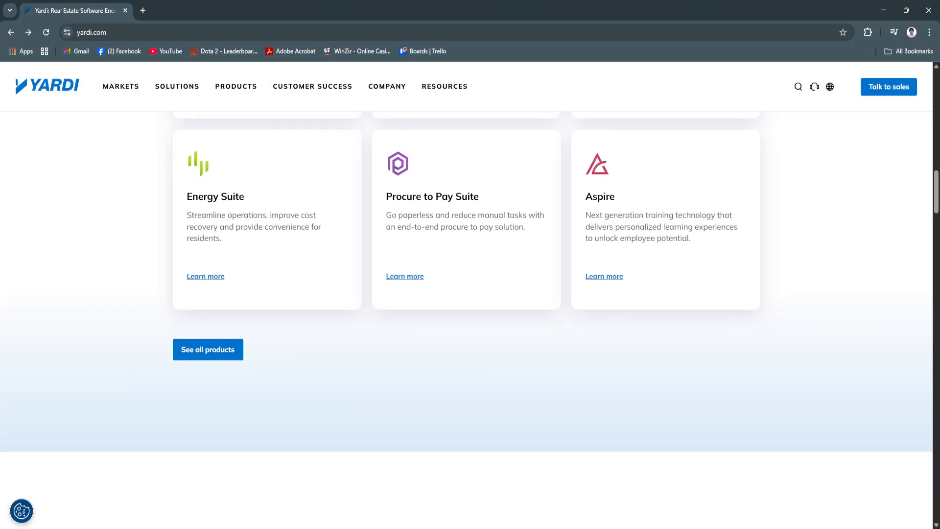
{"action": "scroll", "scroll_direction": "down", "scroll_amount": 3}
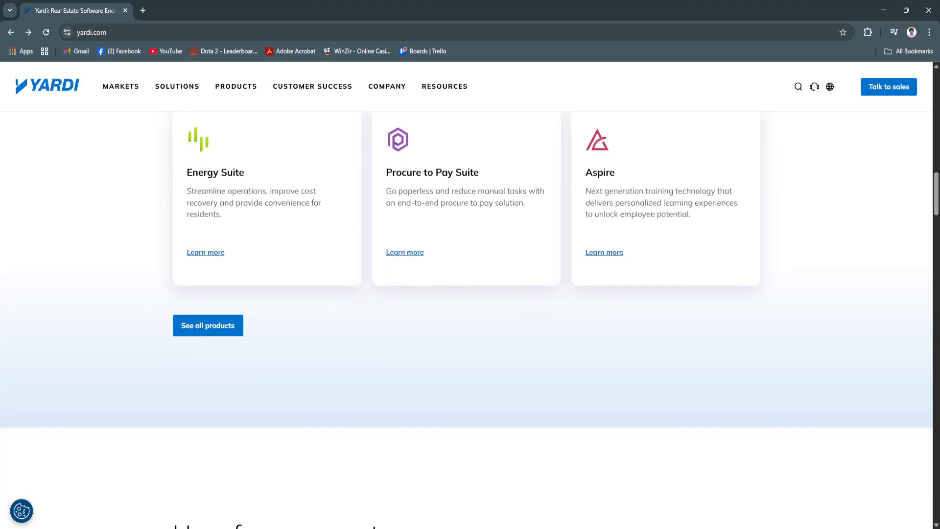
{"action": "scroll", "scroll_direction": "down", "scroll_amount": 3}
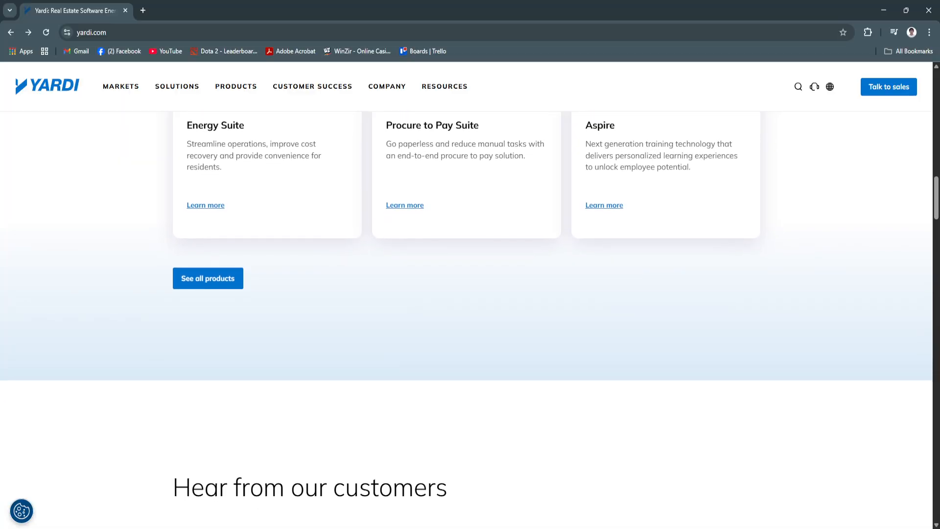
{"action": "scroll", "scroll_direction": "down", "scroll_amount": 3}
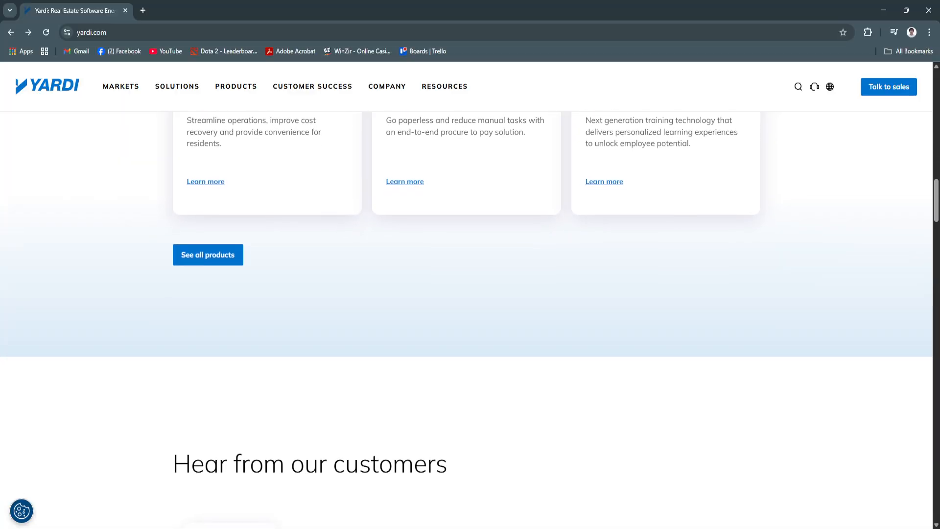
{"action": "scroll", "scroll_direction": "down", "scroll_amount": 3}
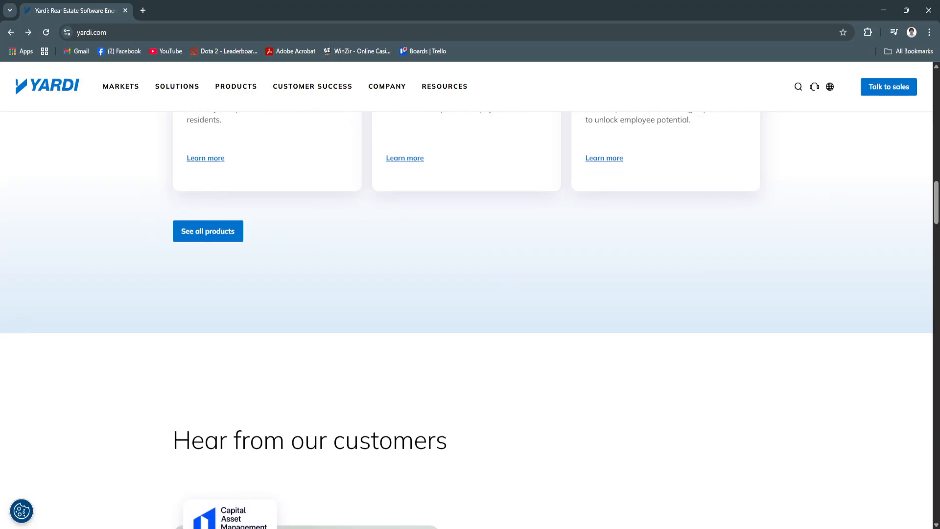
{"action": "scroll", "scroll_direction": "down", "scroll_amount": 3}
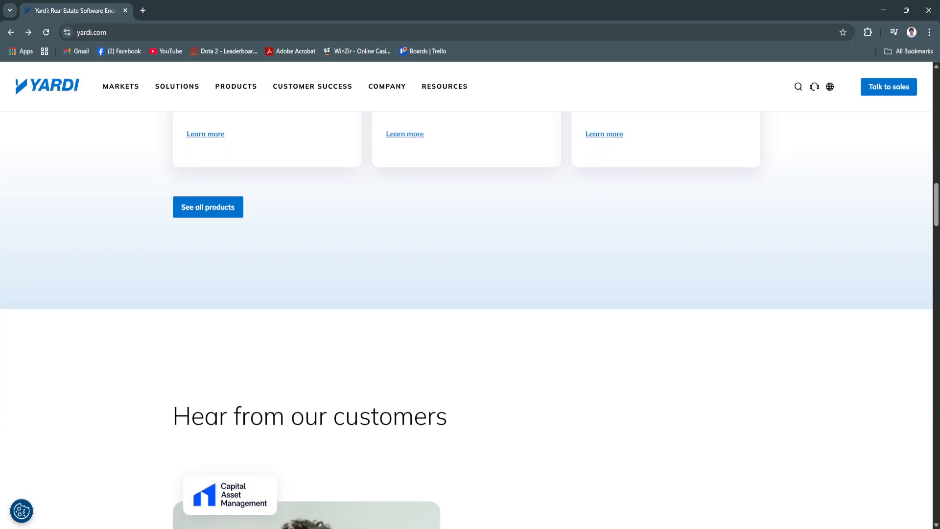
{"action": "scroll", "scroll_direction": "down", "scroll_amount": 3}
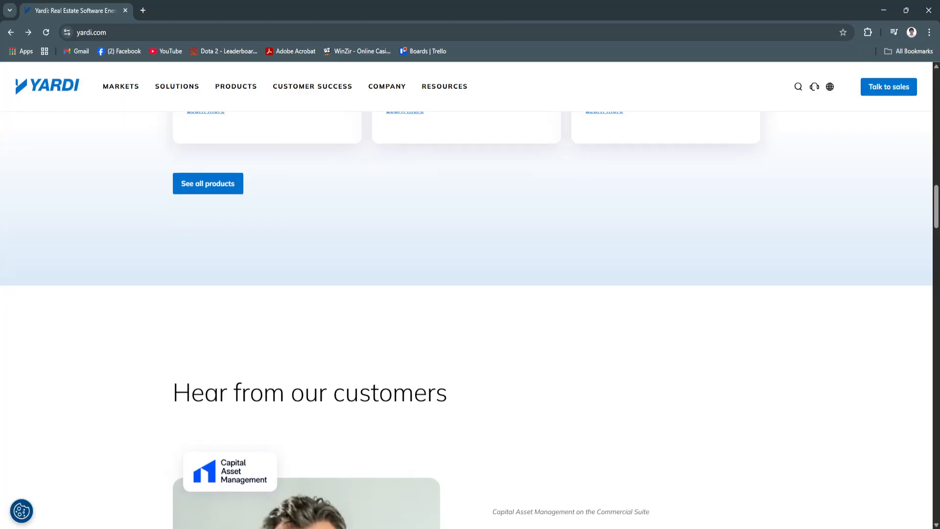
{"action": "scroll", "scroll_direction": "down", "scroll_amount": 3}
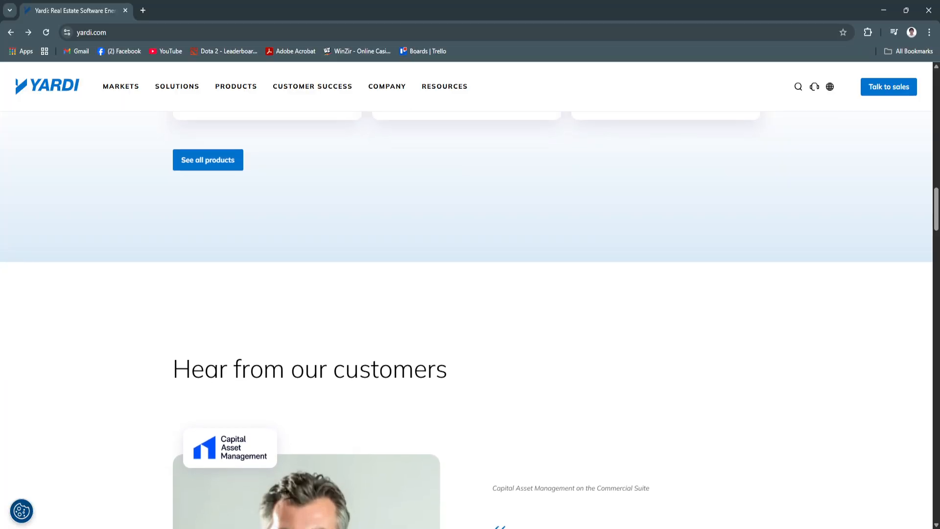
{"action": "scroll", "scroll_direction": "down", "scroll_amount": 3}
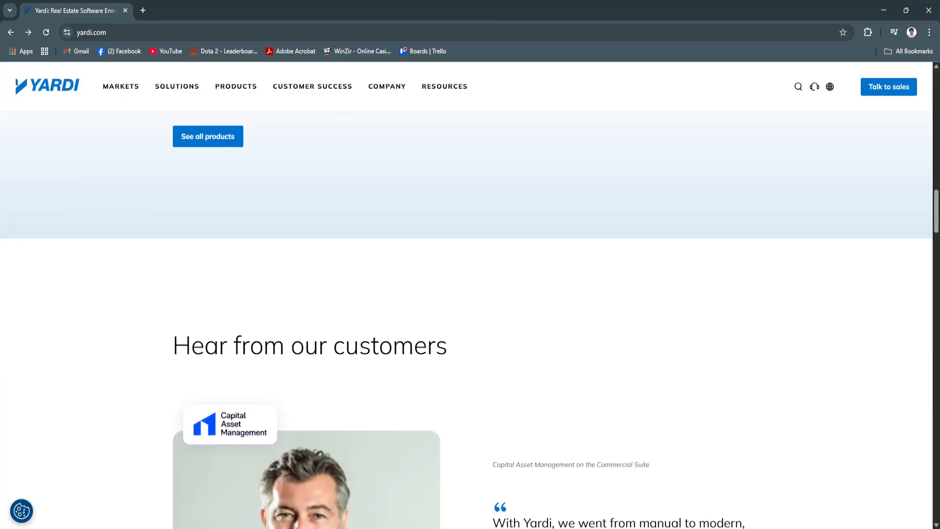
{"action": "scroll", "scroll_direction": "down", "scroll_amount": 3}
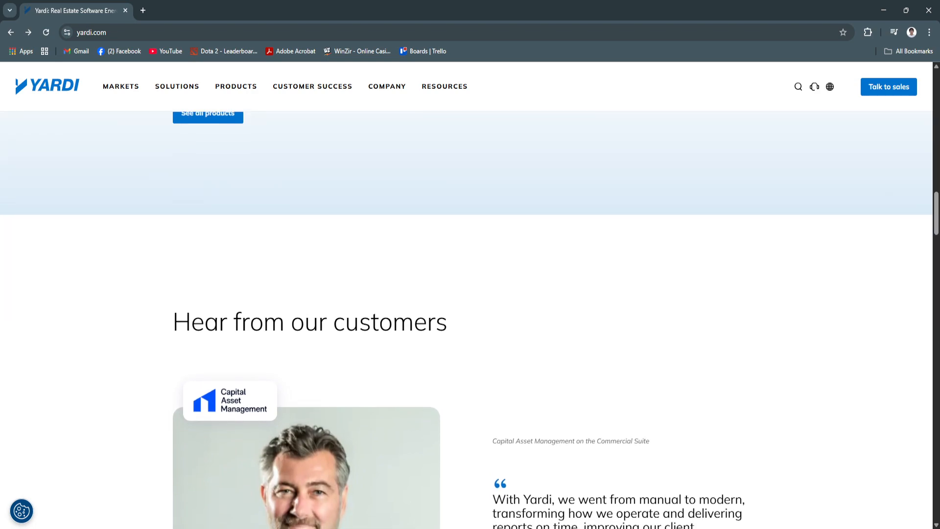
Scroll until Aaron Strole's Capital Asset Management quote and Read the story link show
{"action": "scroll", "scroll_direction": "down", "scroll_amount": 3}
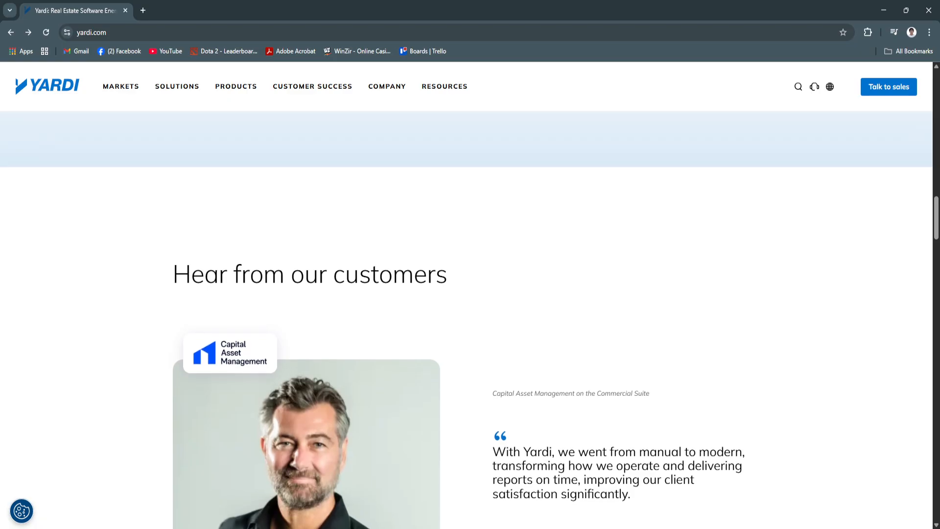
{"action": "scroll", "scroll_direction": "down", "scroll_amount": 3}
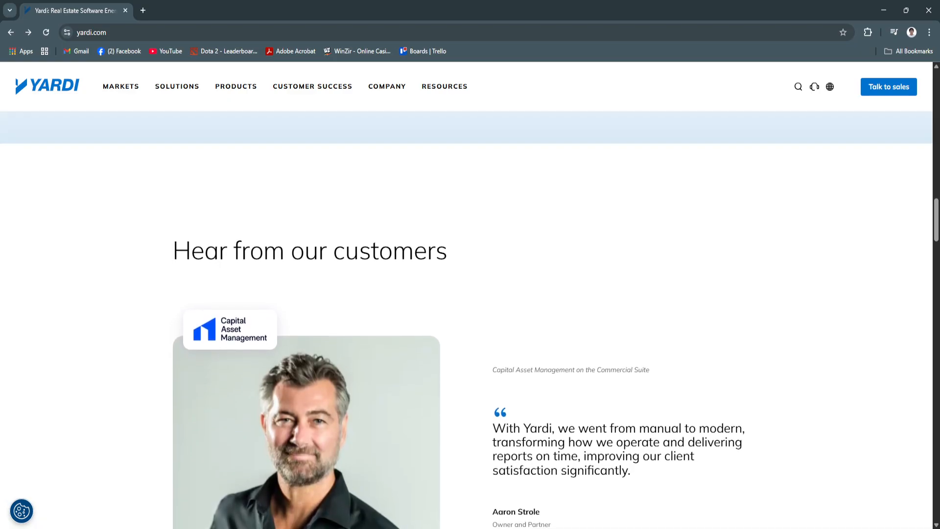
{"action": "scroll", "scroll_direction": "down", "scroll_amount": 3}
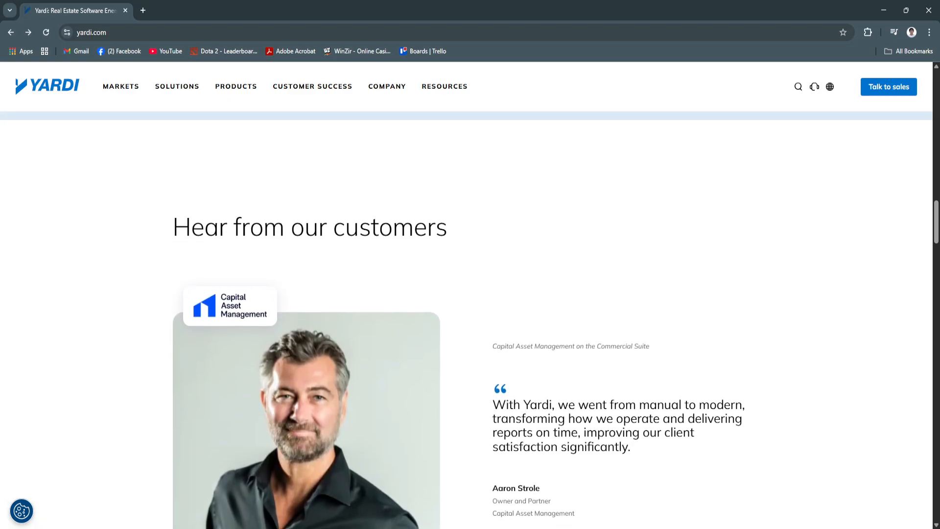
{"action": "scroll", "scroll_direction": "down", "scroll_amount": 3}
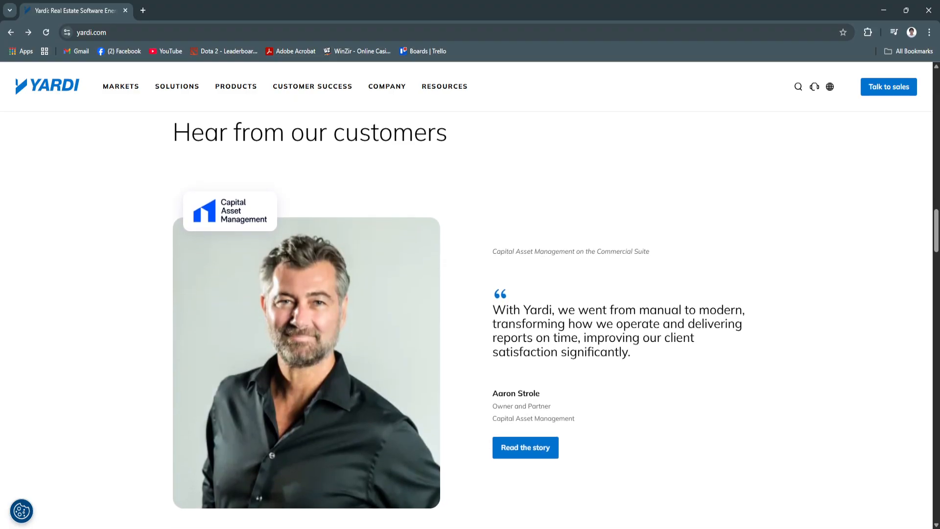
{"action": "scroll", "scroll_direction": "down", "scroll_amount": 3}
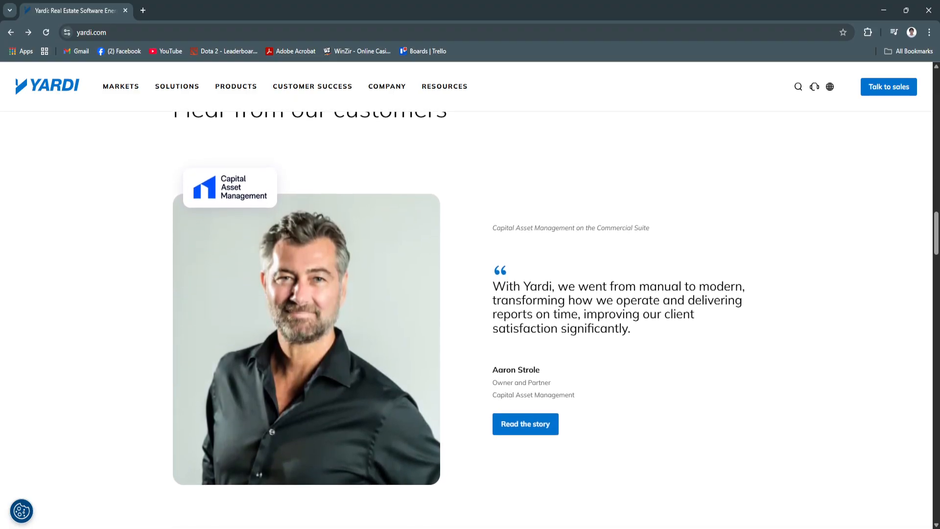
{"action": "scroll", "scroll_direction": "down", "scroll_amount": 3}
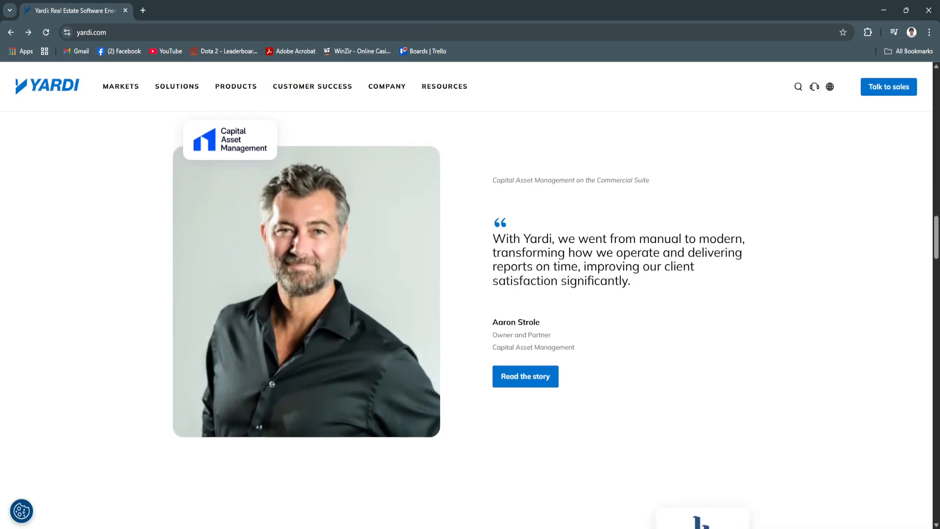
Scroll to Diana Norbury's Pillar Properties testimonial, down to 'Trusted by real estate leaders'
{"action": "scroll", "scroll_direction": "down", "scroll_amount": 3}
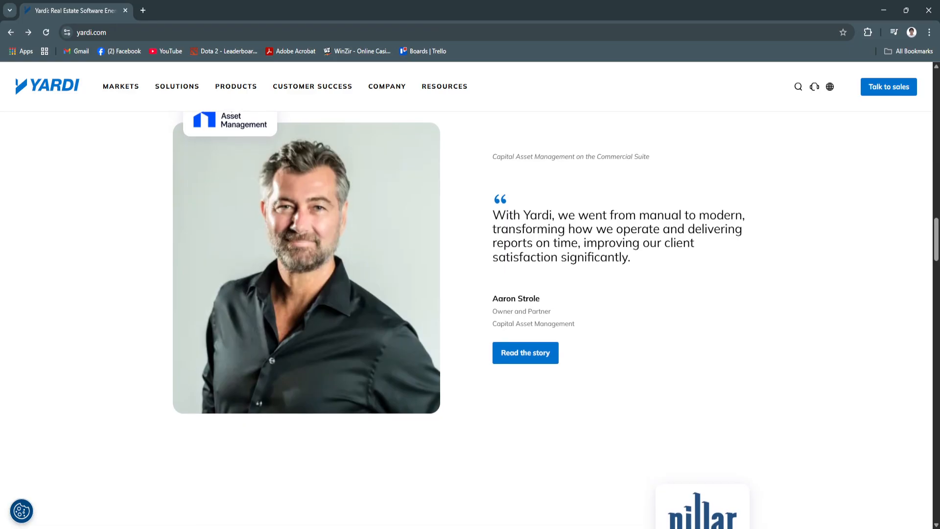
{"action": "scroll", "scroll_direction": "down", "scroll_amount": 3}
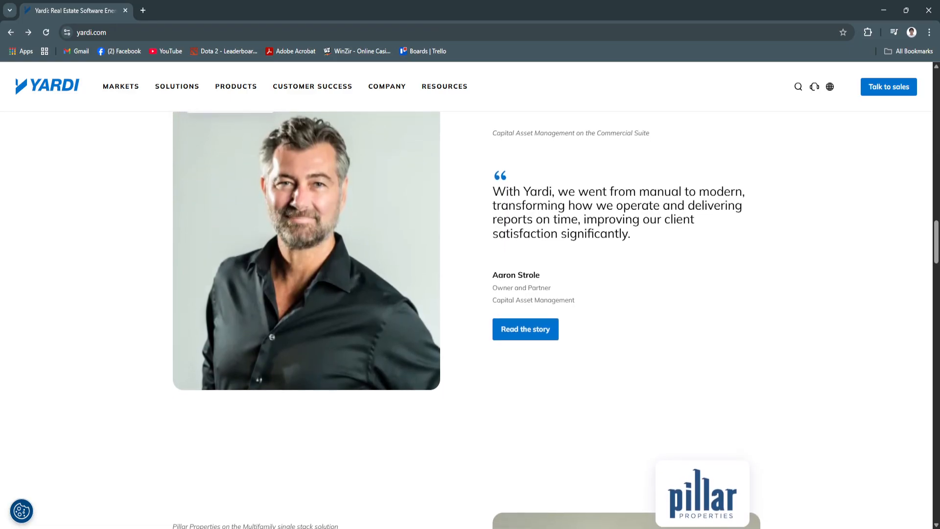
{"action": "scroll", "scroll_direction": "down", "scroll_amount": 3}
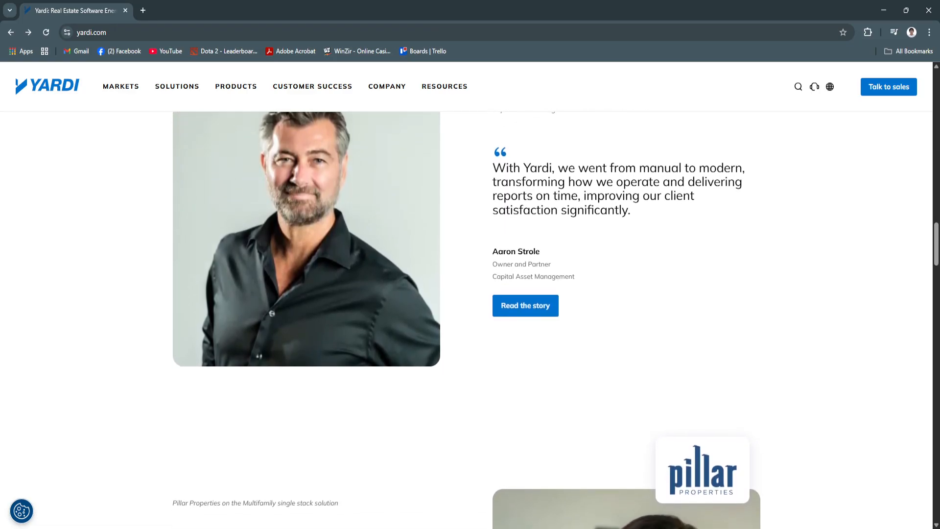
{"action": "scroll", "scroll_direction": "down", "scroll_amount": 3}
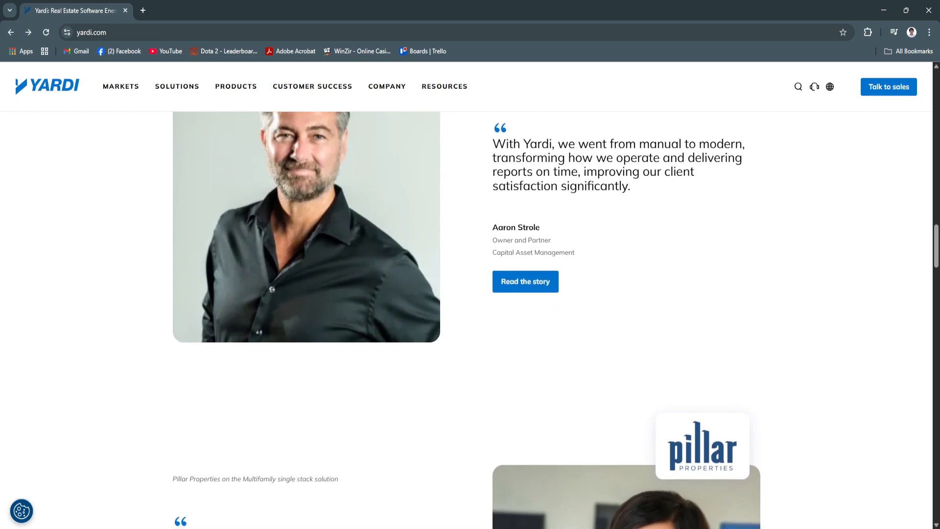
{"action": "scroll", "scroll_direction": "down", "scroll_amount": 3}
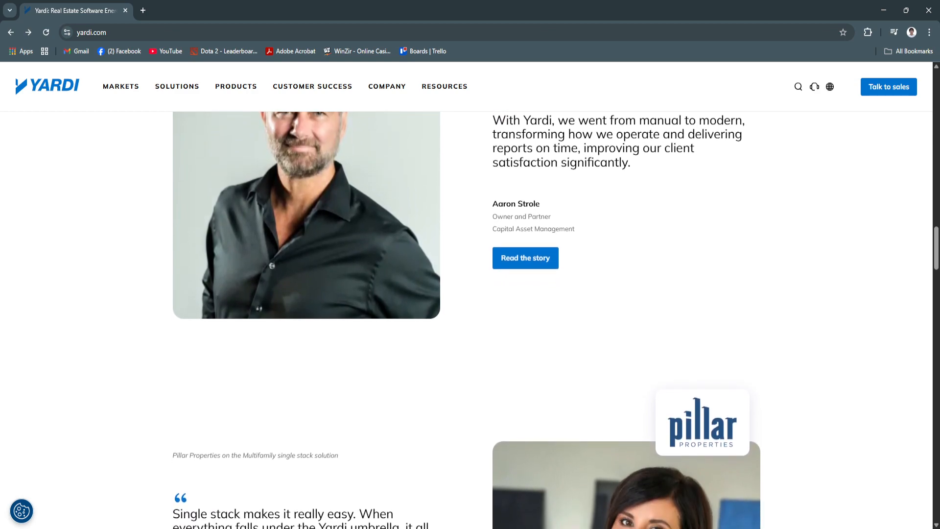
{"action": "scroll", "scroll_direction": "down", "scroll_amount": 3}
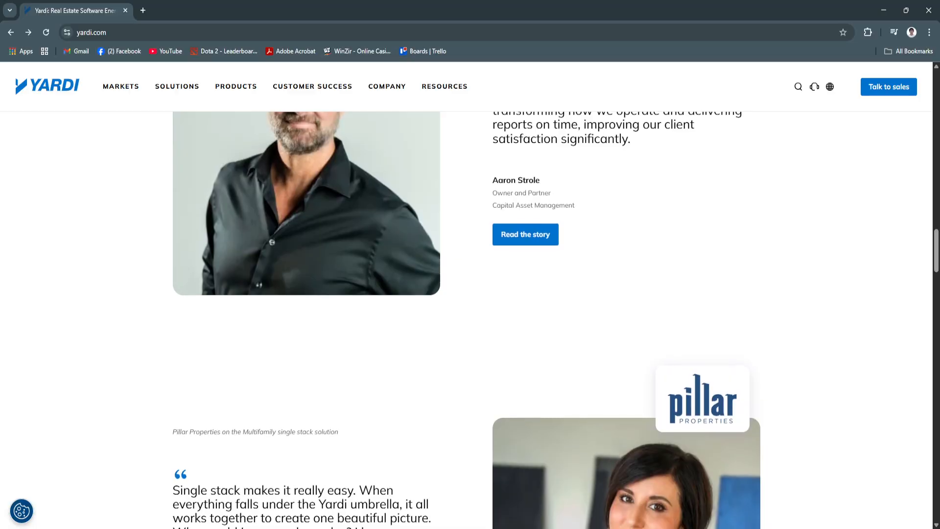
{"action": "scroll", "scroll_direction": "down", "scroll_amount": 3}
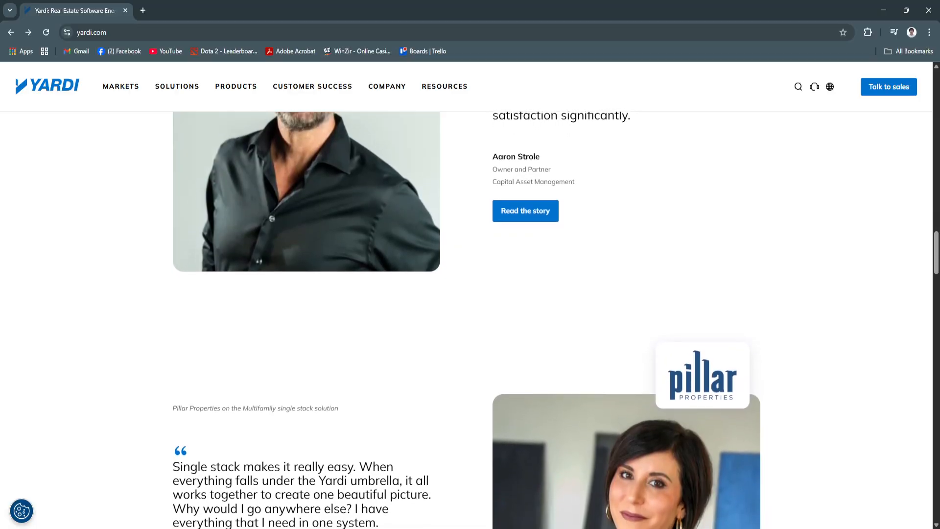
{"action": "scroll", "scroll_direction": "down", "scroll_amount": 3}
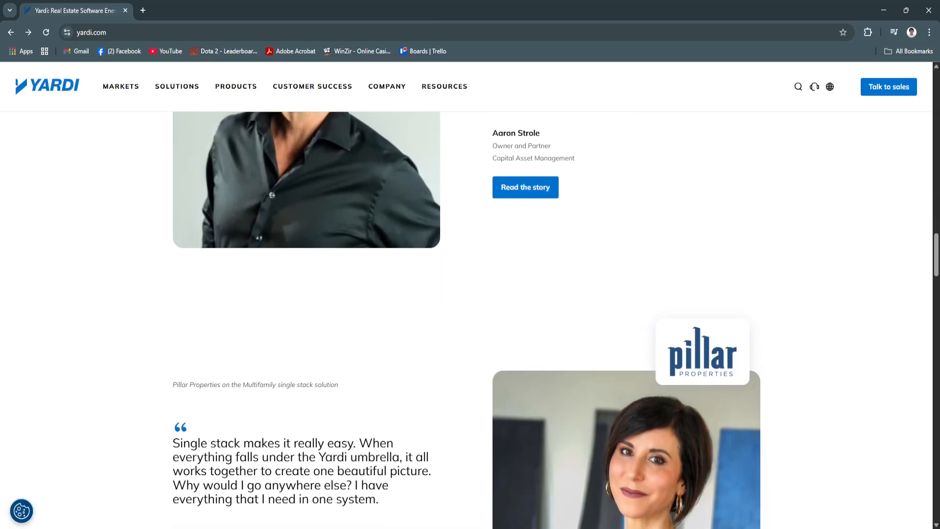
{"action": "scroll", "scroll_direction": "down", "scroll_amount": 3}
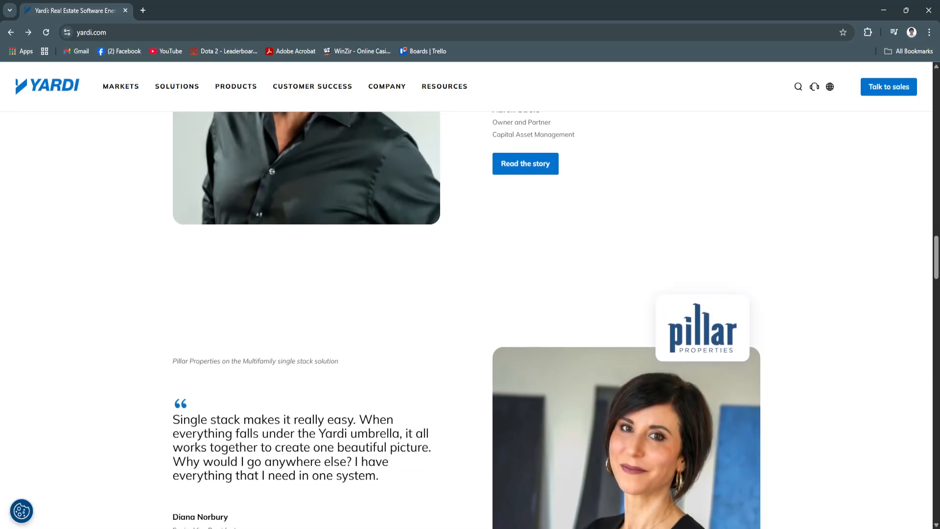
{"action": "scroll", "scroll_direction": "down", "scroll_amount": 3}
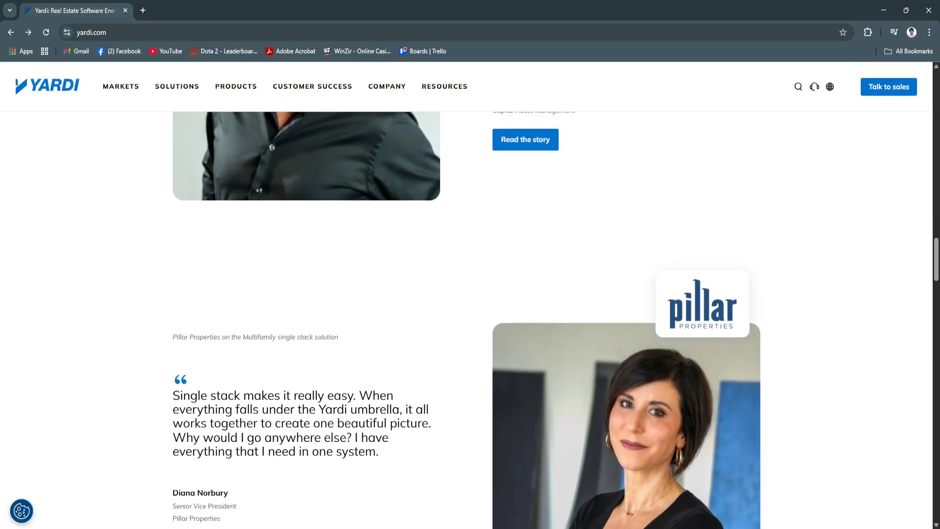
{"action": "scroll", "scroll_direction": "down", "scroll_amount": 3}
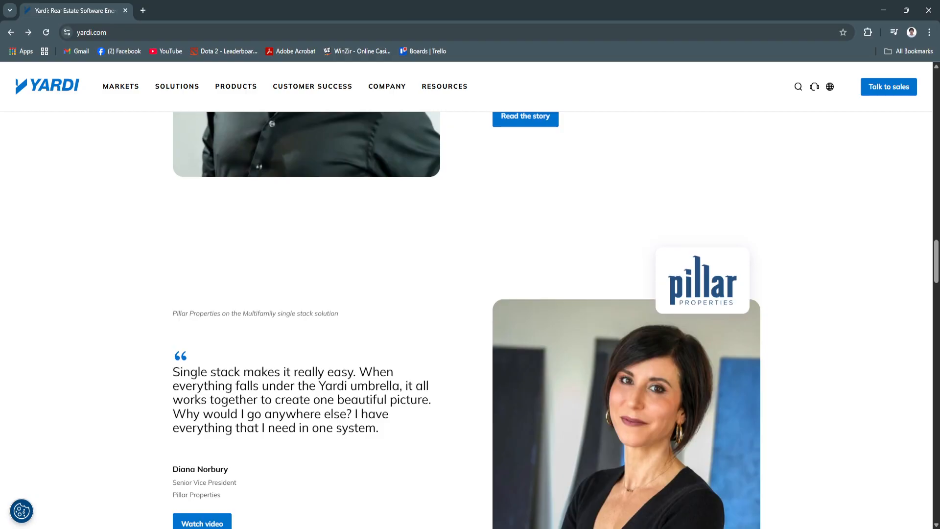
{"action": "scroll", "scroll_direction": "down", "scroll_amount": 3}
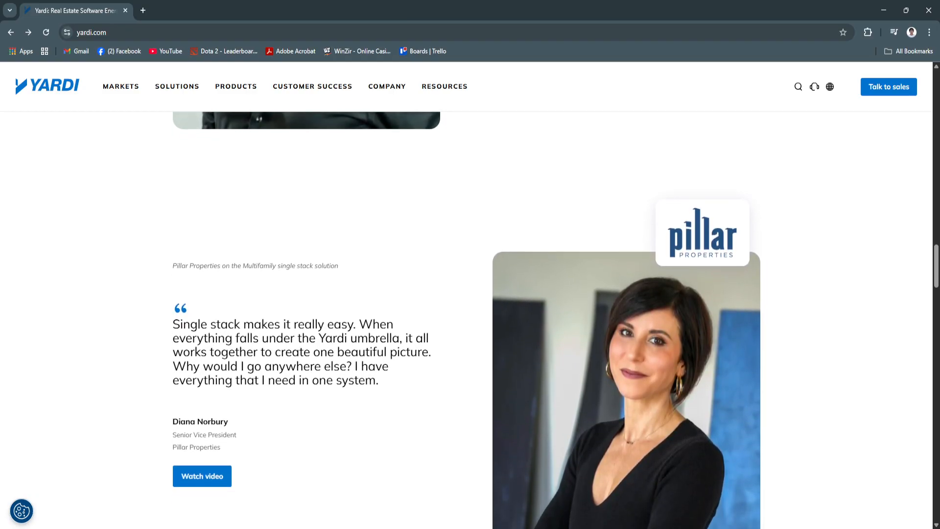
{"action": "scroll", "scroll_direction": "up", "scroll_amount": 3}
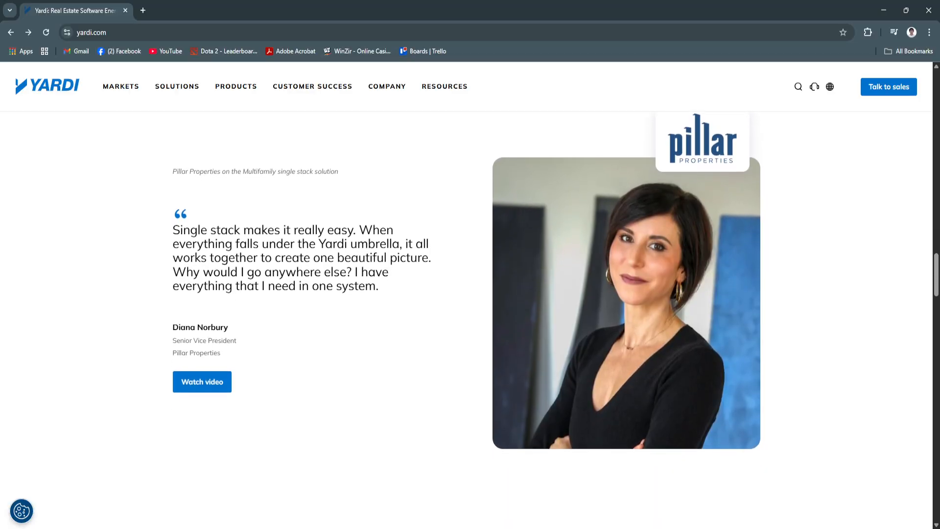
{"action": "scroll", "scroll_direction": "down", "scroll_amount": 3}
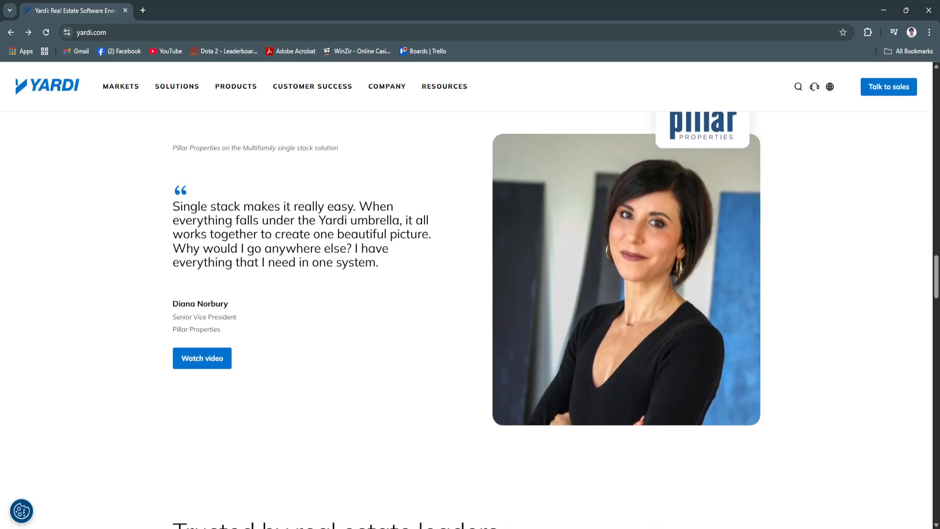
{"action": "scroll", "scroll_direction": "down", "scroll_amount": 3}
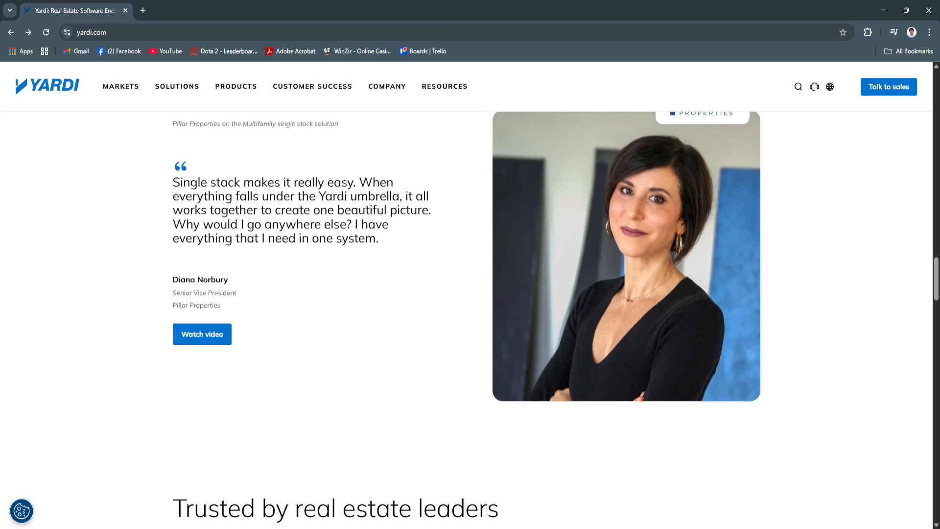
Scroll past the client logos to the Multifamily, Commercial and Affordable housing market cards
{"action": "scroll", "scroll_direction": "down", "scroll_amount": 3}
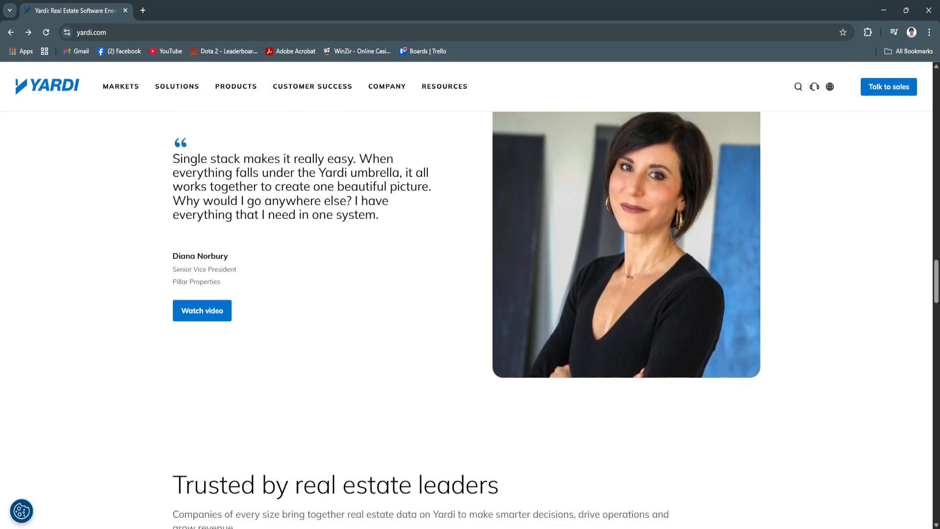
{"action": "scroll", "scroll_direction": "down", "scroll_amount": 3}
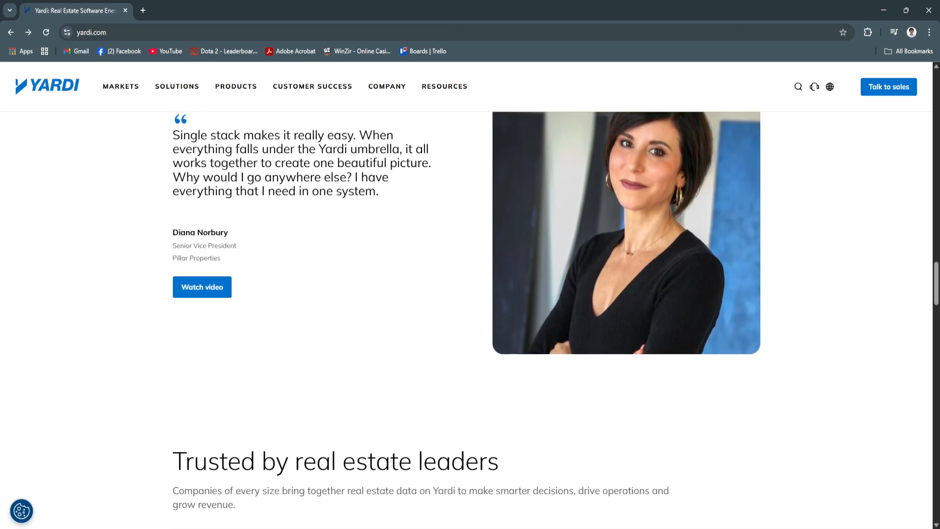
{"action": "scroll", "scroll_direction": "down", "scroll_amount": 3}
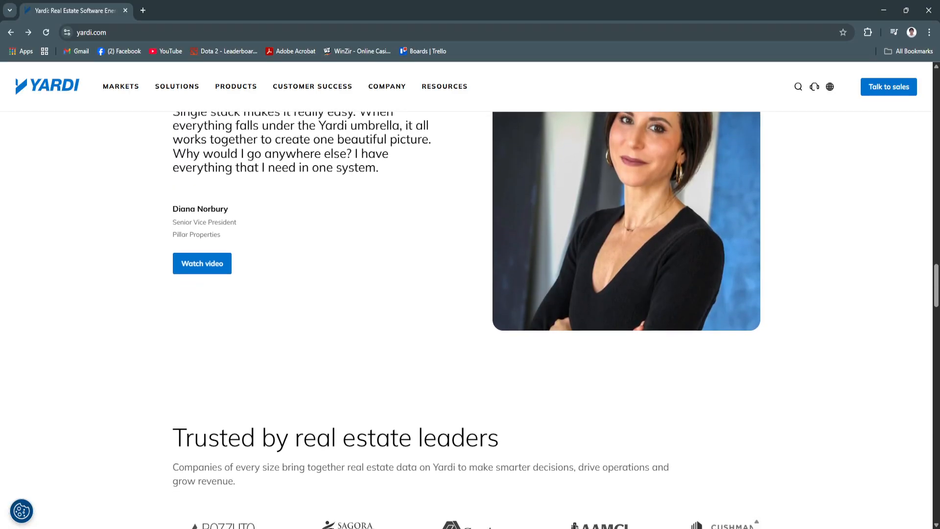
{"action": "scroll", "scroll_direction": "down", "scroll_amount": 3}
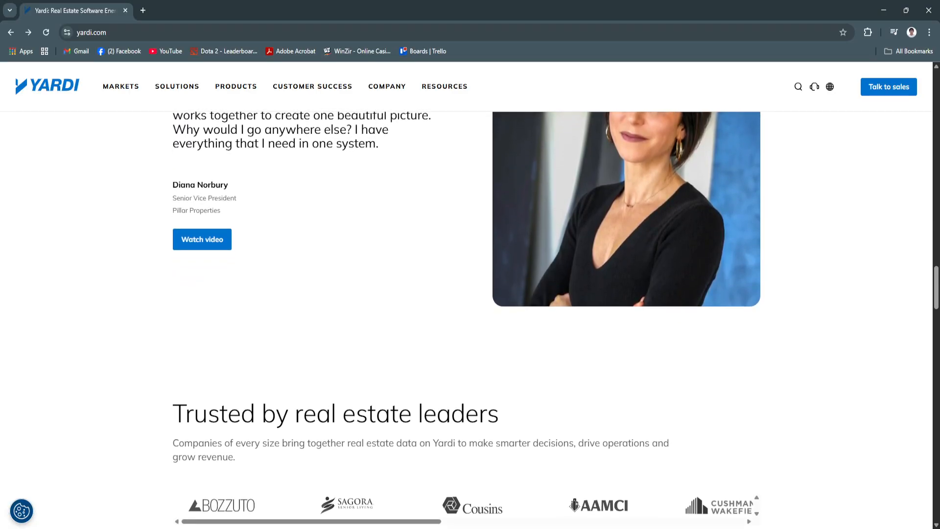
{"action": "scroll", "scroll_direction": "down", "scroll_amount": 3}
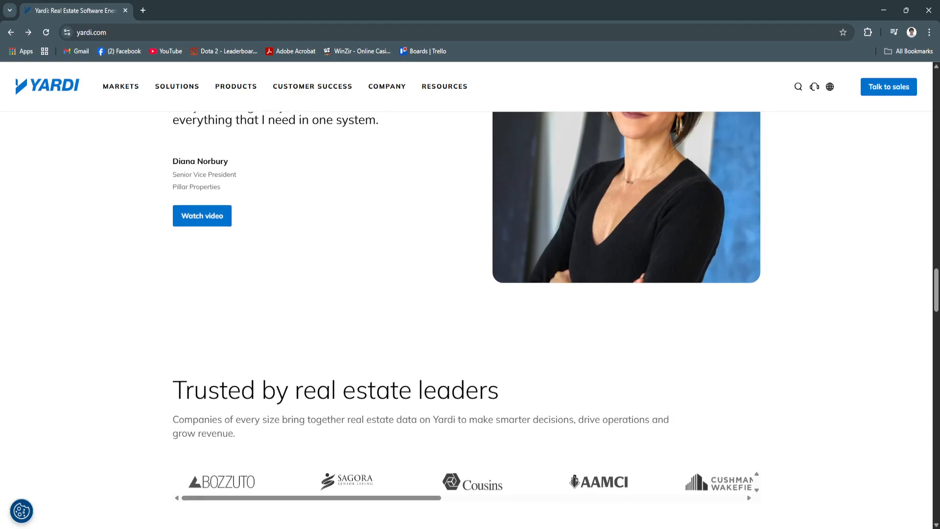
{"action": "scroll", "scroll_direction": "down", "scroll_amount": 3}
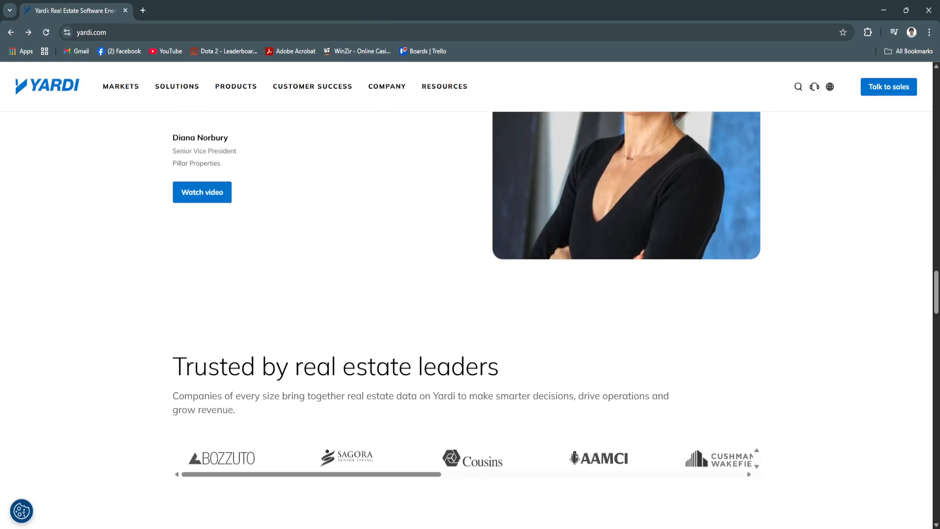
{"action": "scroll", "scroll_direction": "down", "scroll_amount": 3}
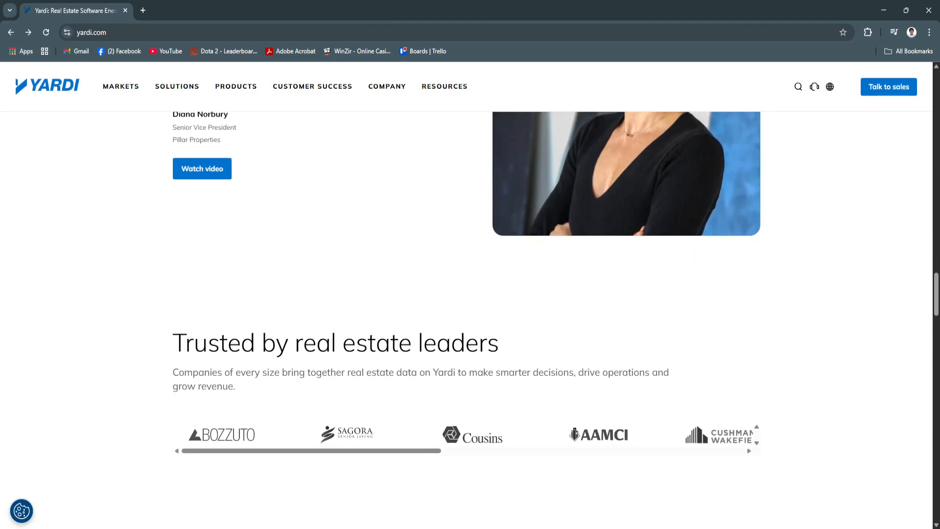
{"action": "scroll", "scroll_direction": "down", "scroll_amount": 3}
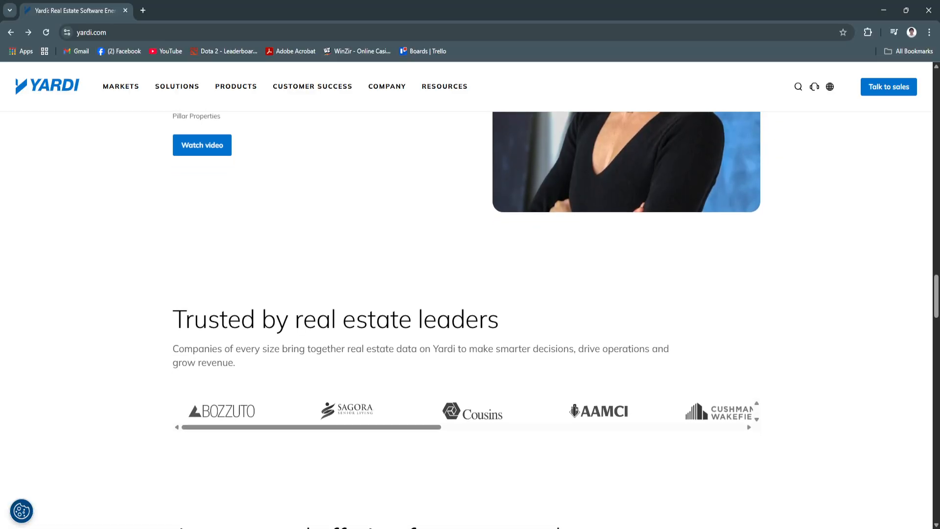
{"action": "scroll", "scroll_direction": "down", "scroll_amount": 3}
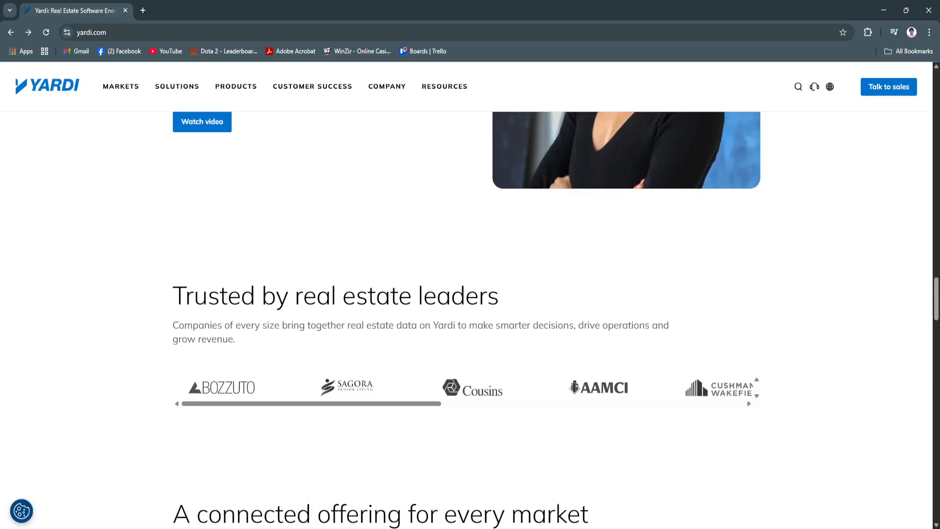
{"action": "scroll", "scroll_direction": "down", "scroll_amount": 3}
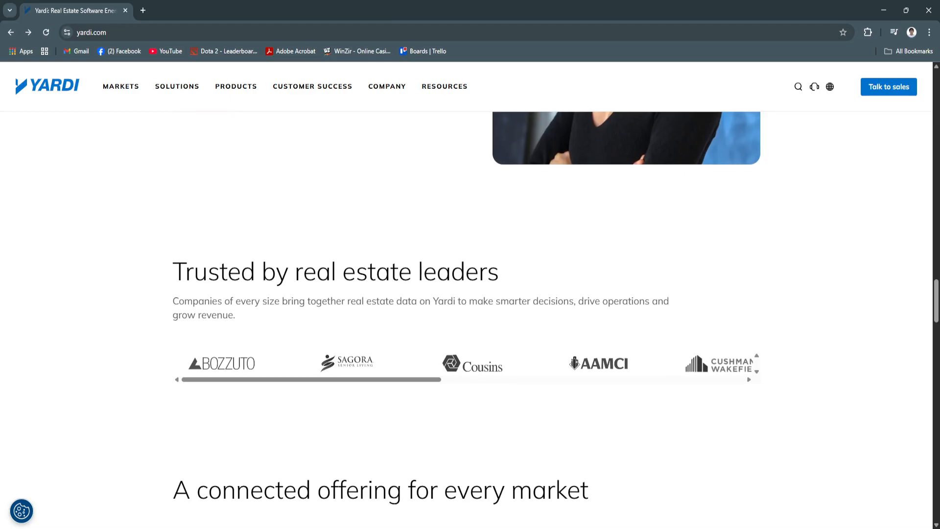
{"action": "scroll", "scroll_direction": "down", "scroll_amount": 3}
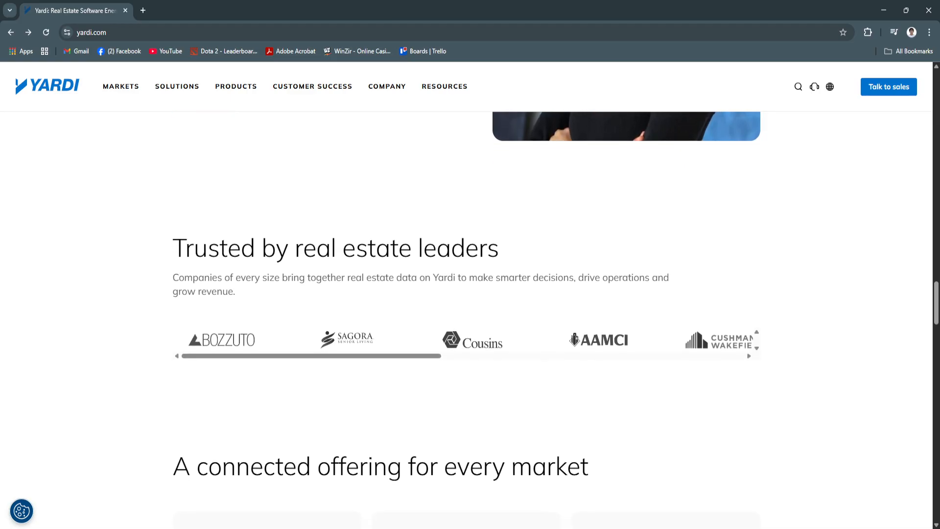
{"action": "scroll", "scroll_direction": "down", "scroll_amount": 3}
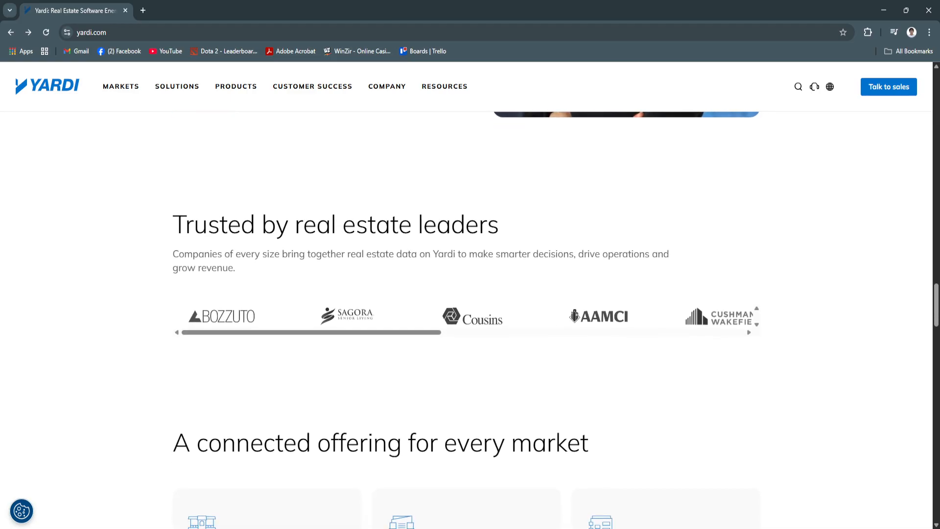
{"action": "scroll", "scroll_direction": "down", "scroll_amount": 3}
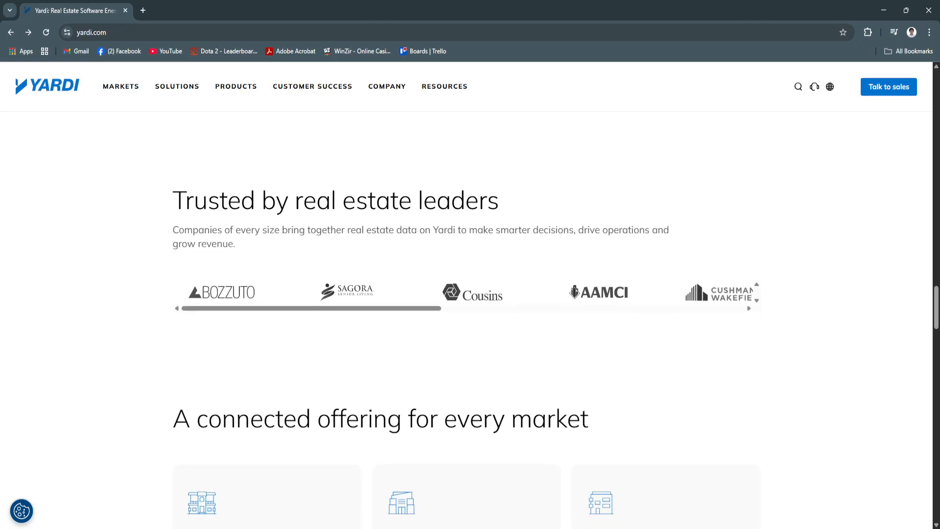
{"action": "scroll", "scroll_direction": "down", "scroll_amount": 3}
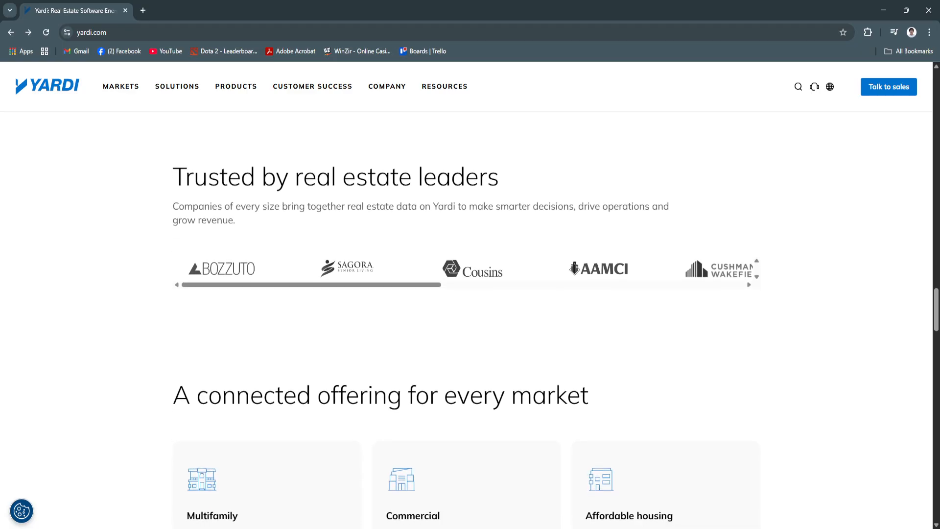
{"action": "scroll", "scroll_direction": "down", "scroll_amount": 3}
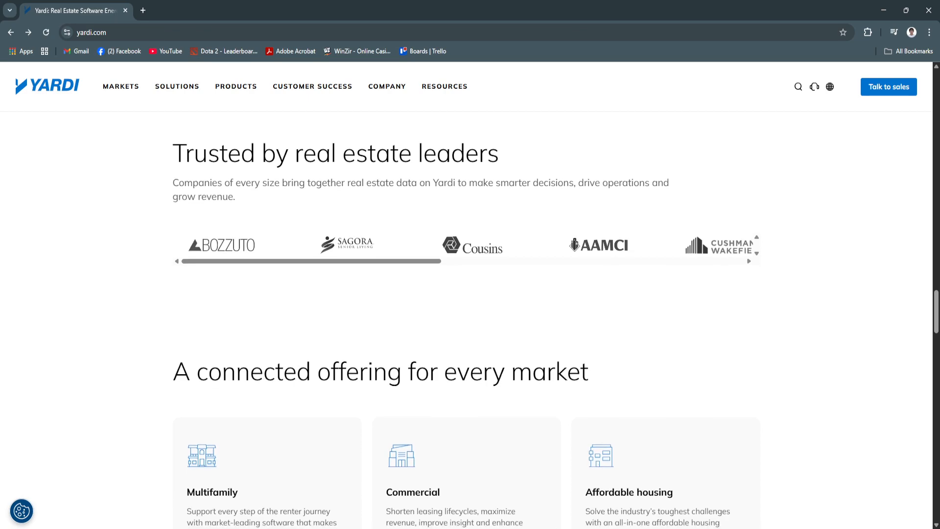
{"action": "scroll", "scroll_direction": "down", "scroll_amount": 3}
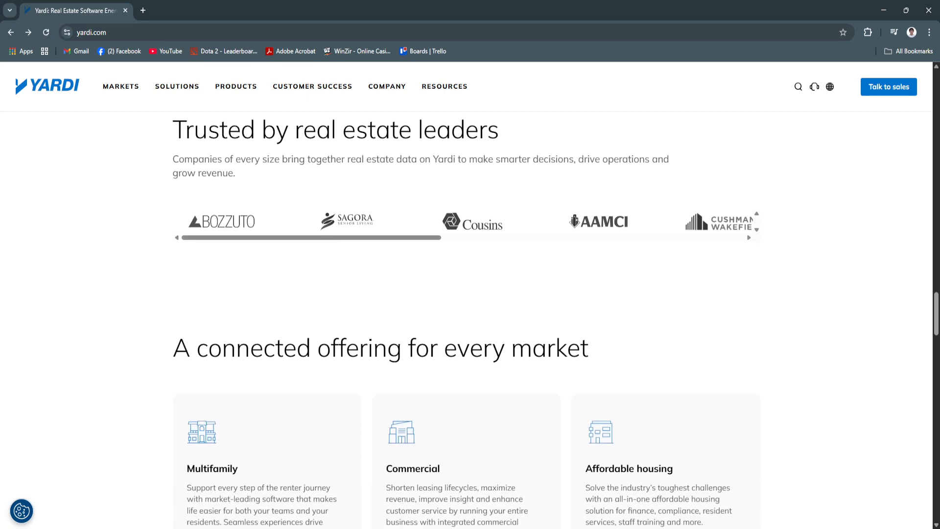
{"action": "scroll", "scroll_direction": "down", "scroll_amount": 3}
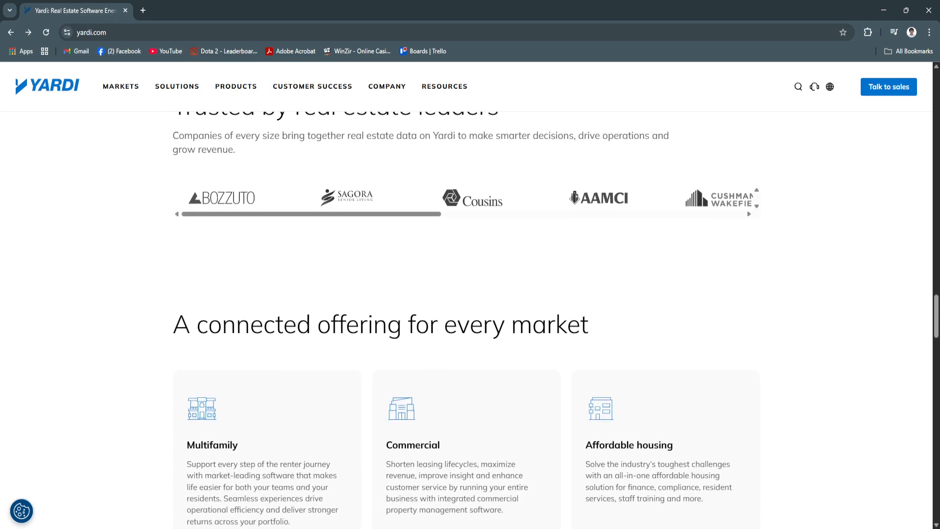
{"action": "scroll", "scroll_direction": "down", "scroll_amount": 3}
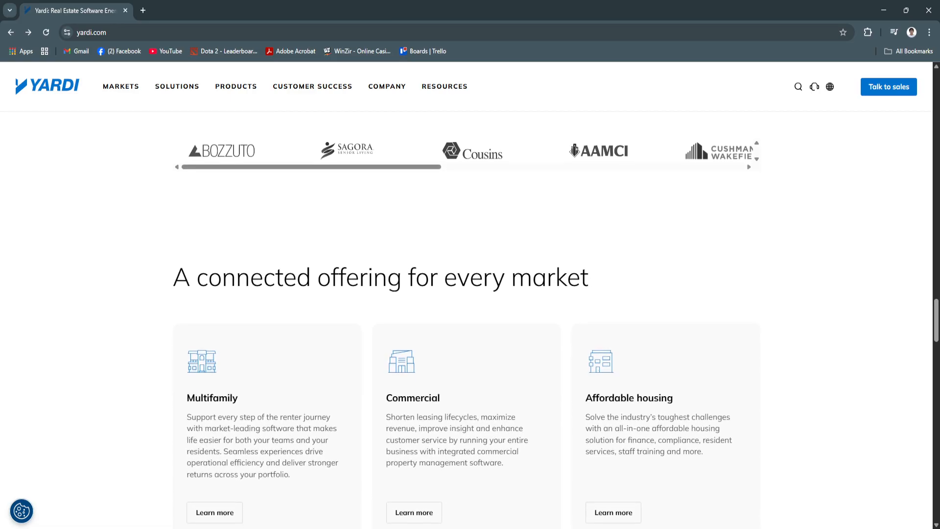
{"action": "scroll", "scroll_direction": "down", "scroll_amount": 3}
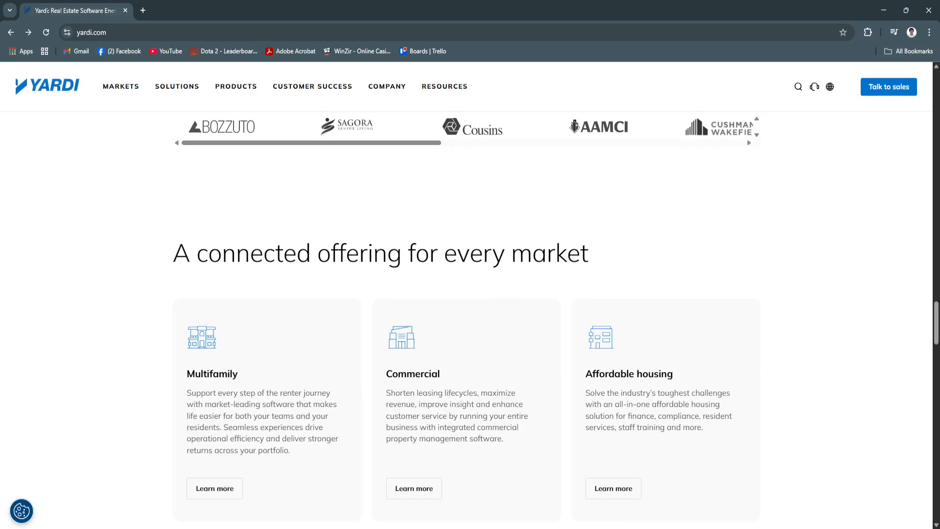
{"action": "scroll", "scroll_direction": "down", "scroll_amount": 3}
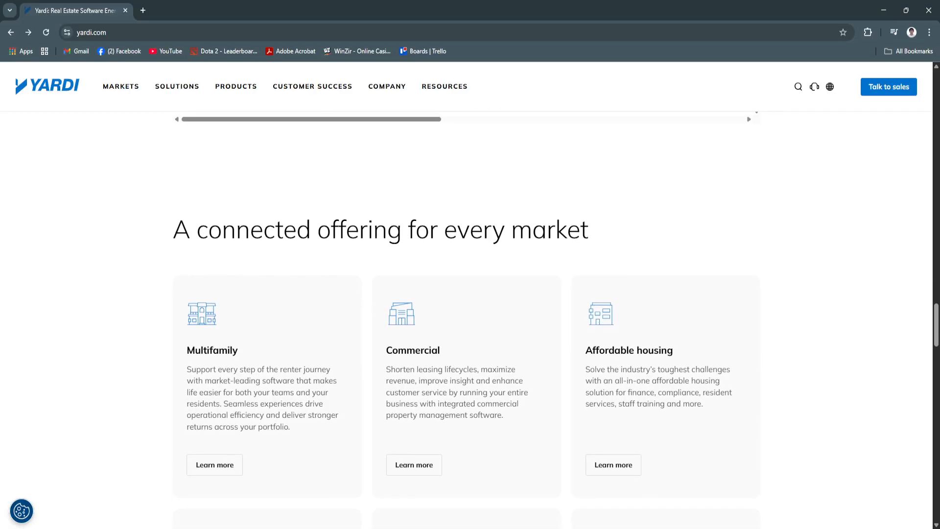
Scroll to the PHA, Senior living and Coworking cards and the See all markets link
{"action": "scroll", "scroll_direction": "down", "scroll_amount": 3}
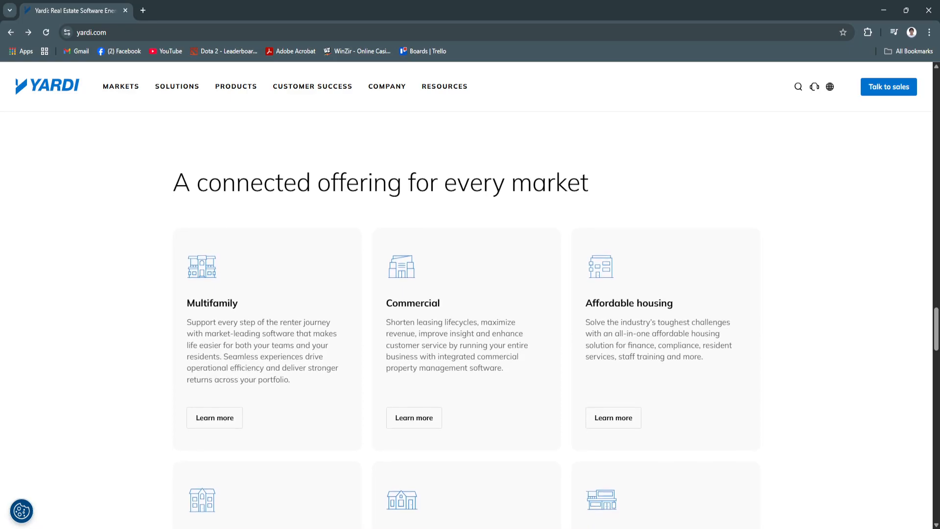
{"action": "scroll", "scroll_direction": "down", "scroll_amount": 3}
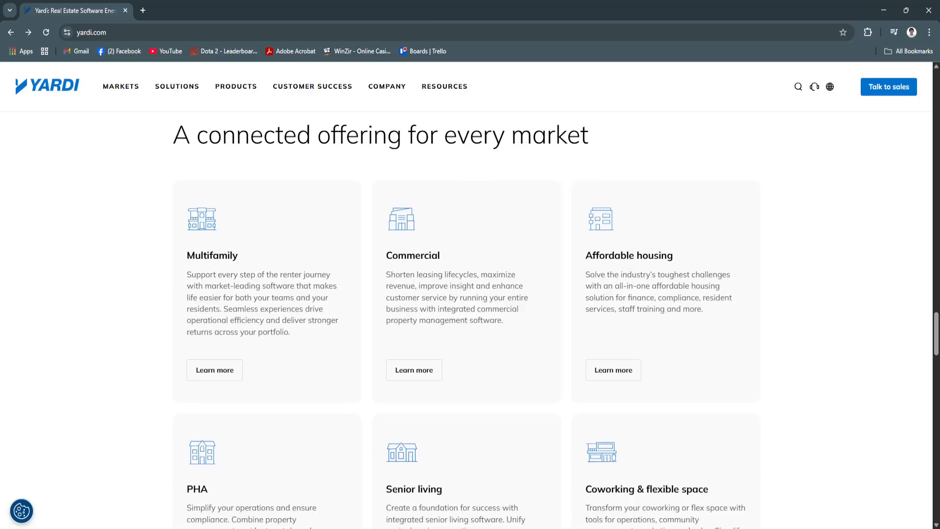
{"action": "scroll", "scroll_direction": "down", "scroll_amount": 3}
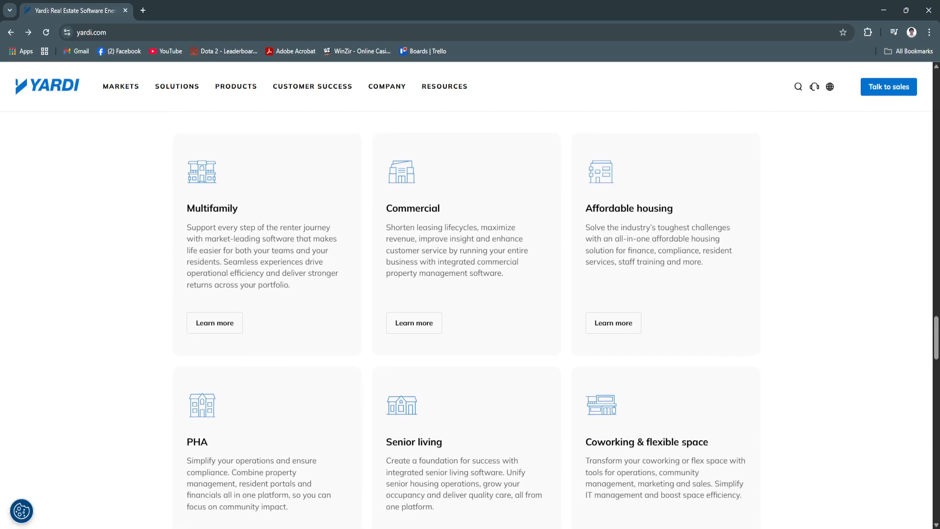
{"action": "scroll", "scroll_direction": "down", "scroll_amount": 3}
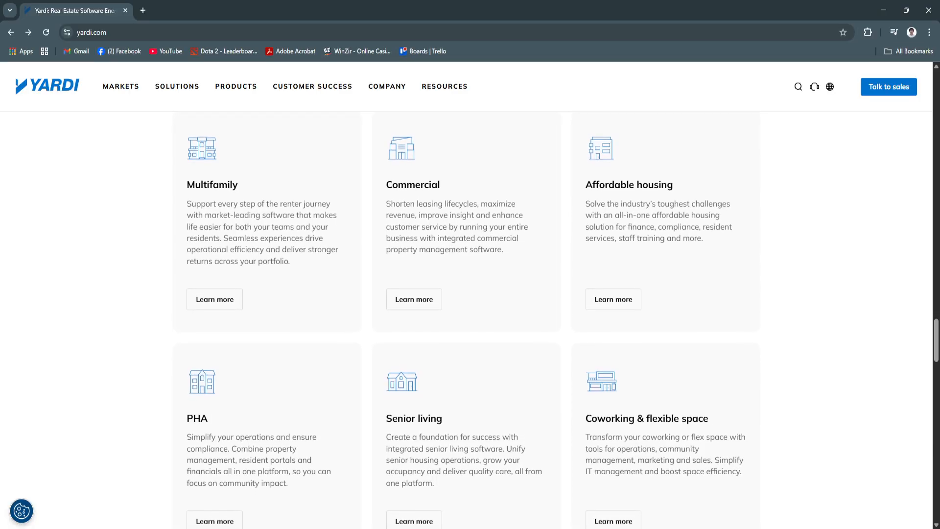
{"action": "scroll", "scroll_direction": "down", "scroll_amount": 3}
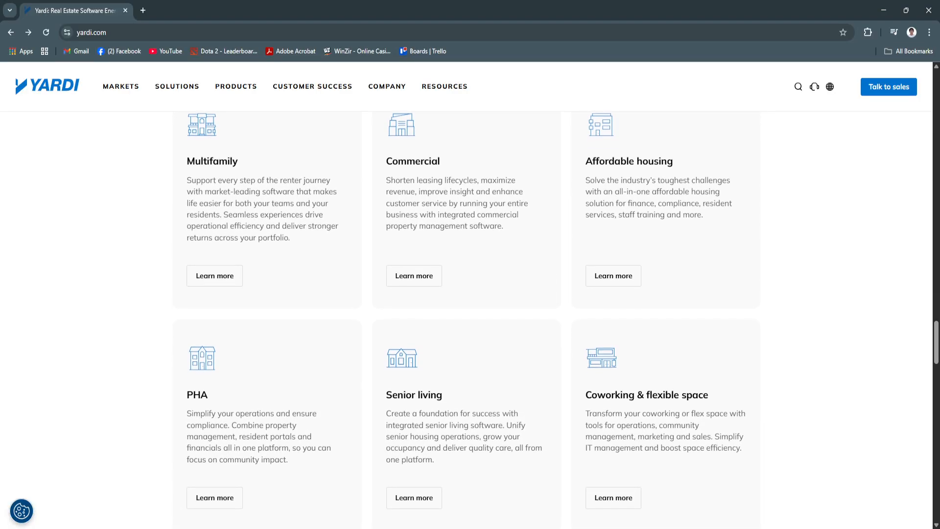
{"action": "scroll", "scroll_direction": "down", "scroll_amount": 3}
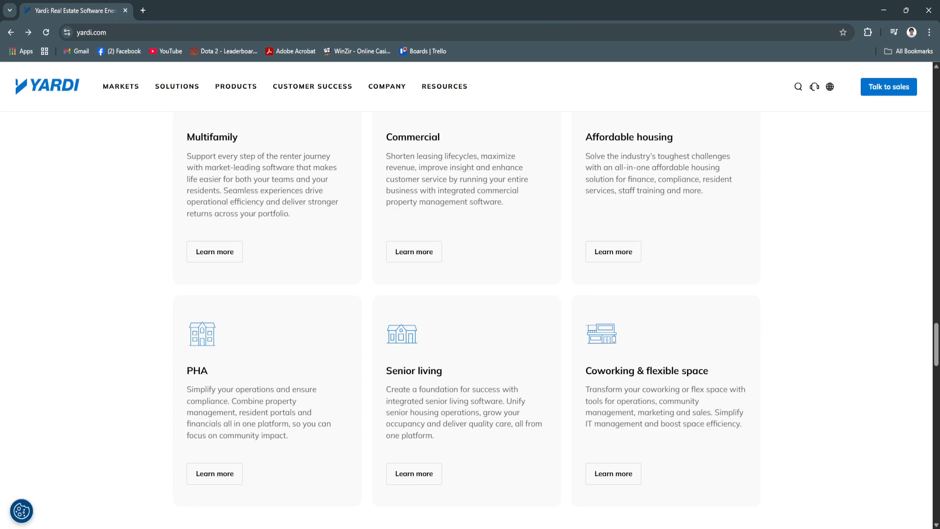
{"action": "scroll", "scroll_direction": "down", "scroll_amount": 3}
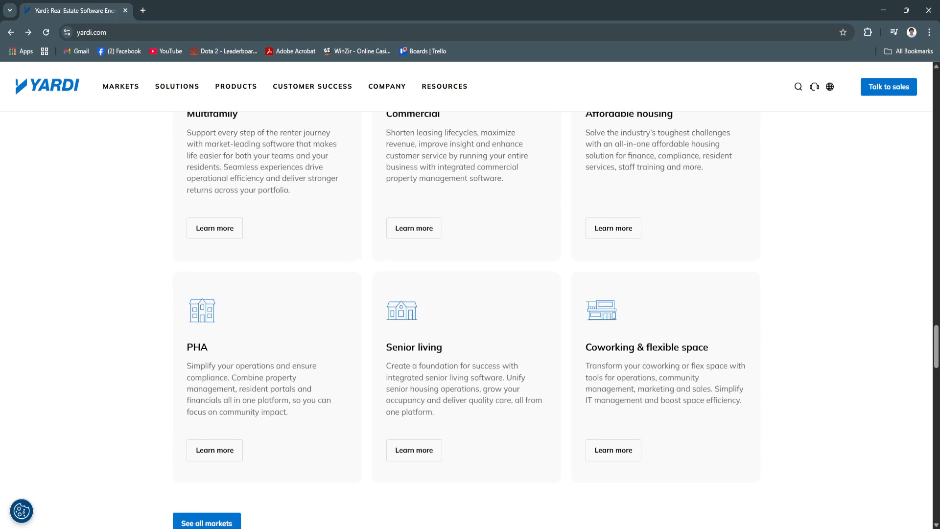
{"action": "scroll", "scroll_direction": "down", "scroll_amount": 3}
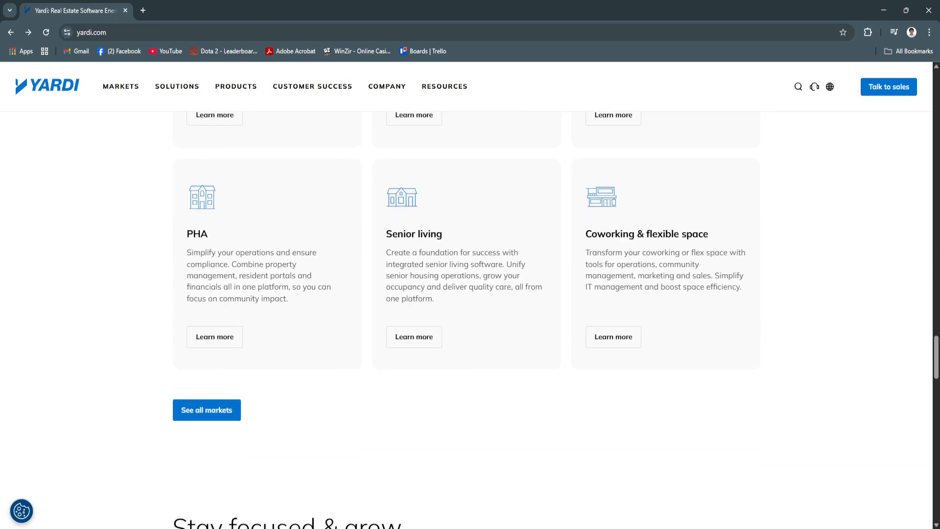
Scroll up briefly, then back down toward the 'Stay focused & grow' section
{"action": "scroll", "scroll_direction": "up", "scroll_amount": 3}
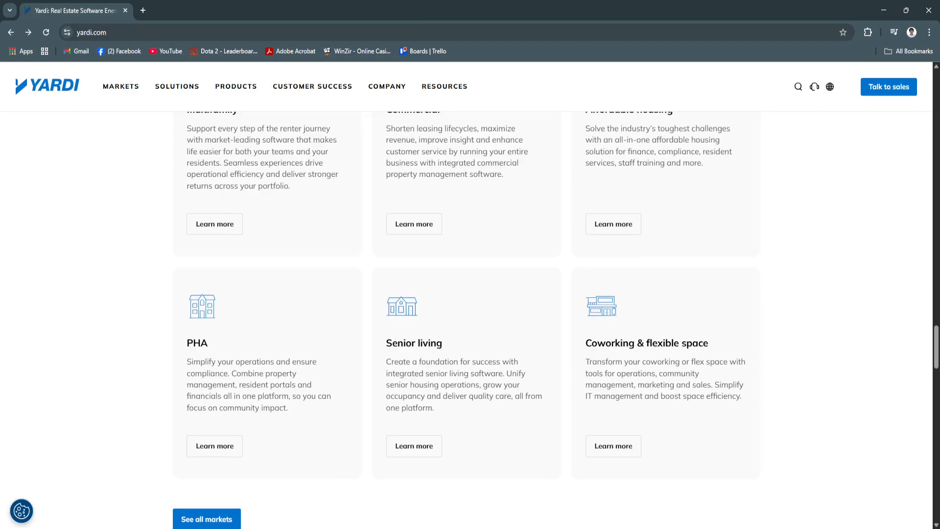
{"action": "scroll", "scroll_direction": "down", "scroll_amount": 3}
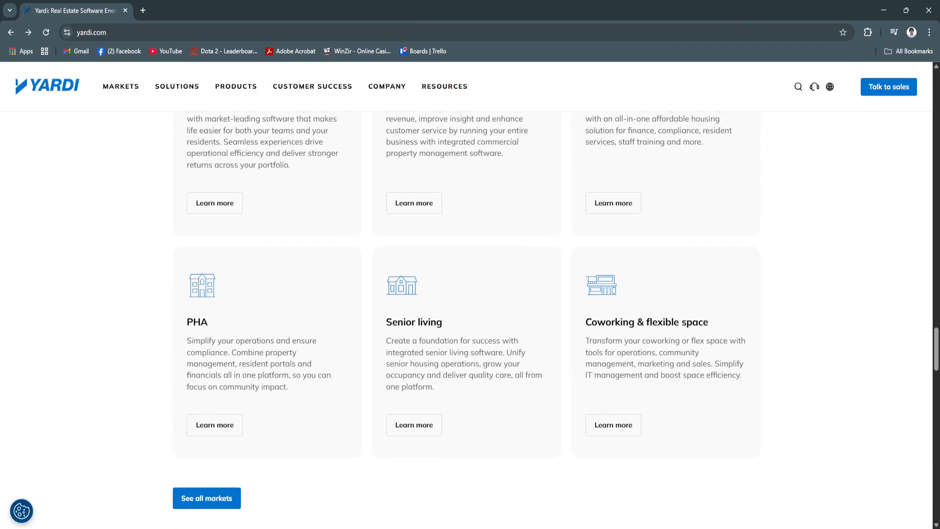
{"action": "scroll", "scroll_direction": "down", "scroll_amount": 3}
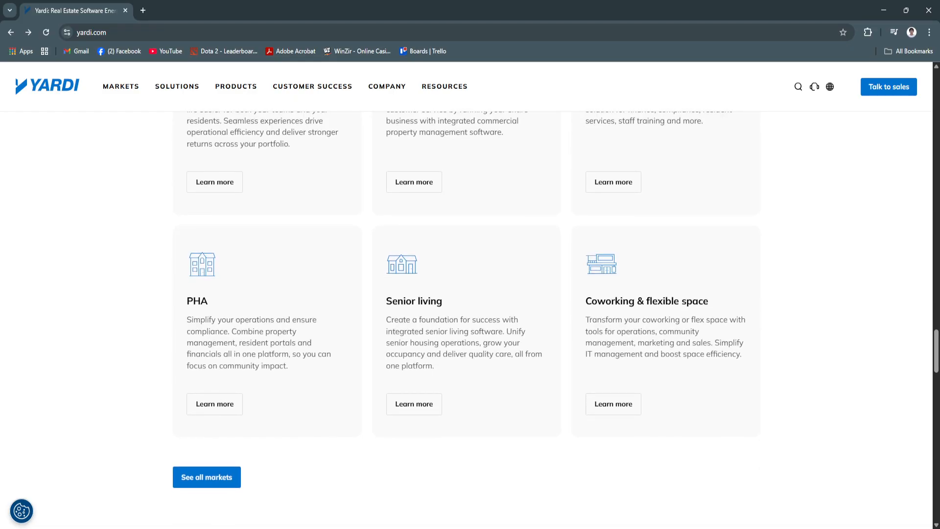
{"action": "scroll", "scroll_direction": "down", "scroll_amount": 3}
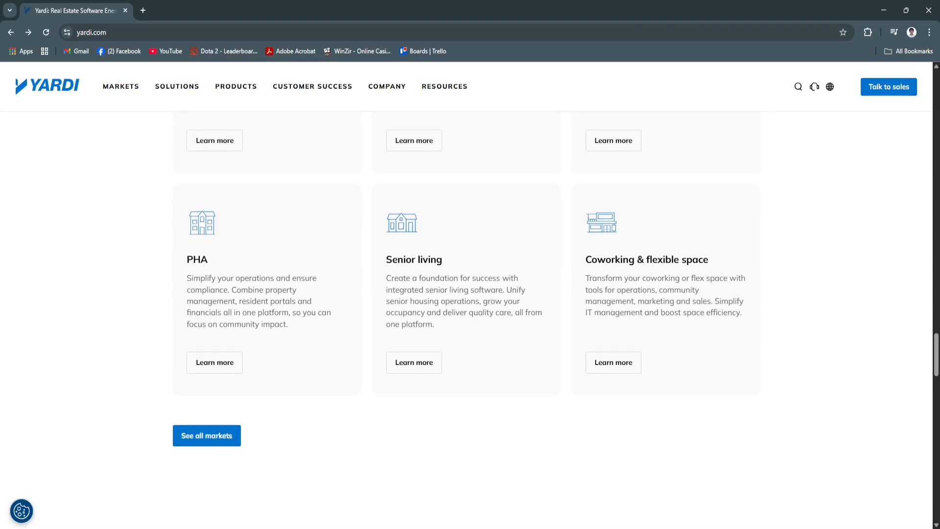
{"action": "scroll", "scroll_direction": "down", "scroll_amount": 3}
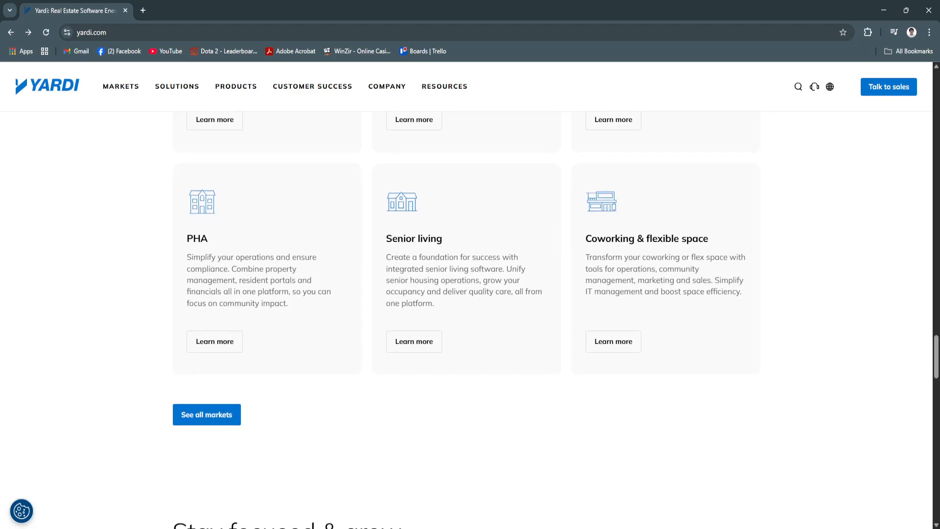
{"action": "scroll", "scroll_direction": "down", "scroll_amount": 3}
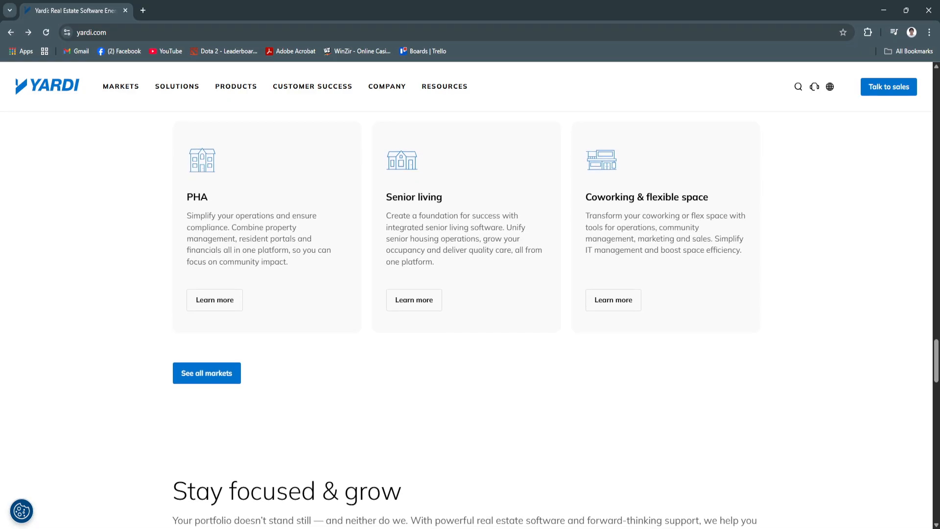
{"action": "scroll", "scroll_direction": "down", "scroll_amount": 3}
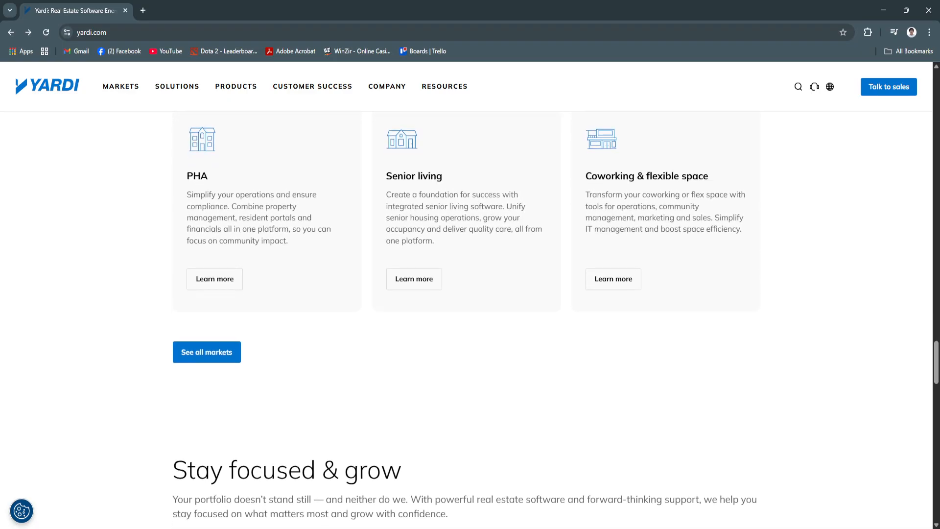
{"action": "scroll", "scroll_direction": "down", "scroll_amount": 3}
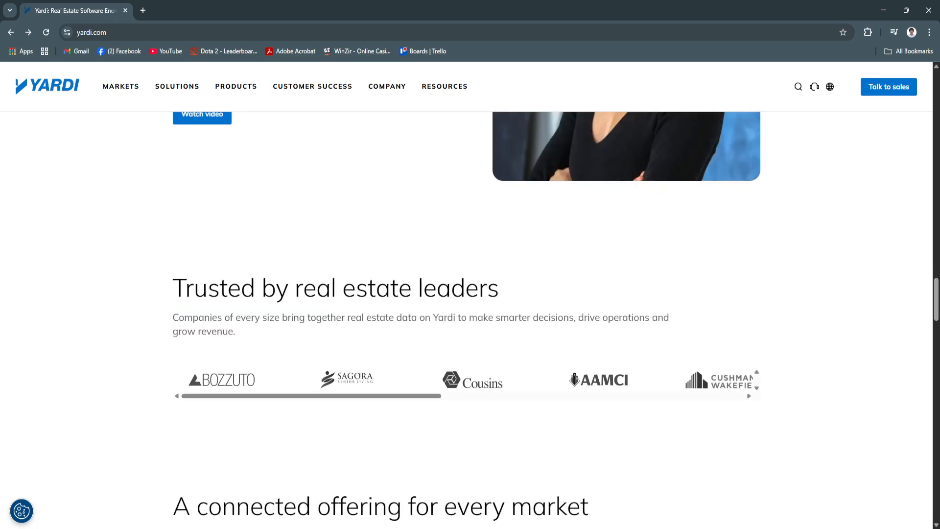
Scroll past the PHA, Senior living and Coworking cards to the 'Stay focused & grow' heading
{"action": "scroll", "scroll_direction": "down", "scroll_amount": 3}
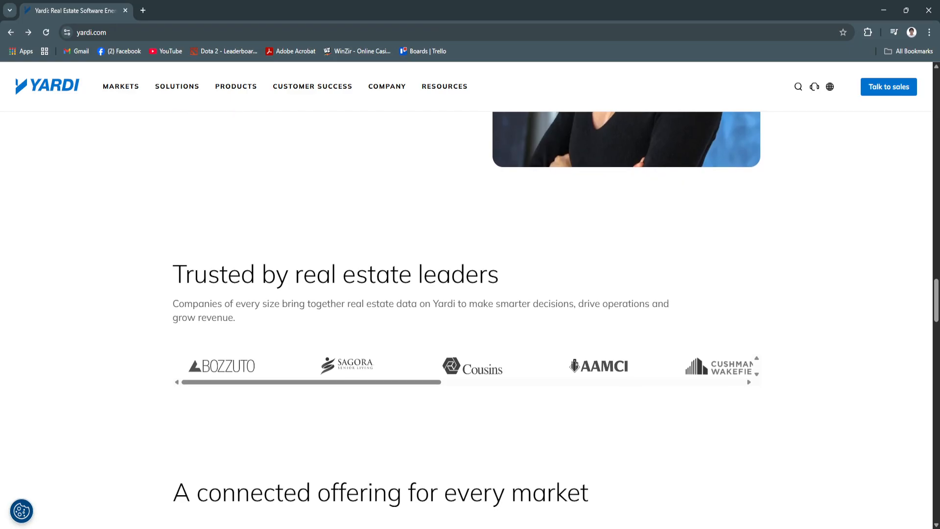
{"action": "scroll", "scroll_direction": "down", "scroll_amount": 3}
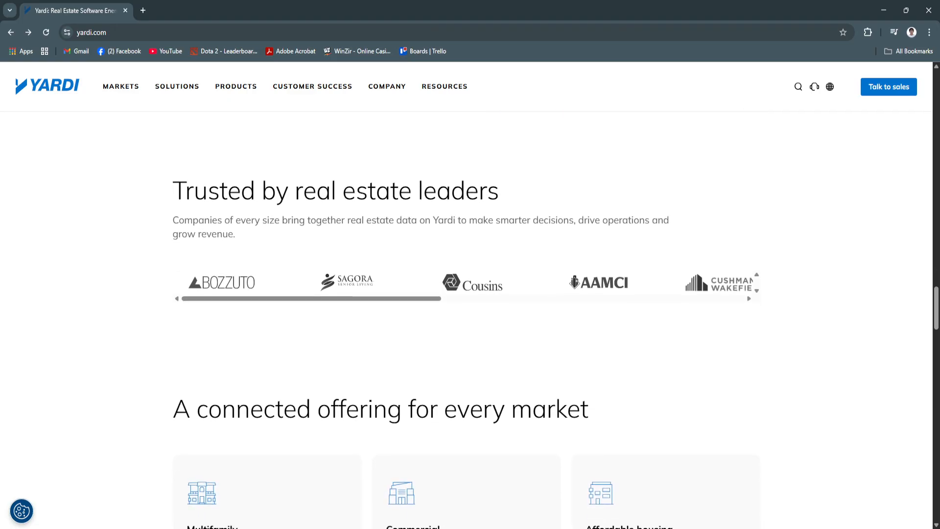
{"action": "scroll", "scroll_direction": "down", "scroll_amount": 3}
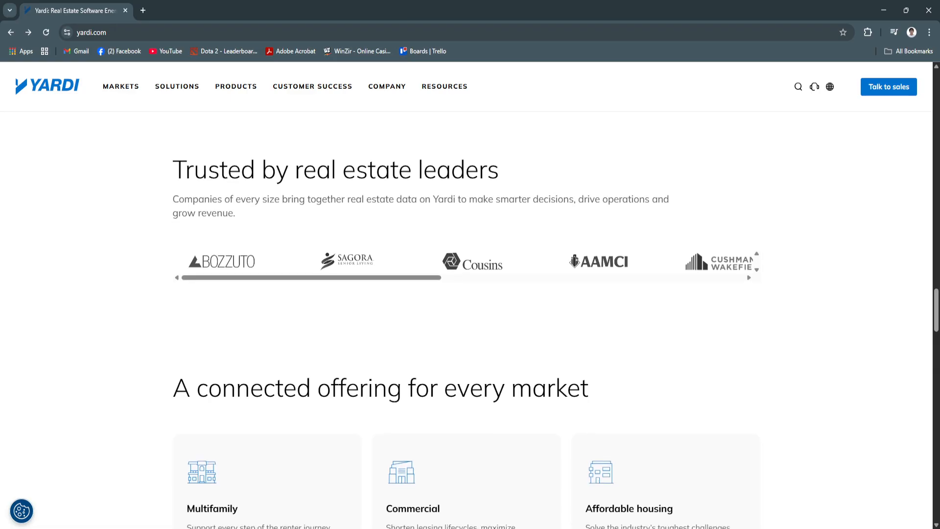
{"action": "scroll", "scroll_direction": "down", "scroll_amount": 3}
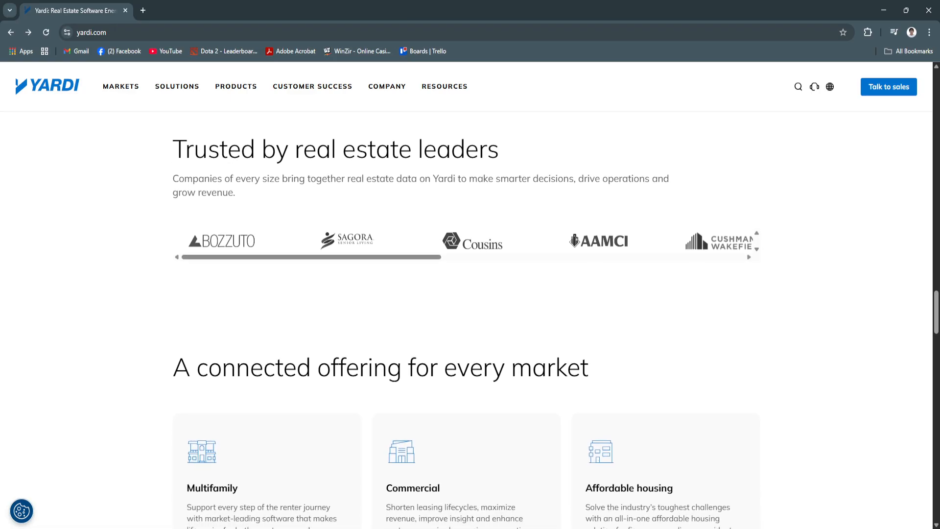
{"action": "scroll", "scroll_direction": "down", "scroll_amount": 3}
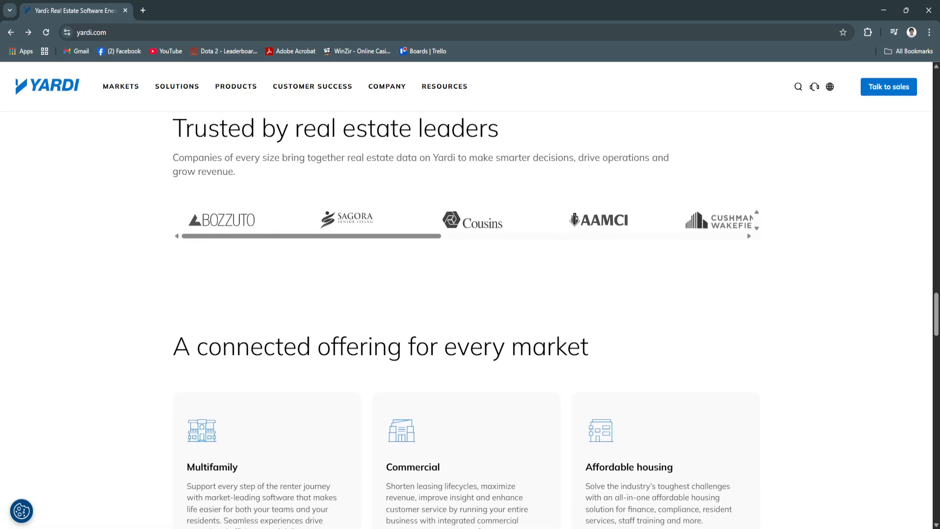
{"action": "scroll", "scroll_direction": "down", "scroll_amount": 3}
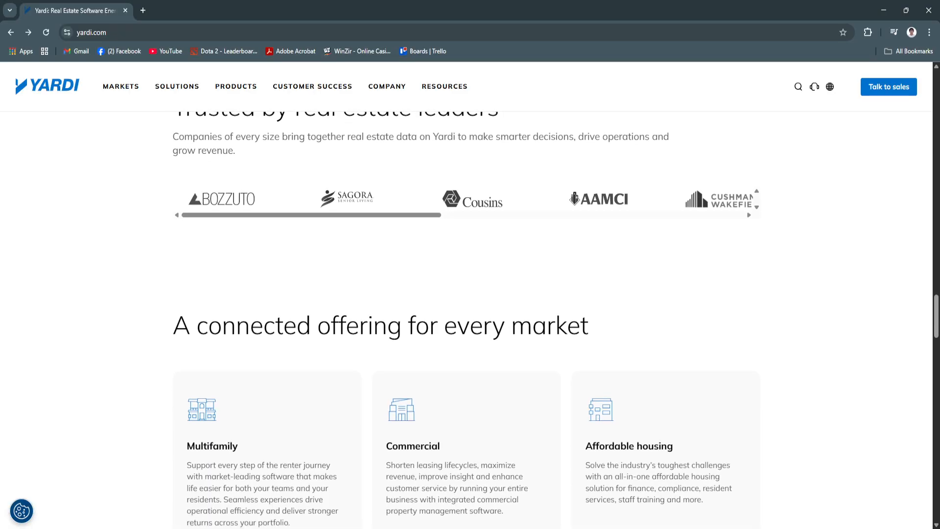
{"action": "scroll", "scroll_direction": "down", "scroll_amount": 3}
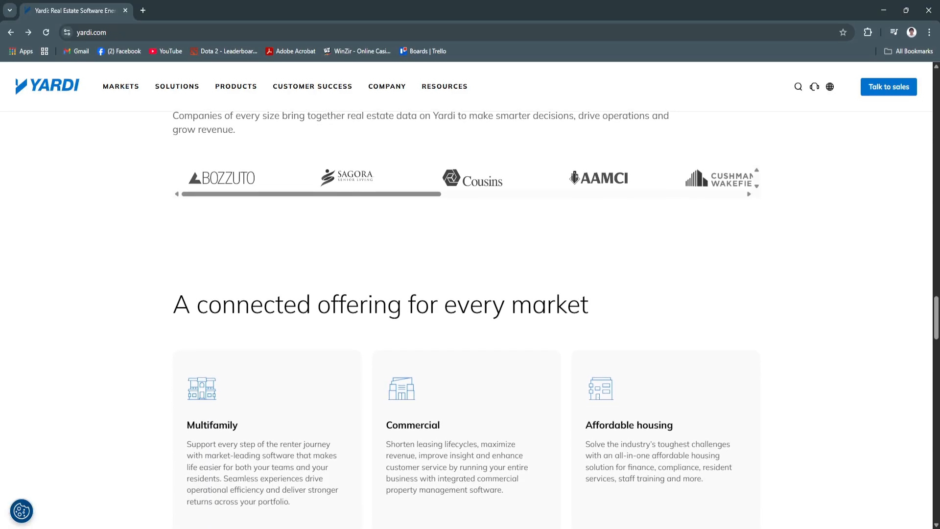
{"action": "scroll", "scroll_direction": "down", "scroll_amount": 3}
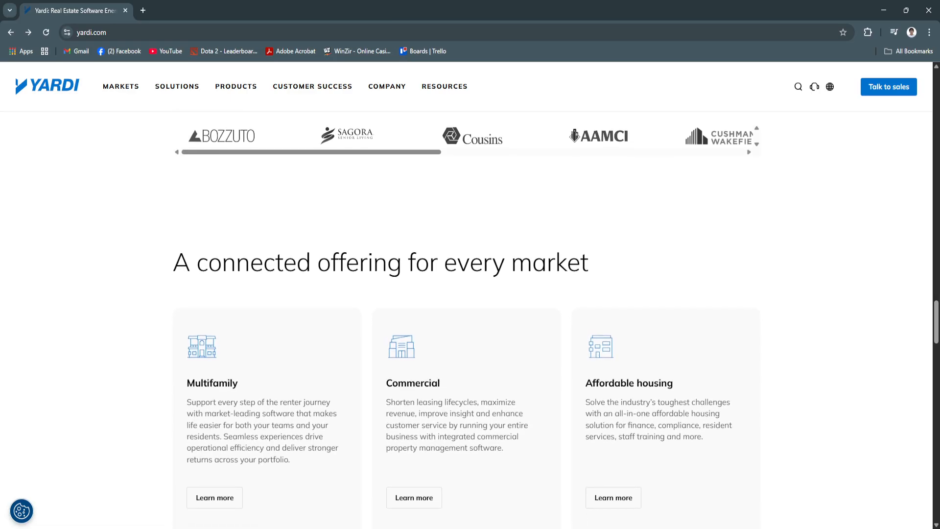
{"action": "scroll", "scroll_direction": "down", "scroll_amount": 3}
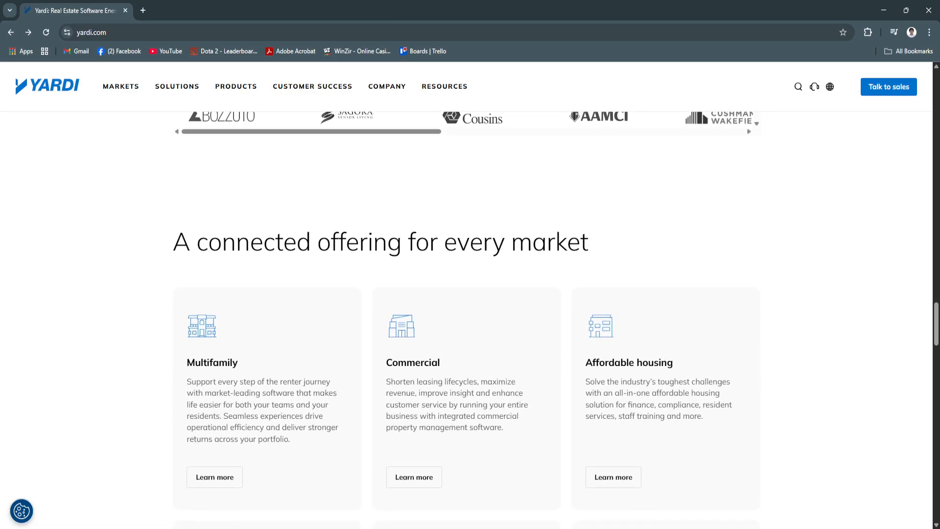
{"action": "scroll", "scroll_direction": "down", "scroll_amount": 3}
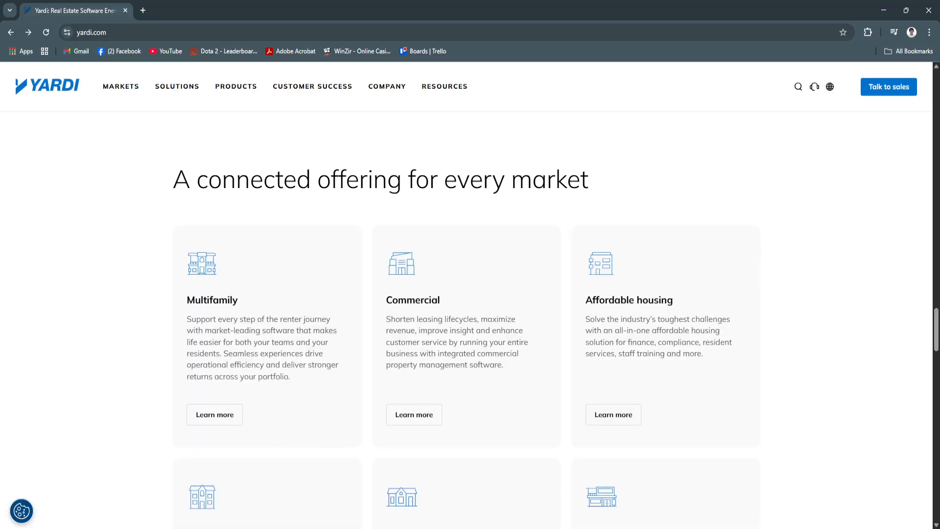
{"action": "scroll", "scroll_direction": "down", "scroll_amount": 3}
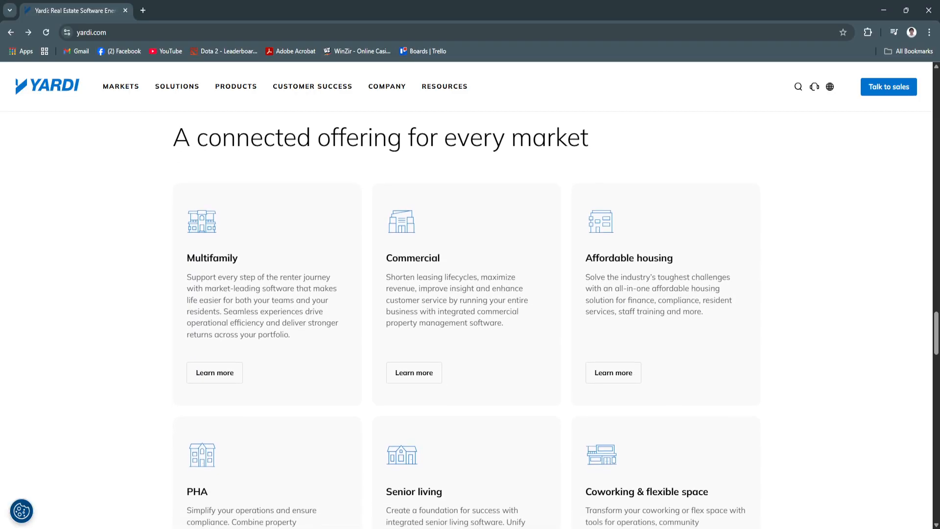
{"action": "scroll", "scroll_direction": "down", "scroll_amount": 3}
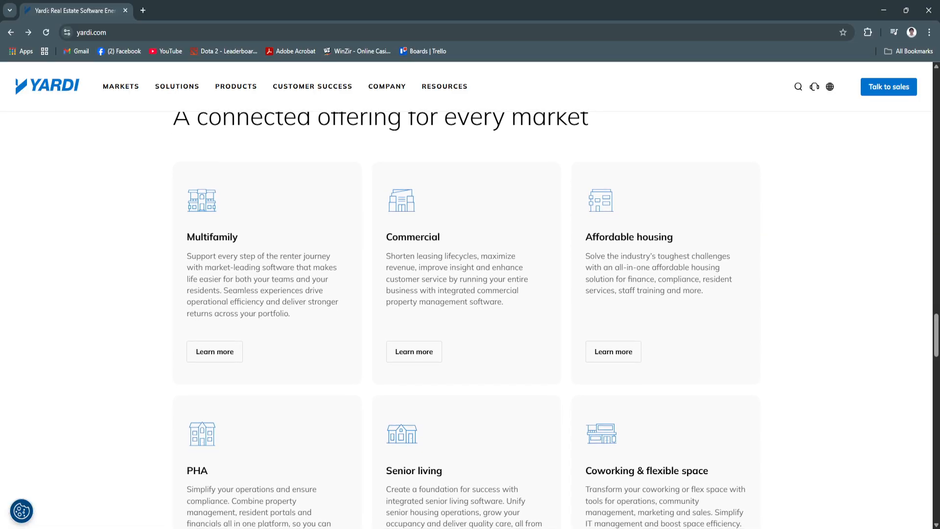
{"action": "scroll", "scroll_direction": "down", "scroll_amount": 3}
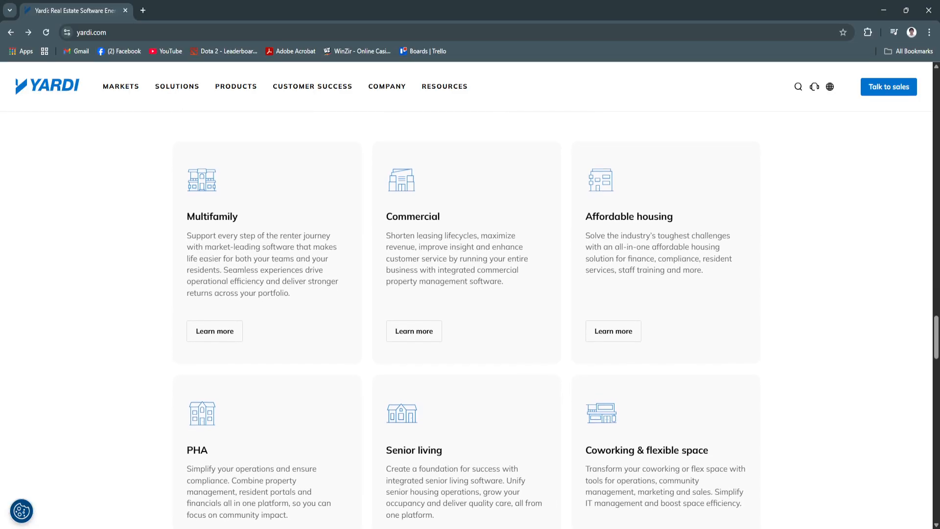
{"action": "scroll", "scroll_direction": "down", "scroll_amount": 3}
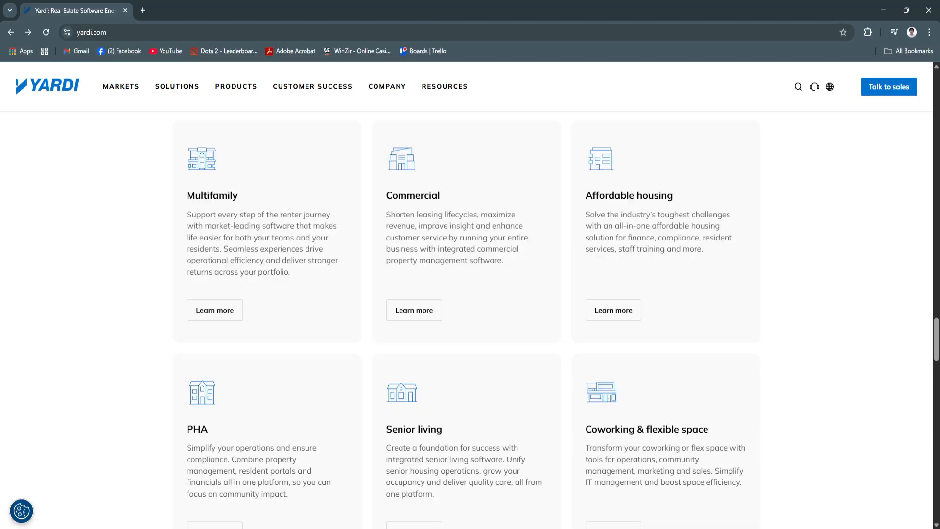
{"action": "scroll", "scroll_direction": "down", "scroll_amount": 3}
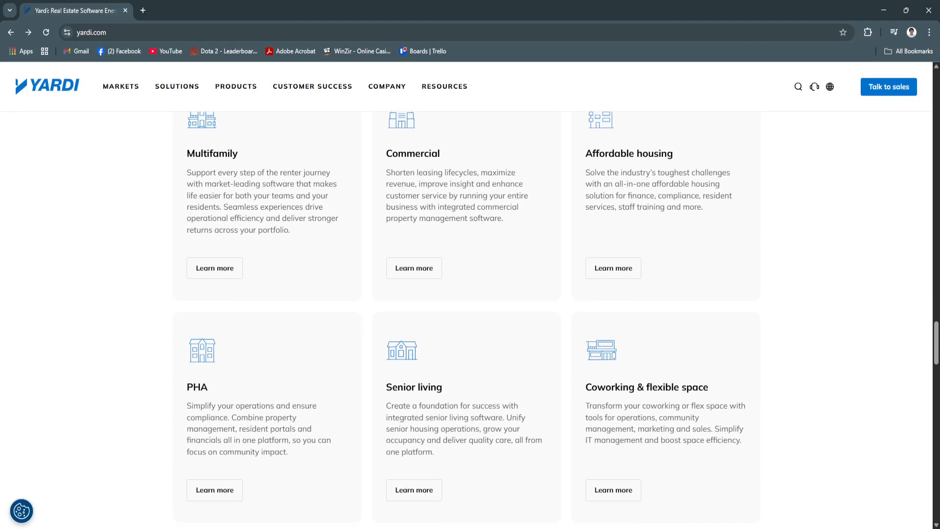
{"action": "scroll", "scroll_direction": "down", "scroll_amount": 3}
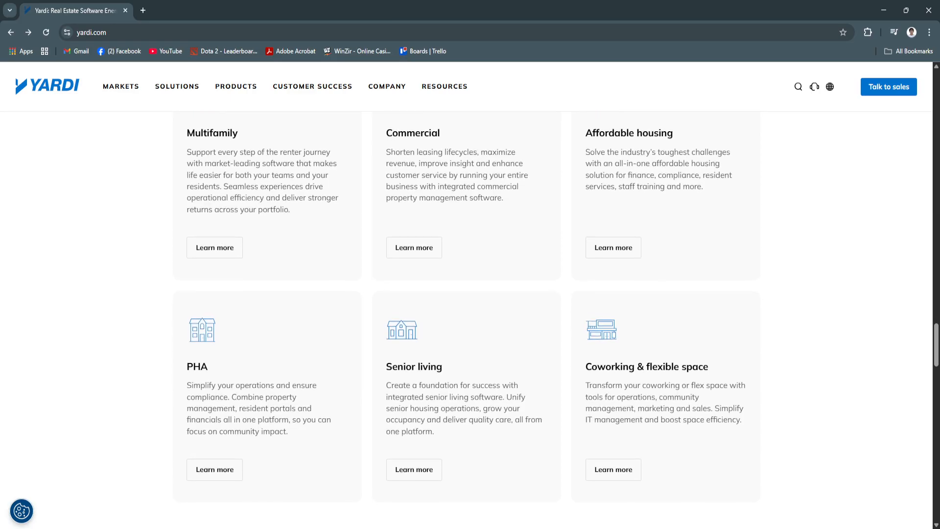
{"action": "scroll", "scroll_direction": "down", "scroll_amount": 3}
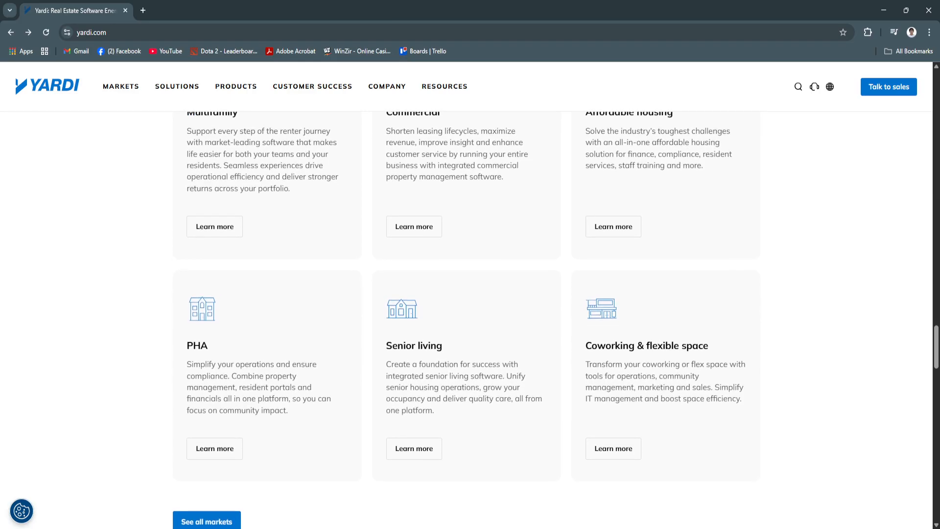
{"action": "scroll", "scroll_direction": "down", "scroll_amount": 3}
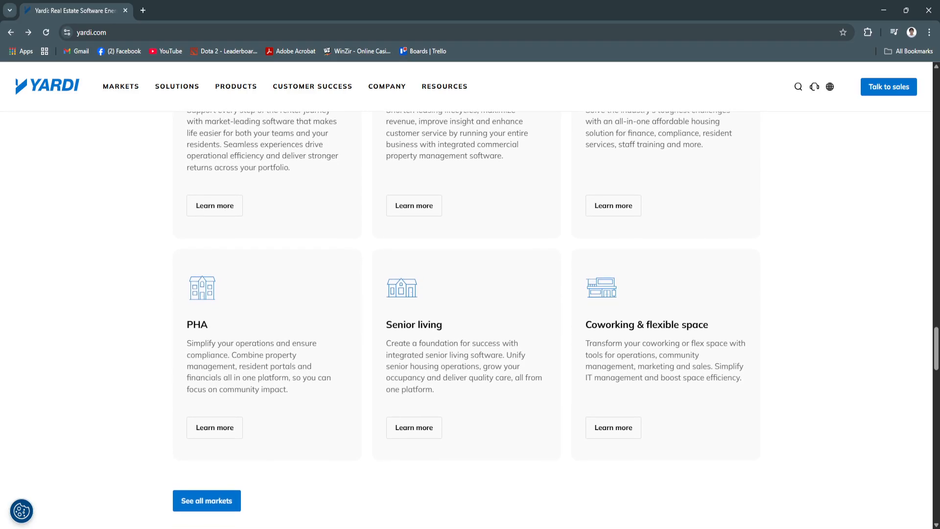
{"action": "scroll", "scroll_direction": "down", "scroll_amount": 3}
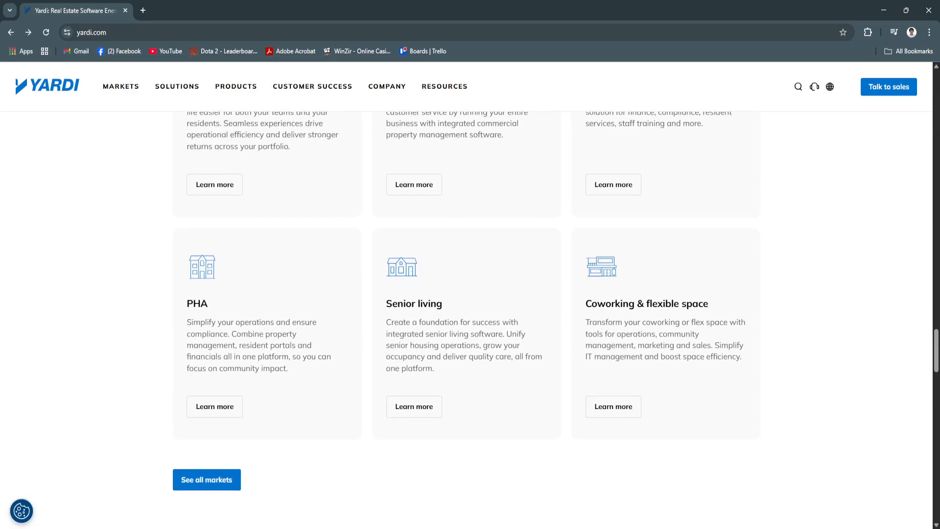
{"action": "scroll", "scroll_direction": "down", "scroll_amount": 3}
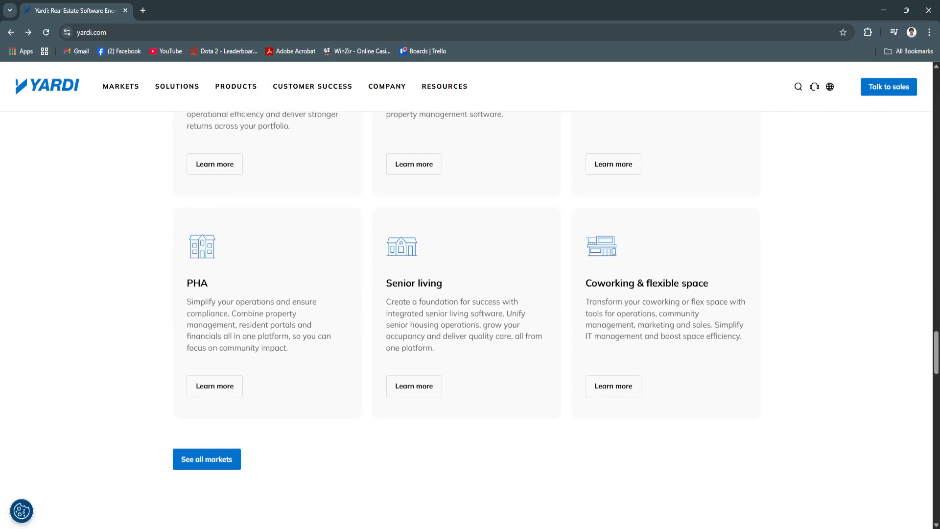
{"action": "scroll", "scroll_direction": "down", "scroll_amount": 3}
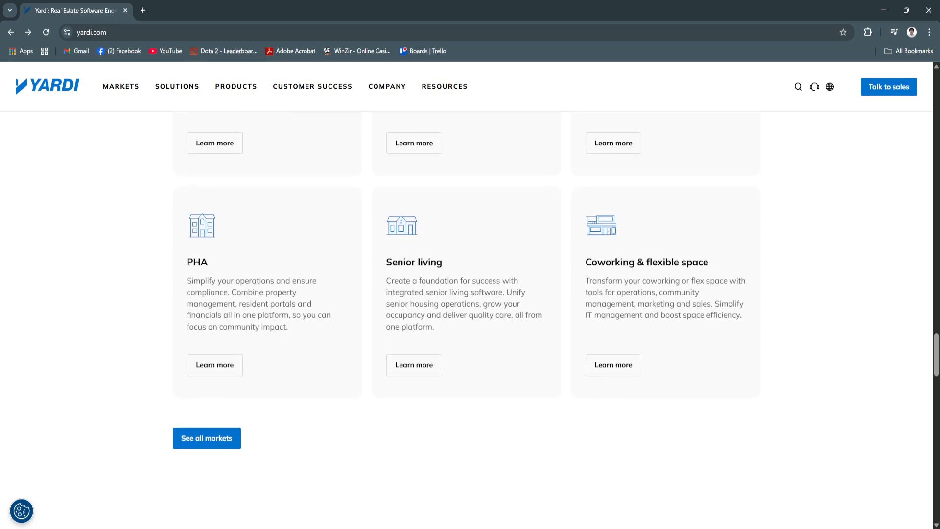
{"action": "scroll", "scroll_direction": "down", "scroll_amount": 3}
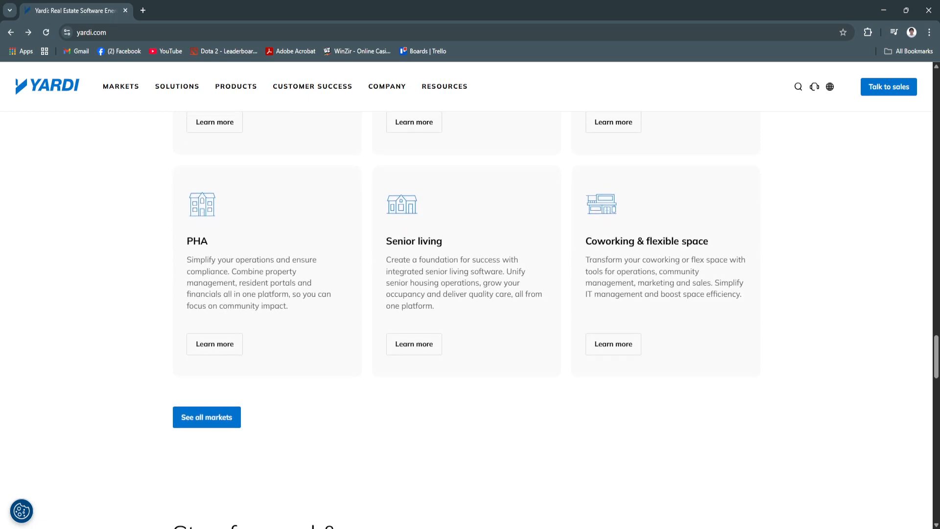
{"action": "scroll", "scroll_direction": "down", "scroll_amount": 3}
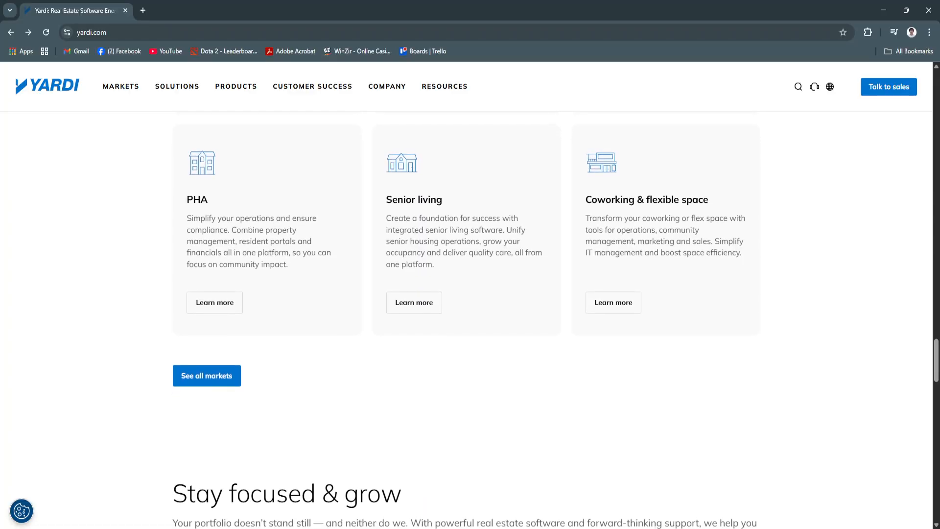
Scroll past the 'Stay focused & grow' video and columns to 'Explore property management resources'
{"action": "scroll", "scroll_direction": "down", "scroll_amount": 3}
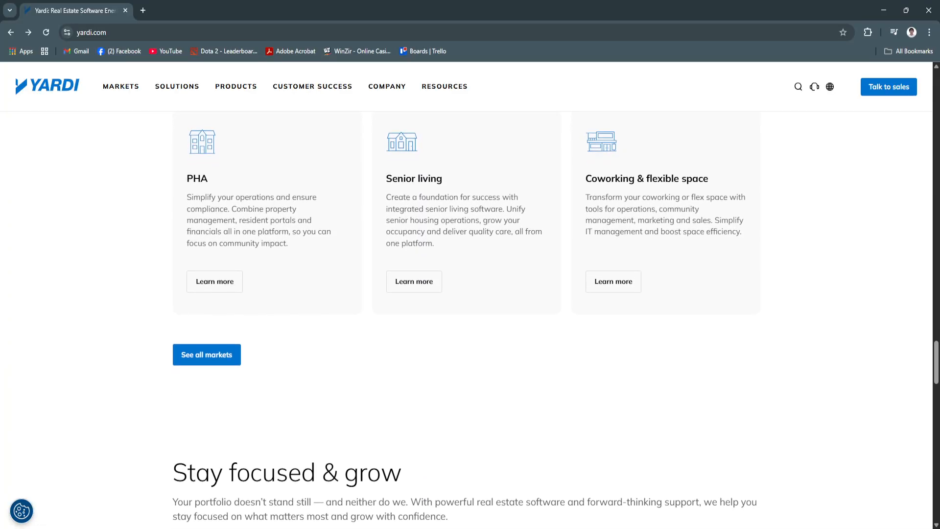
{"action": "scroll", "scroll_direction": "down", "scroll_amount": 3}
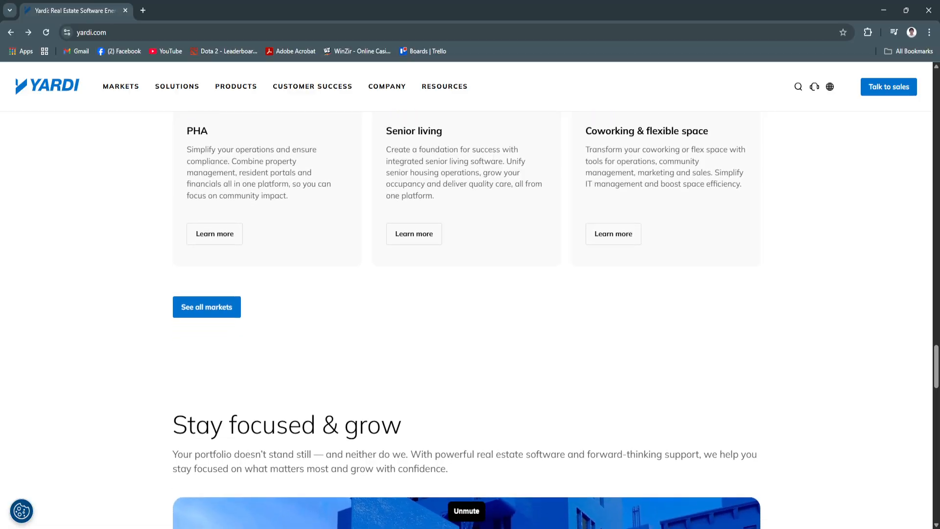
{"action": "scroll", "scroll_direction": "down", "scroll_amount": 3}
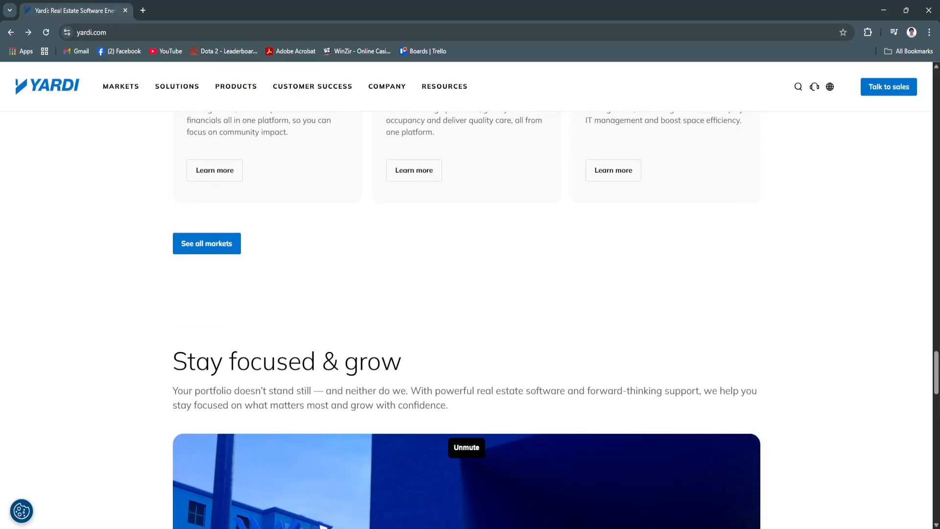
{"action": "scroll", "scroll_direction": "down", "scroll_amount": 3}
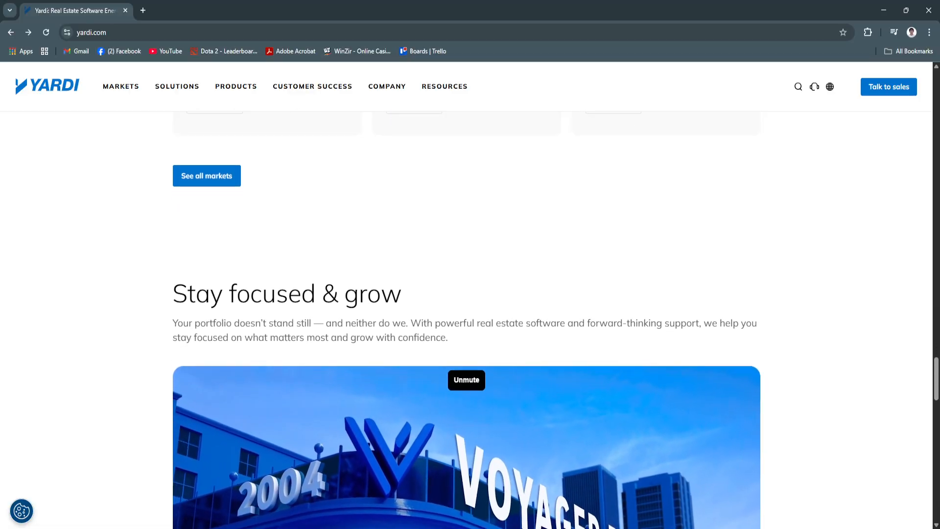
{"action": "scroll", "scroll_direction": "down", "scroll_amount": 3}
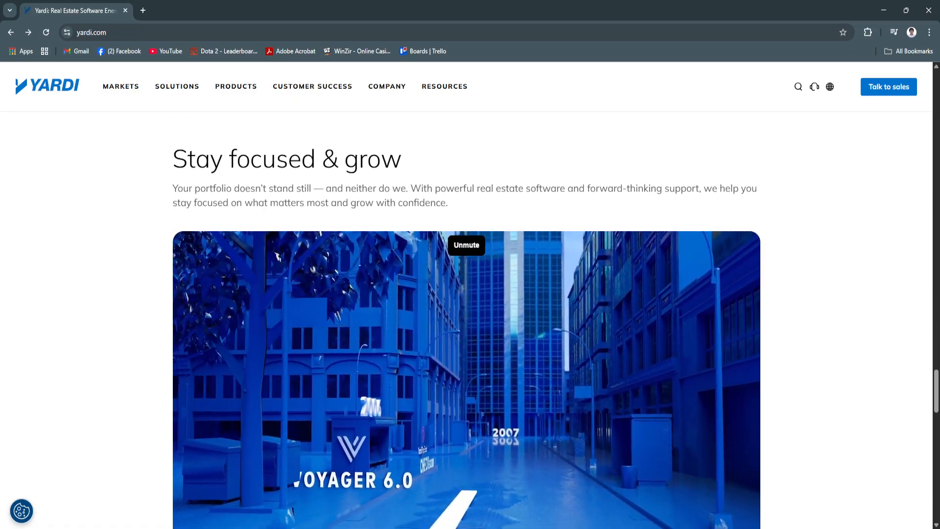
{"action": "scroll", "scroll_direction": "down", "scroll_amount": 3}
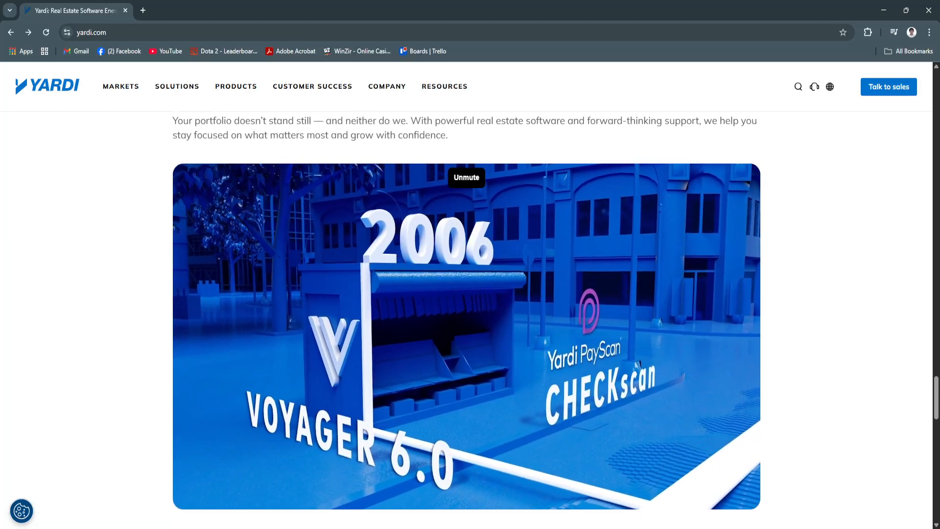
{"action": "scroll", "scroll_direction": "down", "scroll_amount": 3}
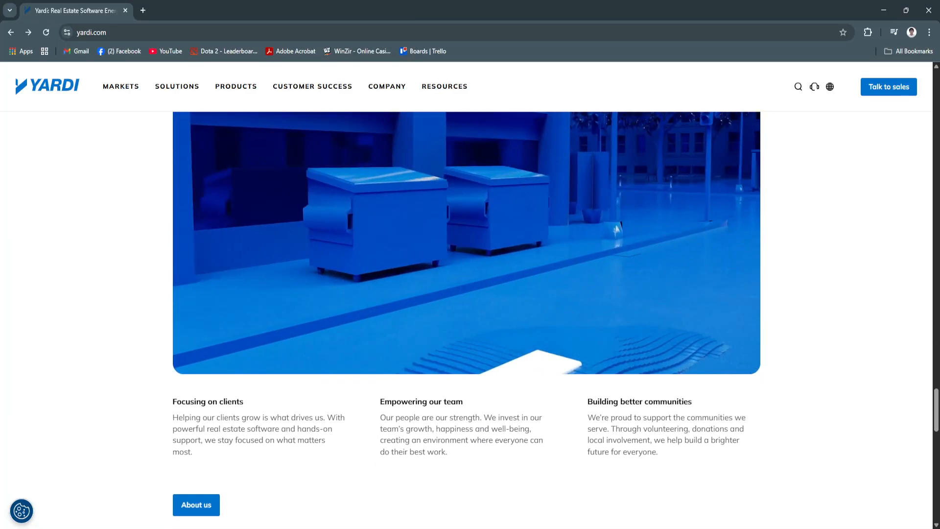
{"action": "scroll", "scroll_direction": "down", "scroll_amount": 3}
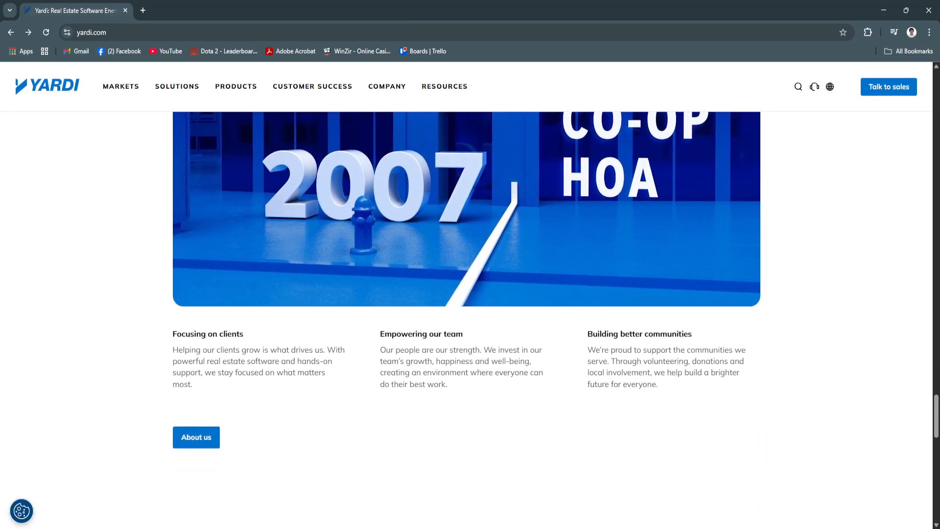
{"action": "scroll", "scroll_direction": "down", "scroll_amount": 3}
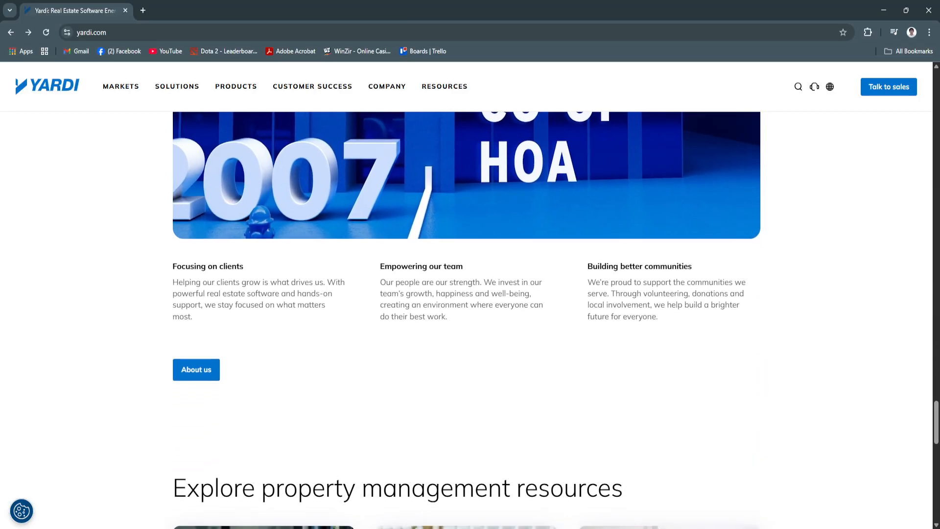
{"action": "scroll", "scroll_direction": "down", "scroll_amount": 3}
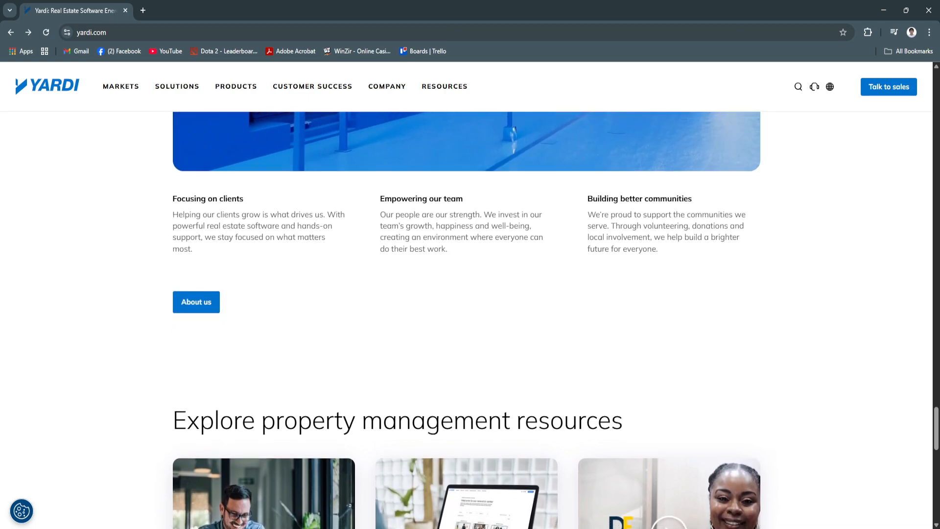
Scroll past the resources cards and 'We're here to help' banner to the footer, then back up to 'Energized for Tomorrow'
{"action": "scroll", "scroll_direction": "down", "scroll_amount": 3}
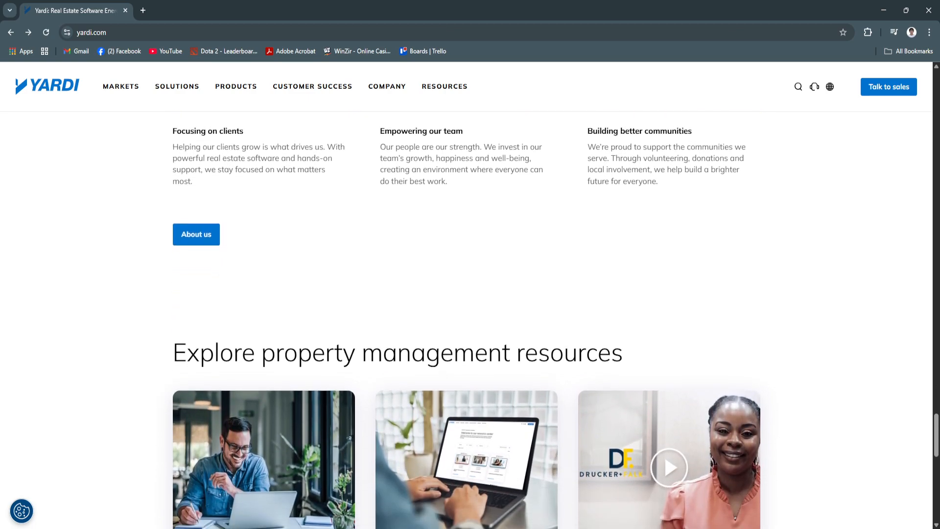
{"action": "scroll", "scroll_direction": "down", "scroll_amount": 3}
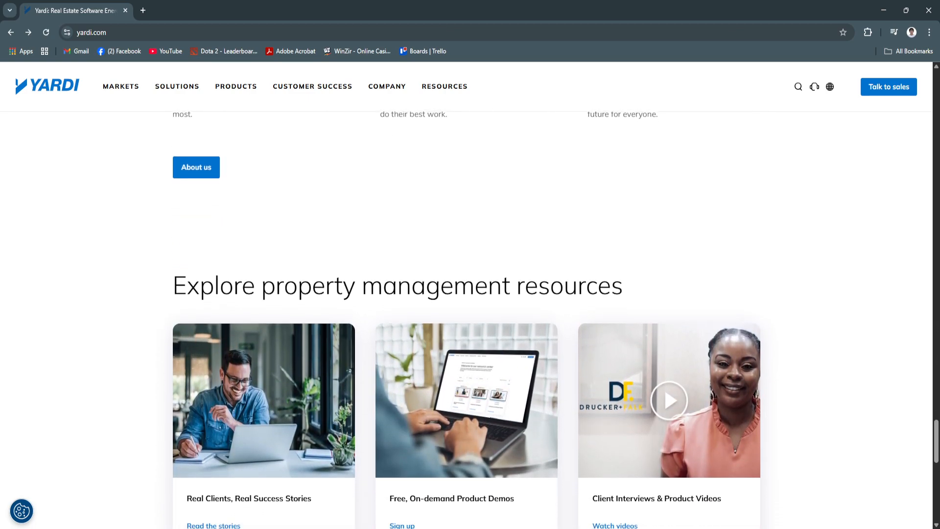
{"action": "scroll", "scroll_direction": "down", "scroll_amount": 3}
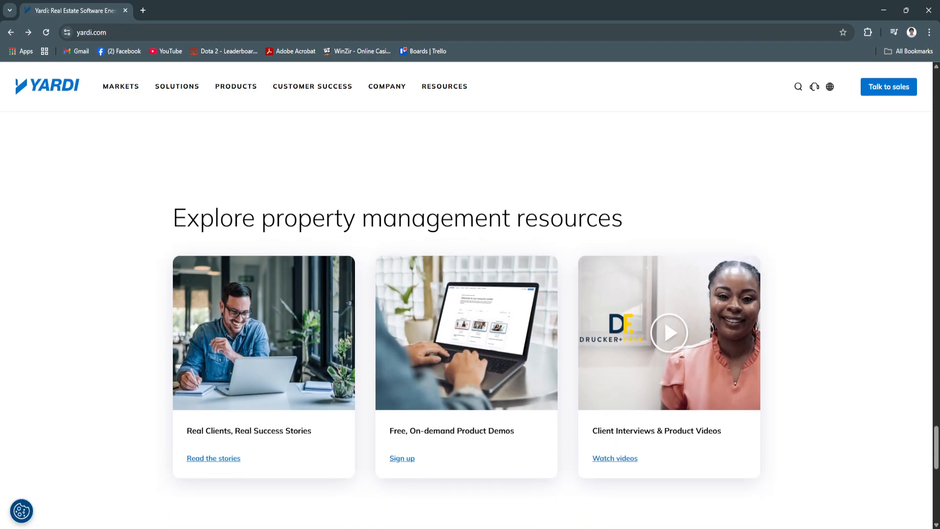
{"action": "scroll", "scroll_direction": "down", "scroll_amount": 3}
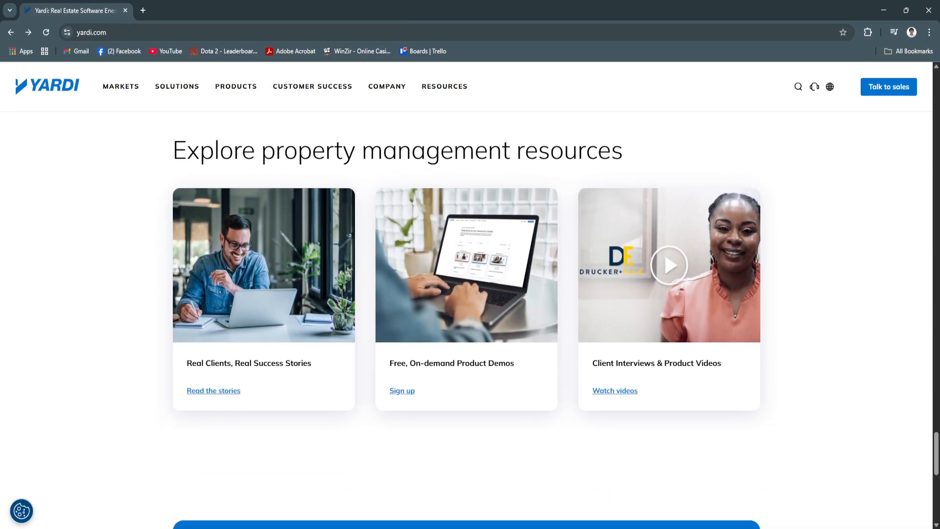
{"action": "scroll", "scroll_direction": "down", "scroll_amount": 3}
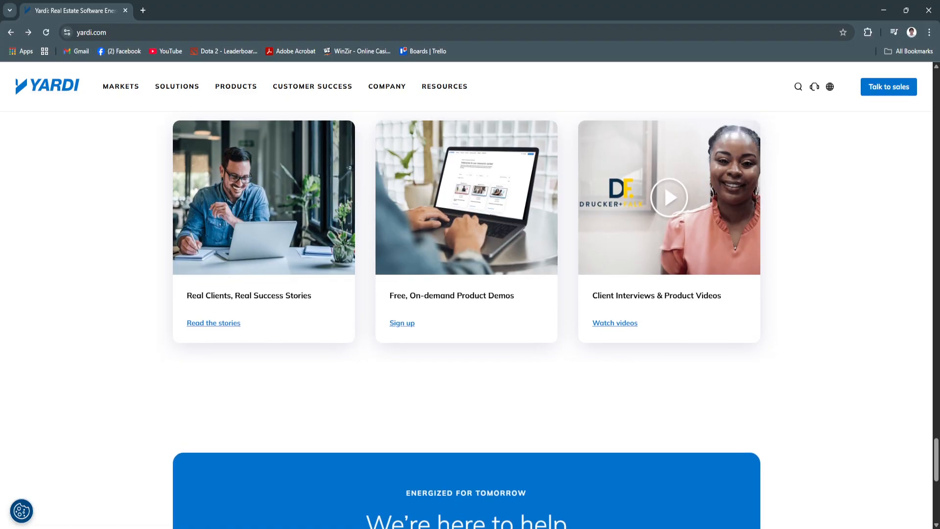
{"action": "scroll", "scroll_direction": "down", "scroll_amount": 3}
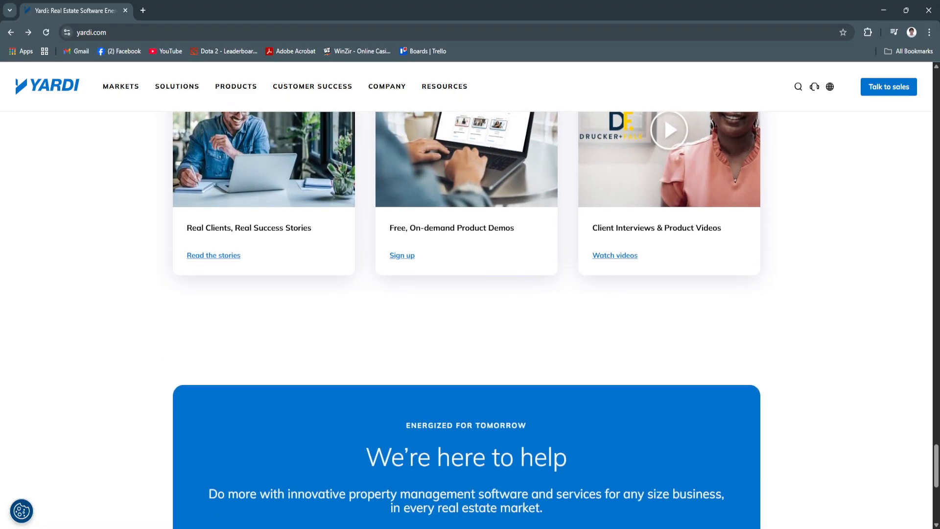
{"action": "scroll", "scroll_direction": "down", "scroll_amount": 3}
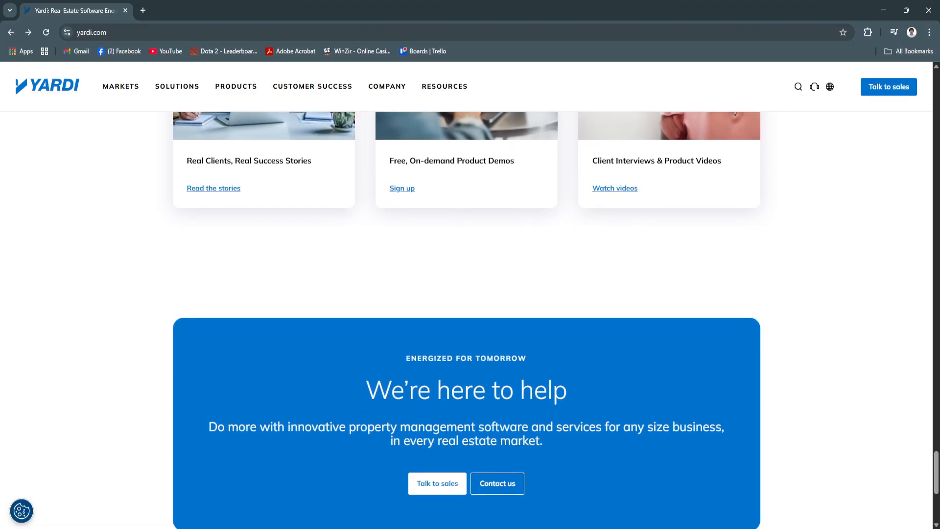
{"action": "scroll", "scroll_direction": "down", "scroll_amount": 3}
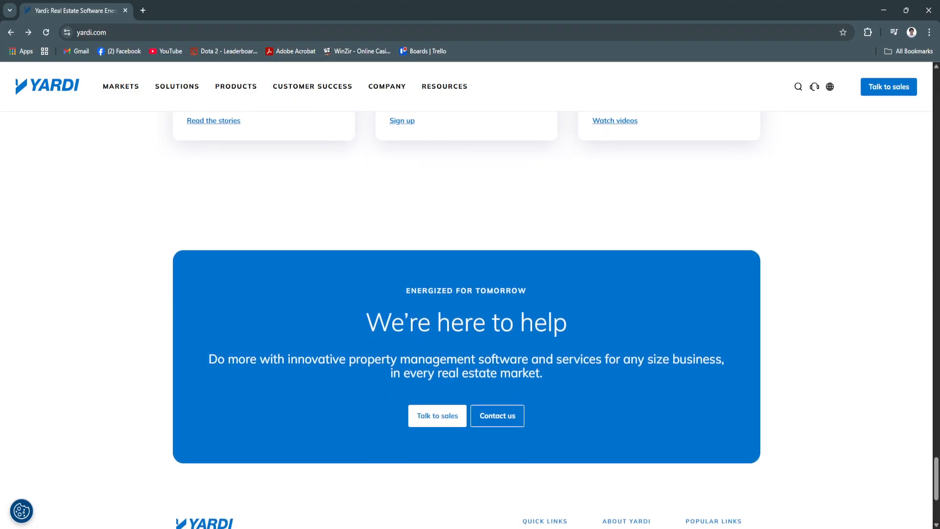
{"action": "scroll", "scroll_direction": "down", "scroll_amount": 3}
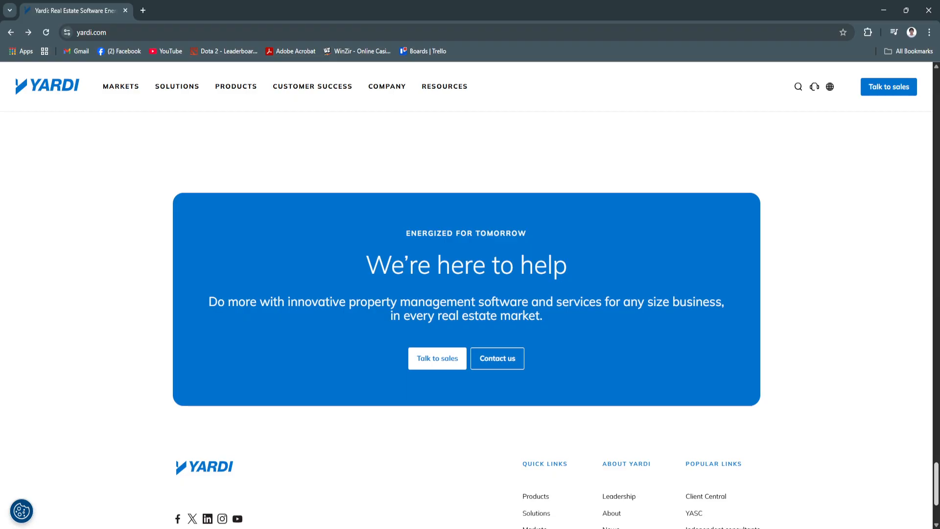
{"action": "scroll", "scroll_direction": "up", "scroll_amount": 3}
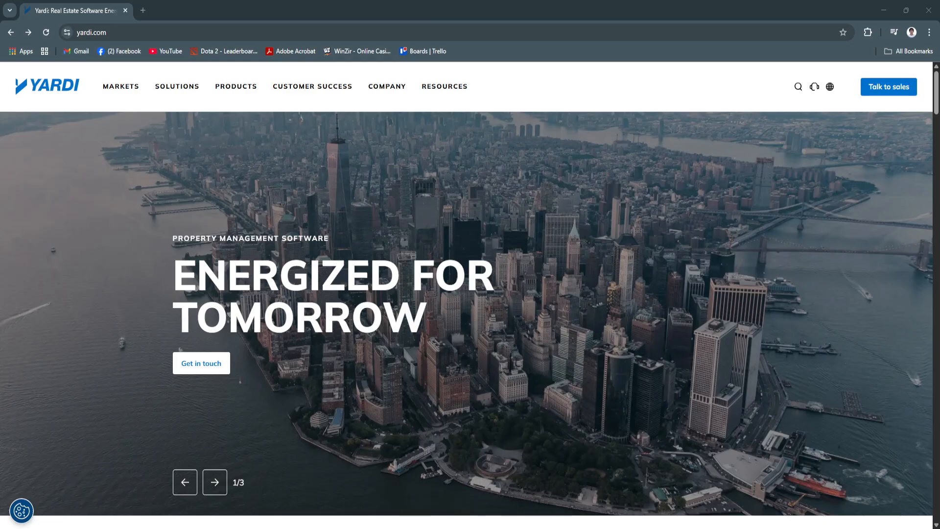
Advance the hero carousel four times through 'Energized for You', wrapping around to 'Energized for Good'
{"action": "left_click", "coordinate": [214, 481]}
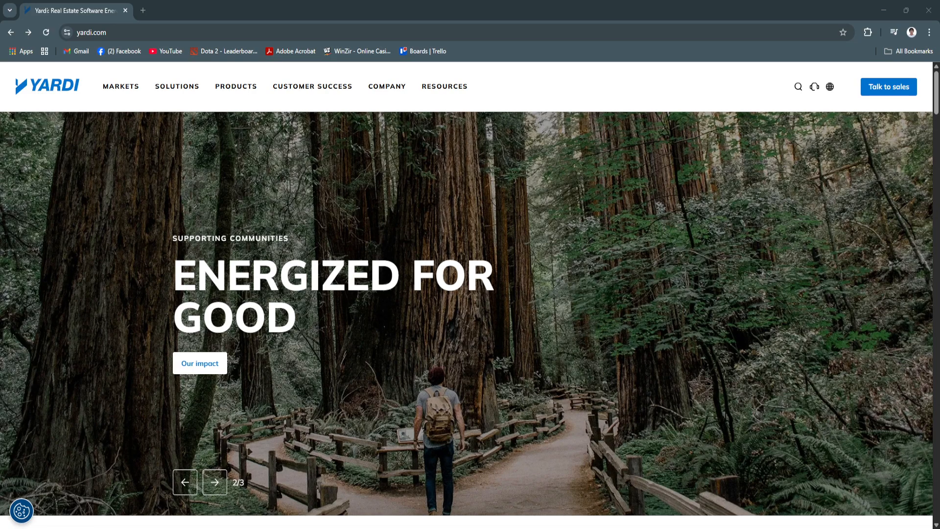
{"action": "left_click", "coordinate": [214, 481]}
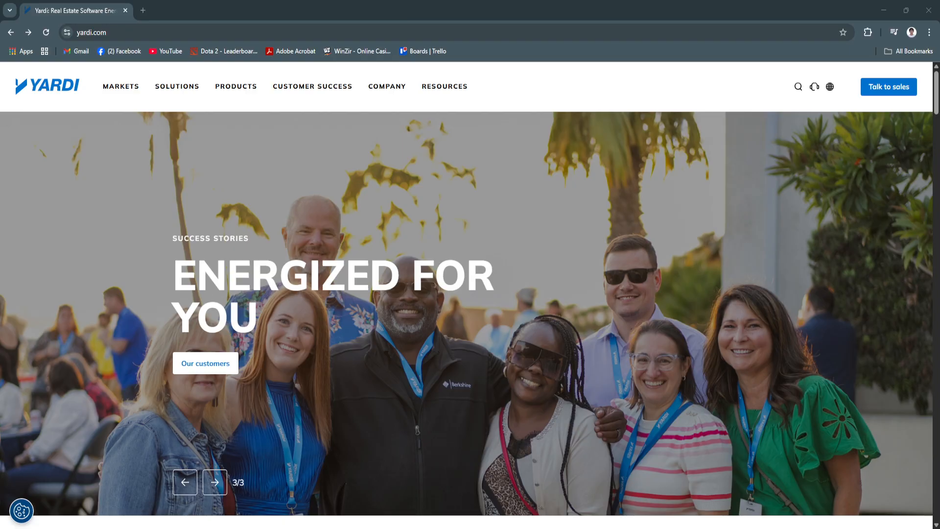
{"action": "left_click", "coordinate": [214, 482]}
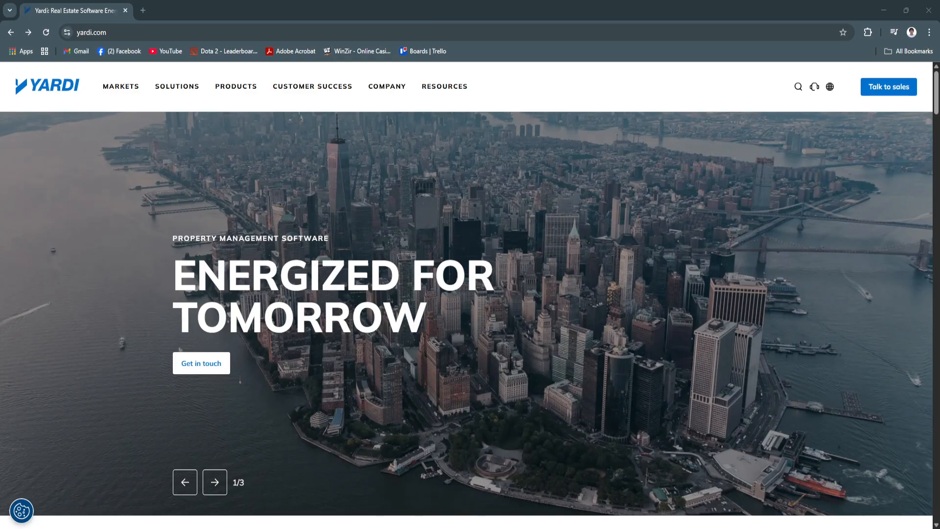
{"action": "left_click", "coordinate": [214, 481]}
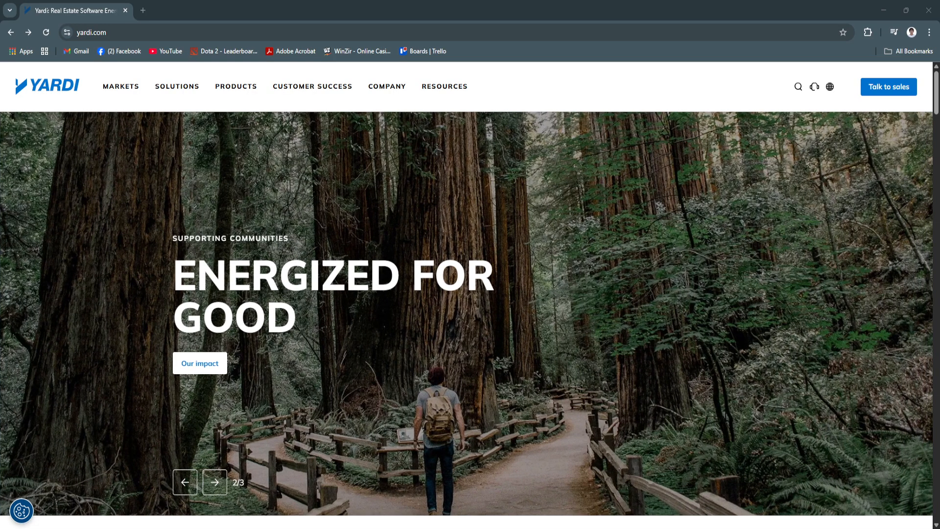